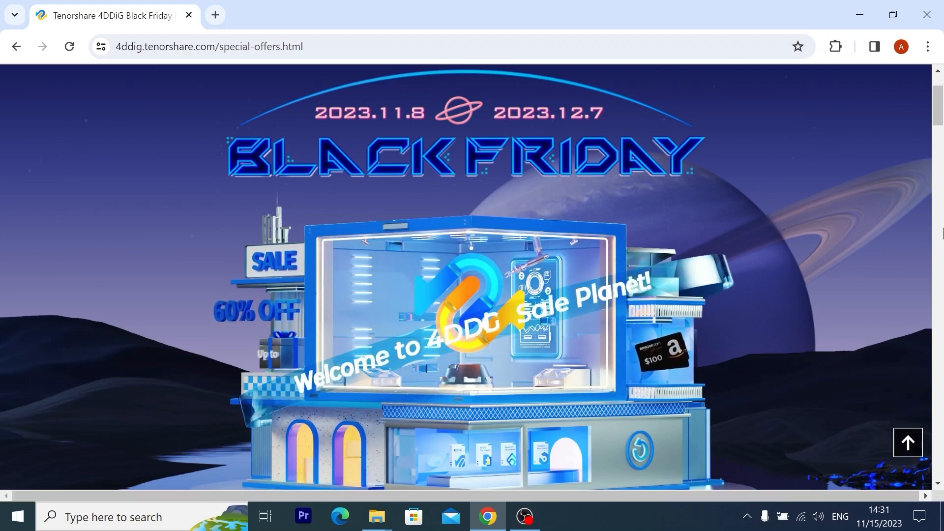
# Scroll the 4DDiG offers page and use the side tabs to reach the 30% off and $100 sections.
pyautogui.scroll(-3)
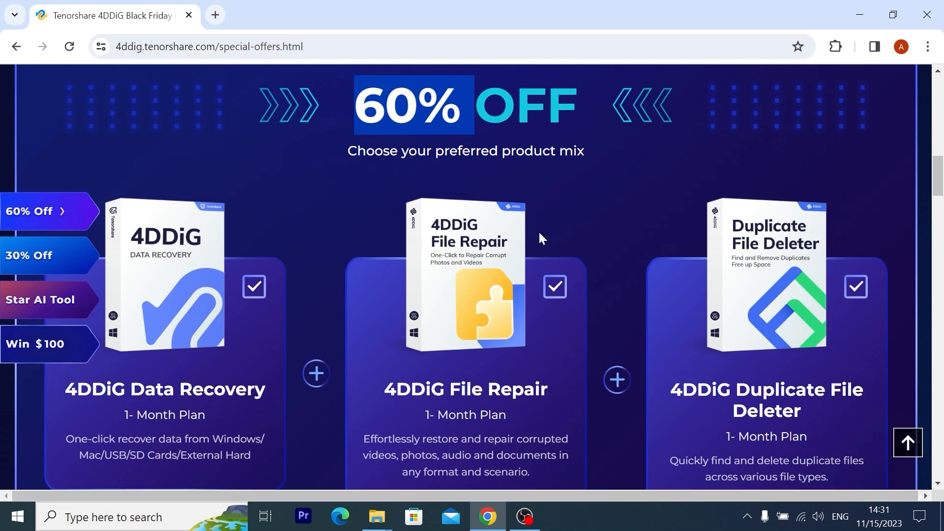
pyautogui.moveTo(143, 388)
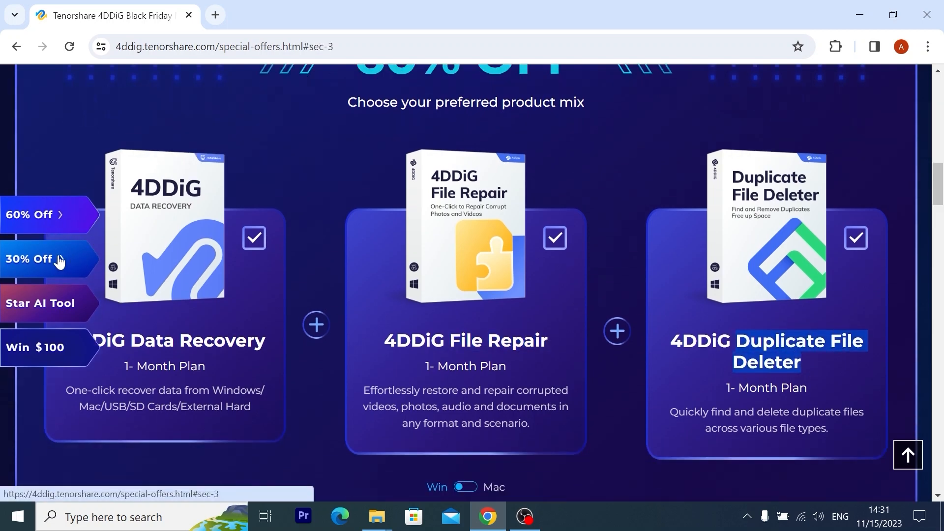
pyautogui.click(29, 259)
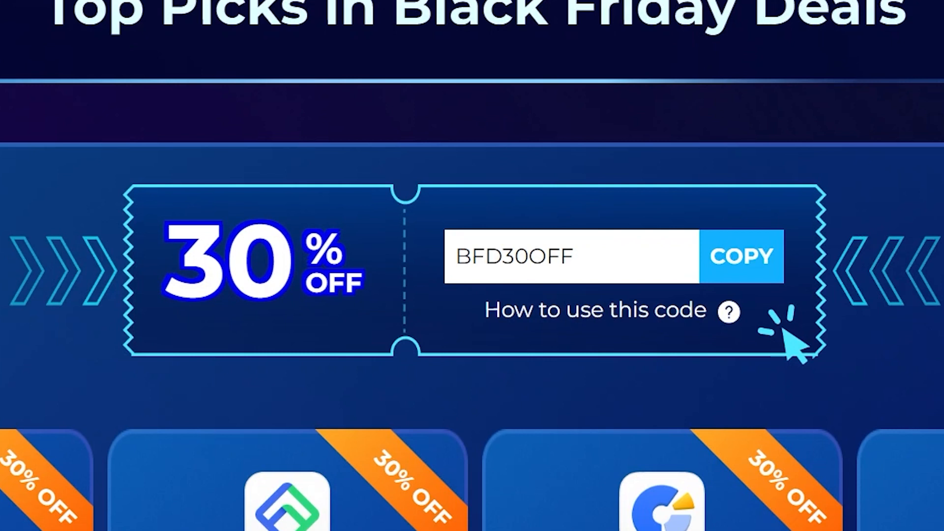
pyautogui.doubleClick(515, 257)
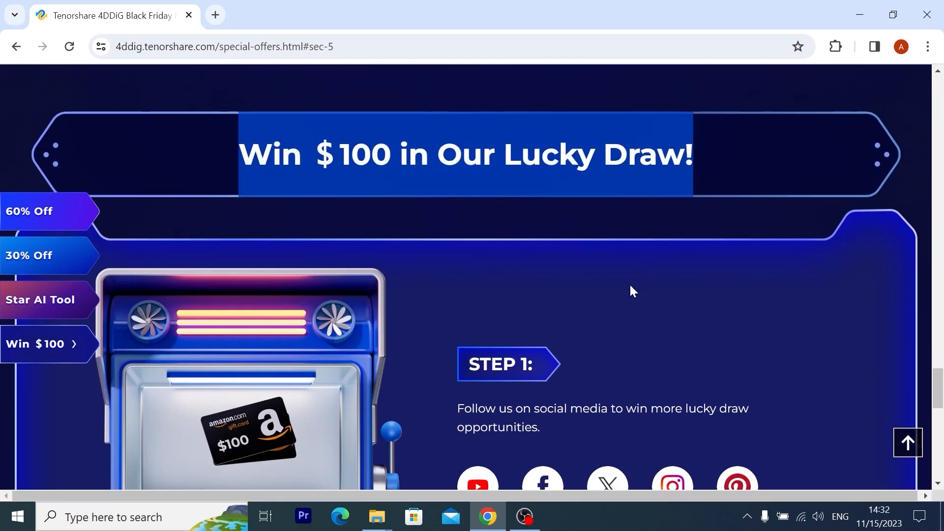
pyautogui.scroll(-3)
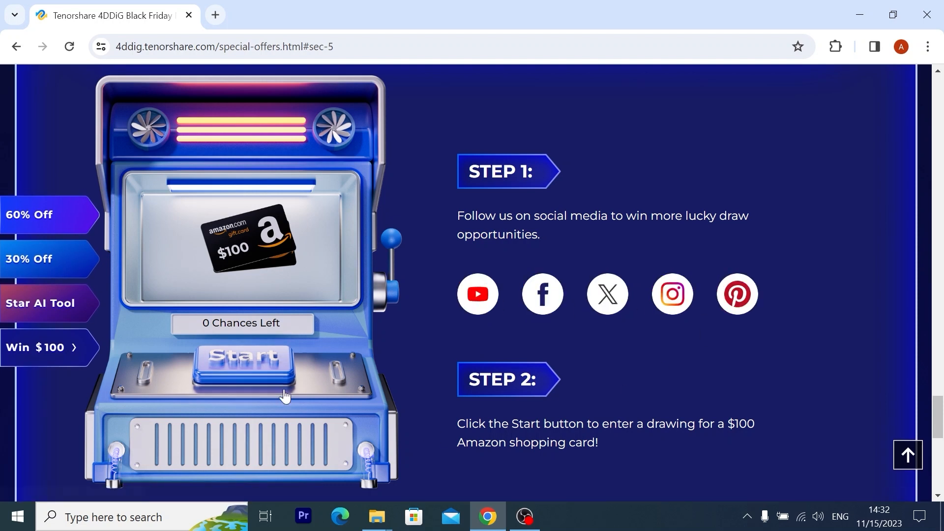
pyautogui.moveTo(246, 363)
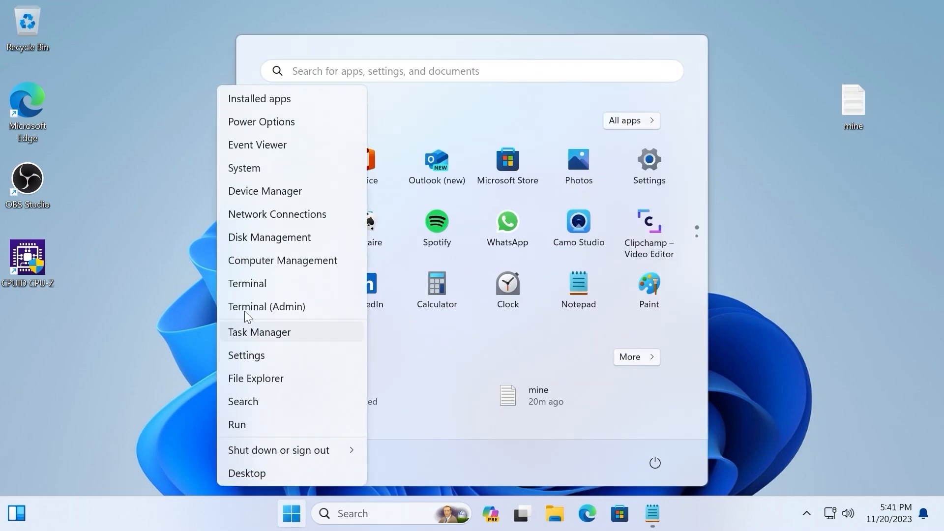
# Open System > About from Start's context menu and scroll through the device specifications.
pyautogui.click(245, 355)
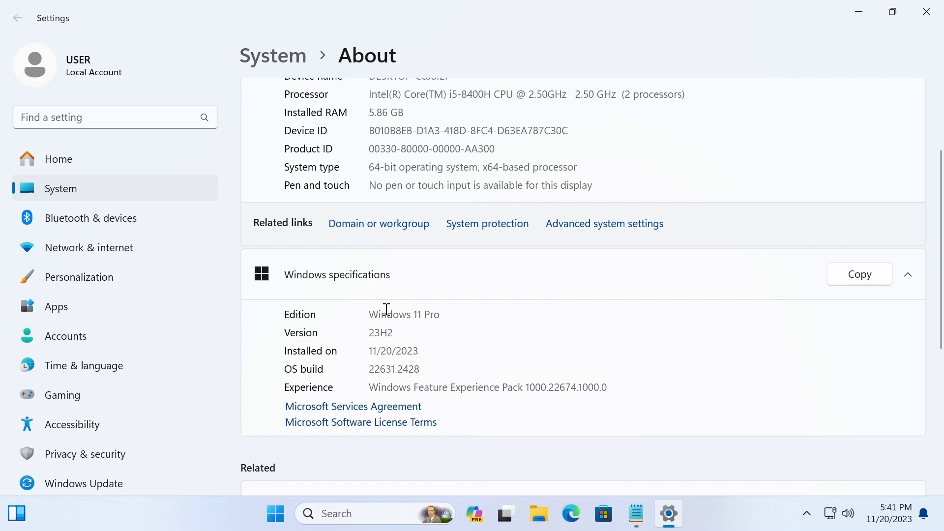
pyautogui.scroll(3)
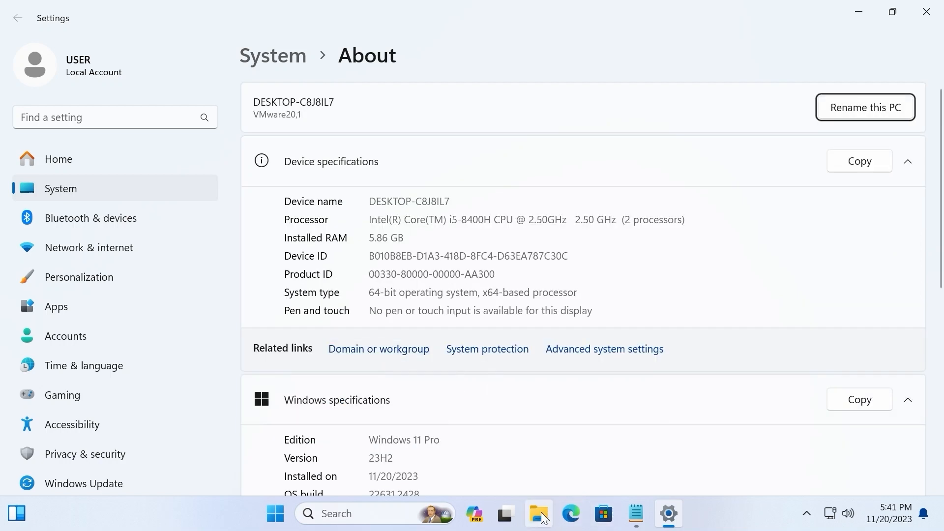
# Open This PC in File Explorer and view Local Disk (C:) properties: 77.7 GB free of 99.1 GB.
pyautogui.click(538, 515)
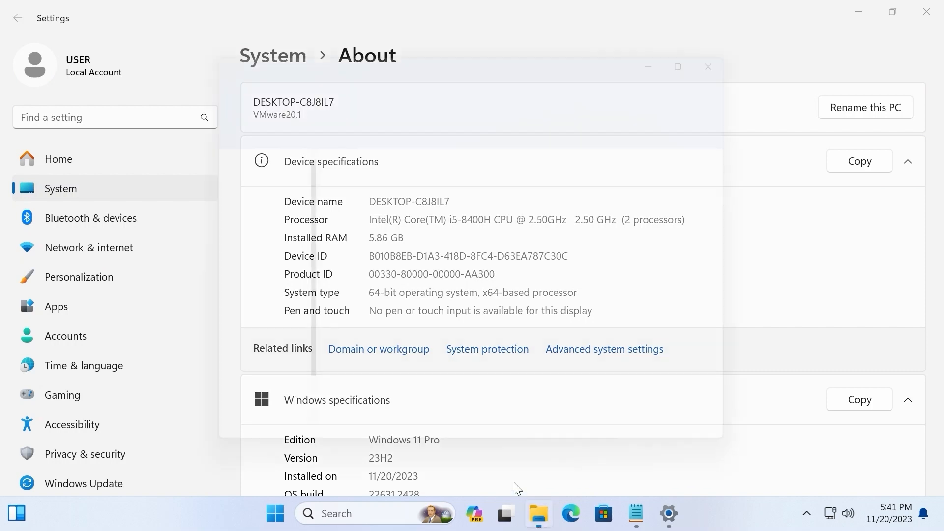
pyautogui.click(541, 519)
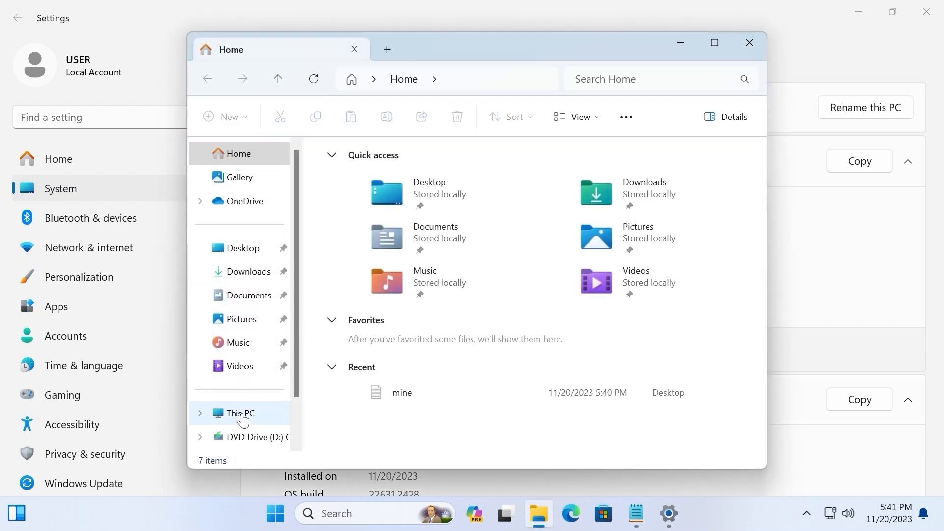
pyautogui.click(239, 413)
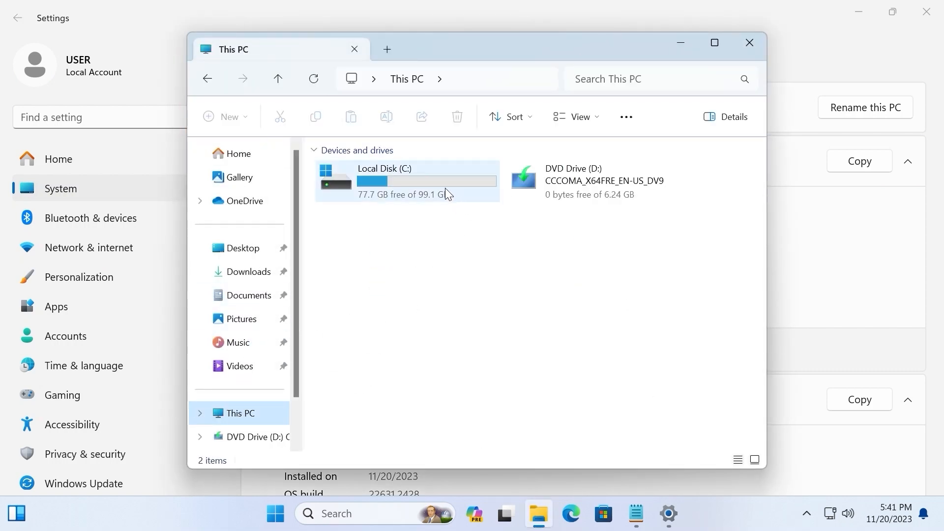
pyautogui.moveTo(433, 189)
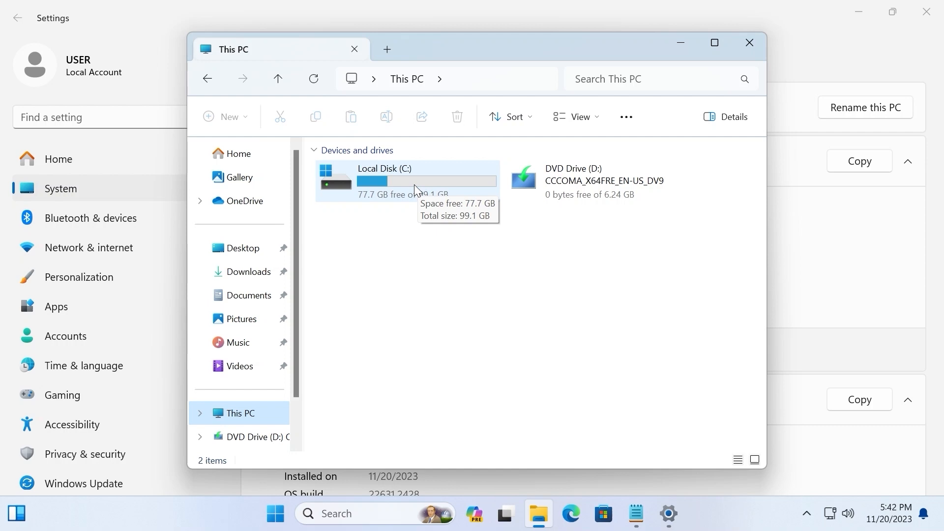
pyautogui.rightClick(415, 180)
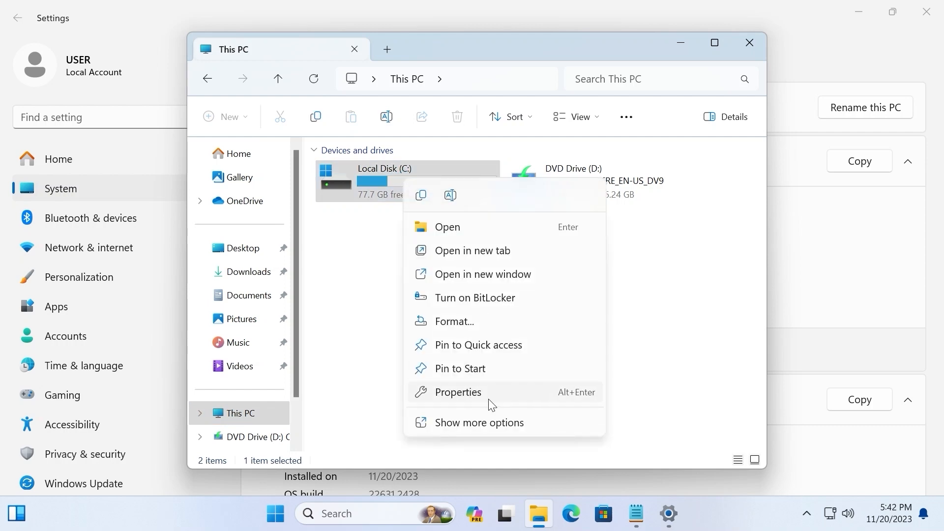
pyautogui.click(458, 392)
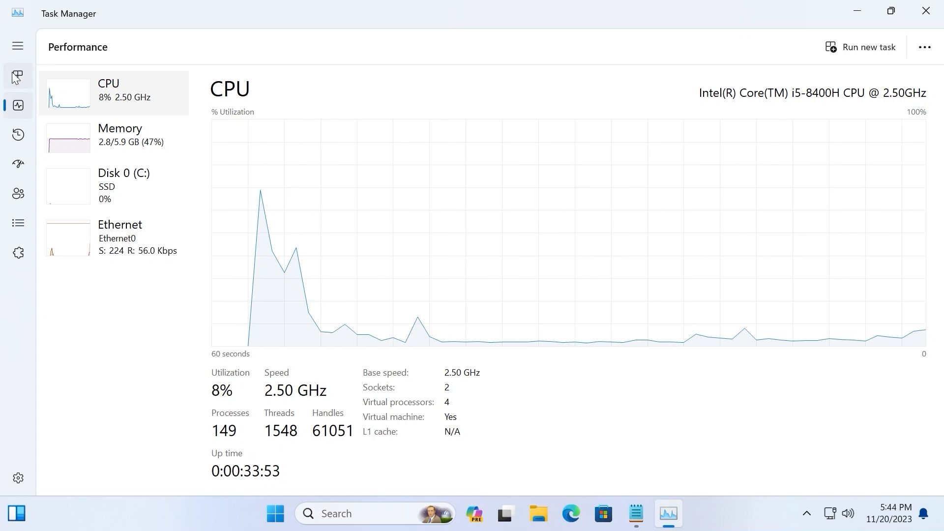
# Switch from CPU performance to Processes and scroll down to the Windows processes group.
pyautogui.click(18, 76)
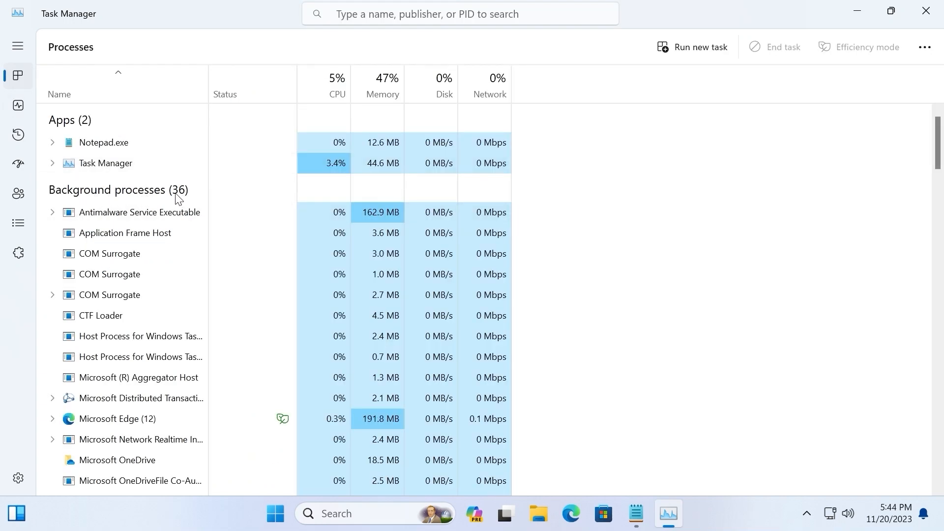
pyautogui.scroll(-3)
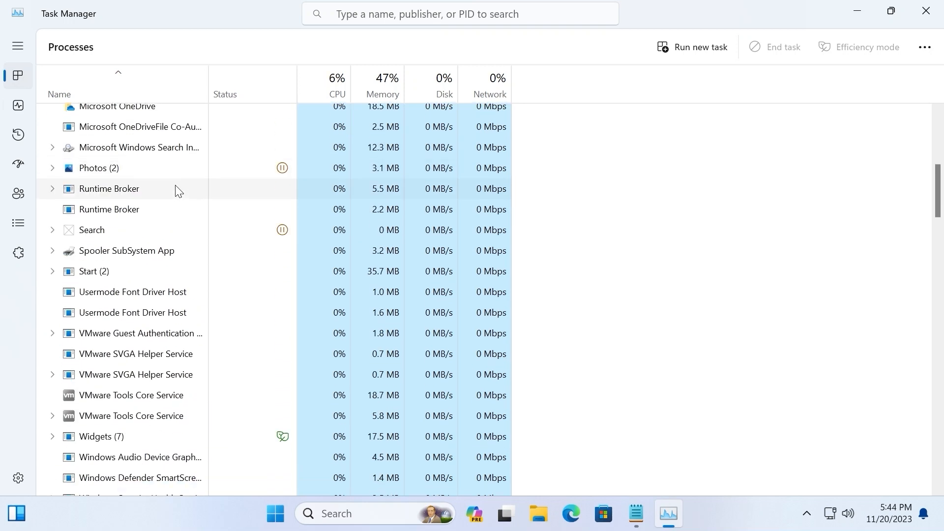
pyautogui.scroll(-3)
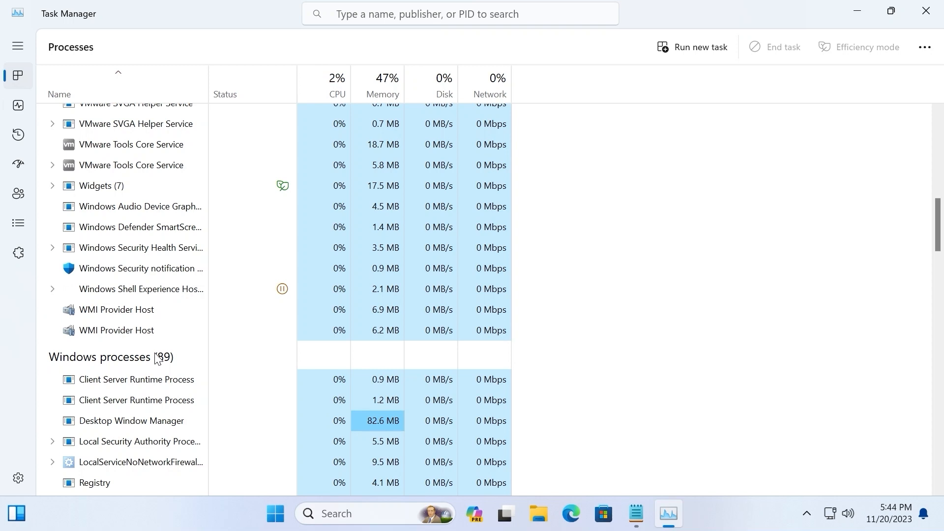
# Close Task Manager, run CPU-Z's Bench CPU (343.6 single, 1055.8 multi-thread), then close CPU-Z.
pyautogui.click(926, 11)
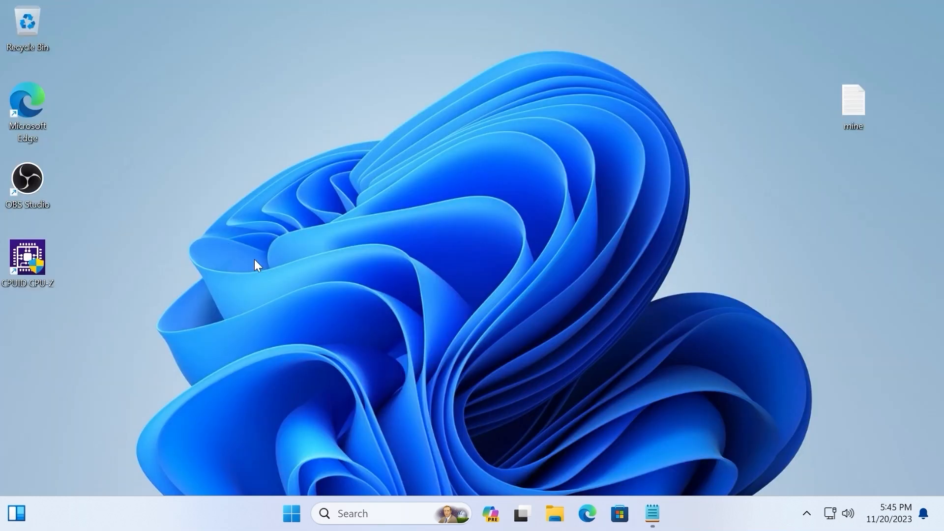
pyautogui.moveTo(142, 309)
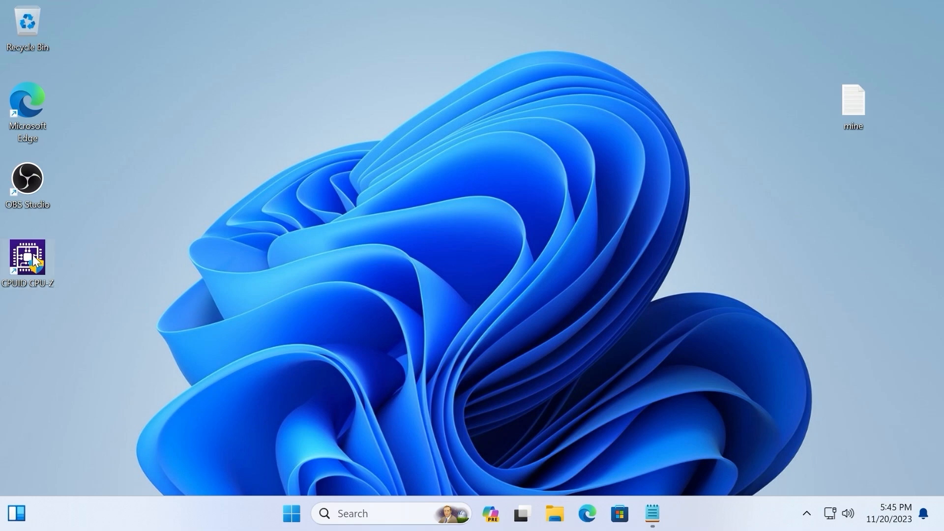
pyautogui.doubleClick(27, 259)
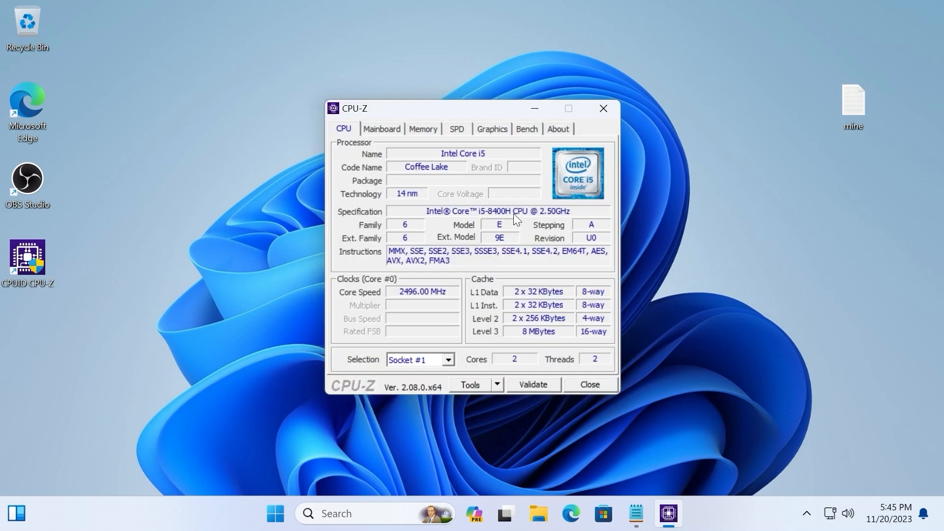
pyautogui.moveTo(565, 230)
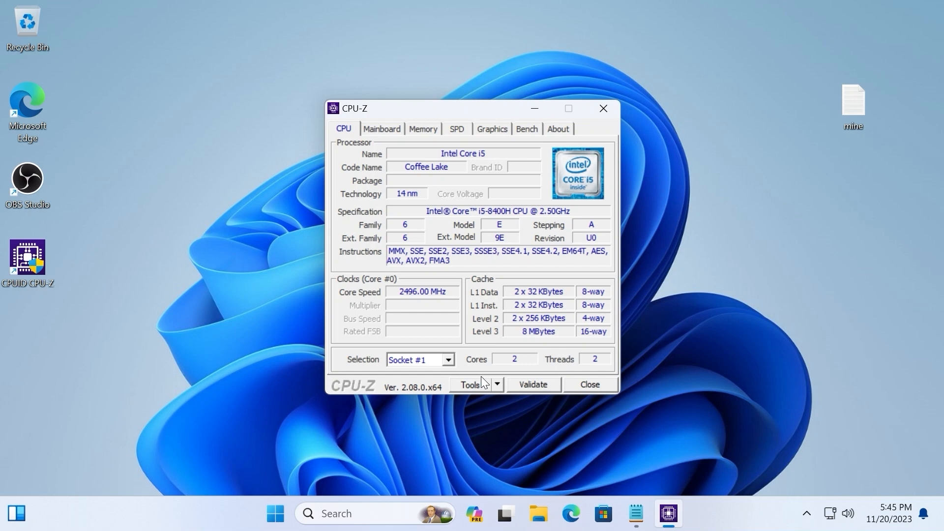
pyautogui.moveTo(598, 366)
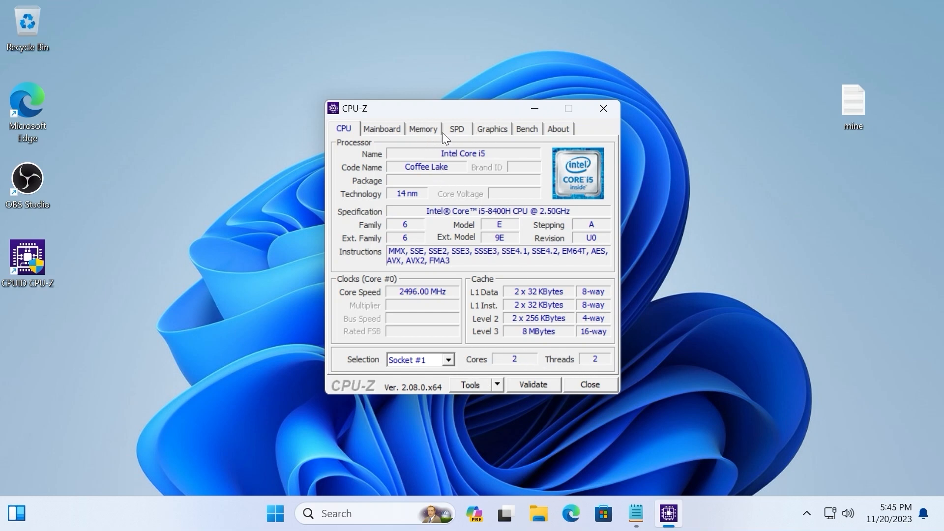
pyautogui.click(526, 129)
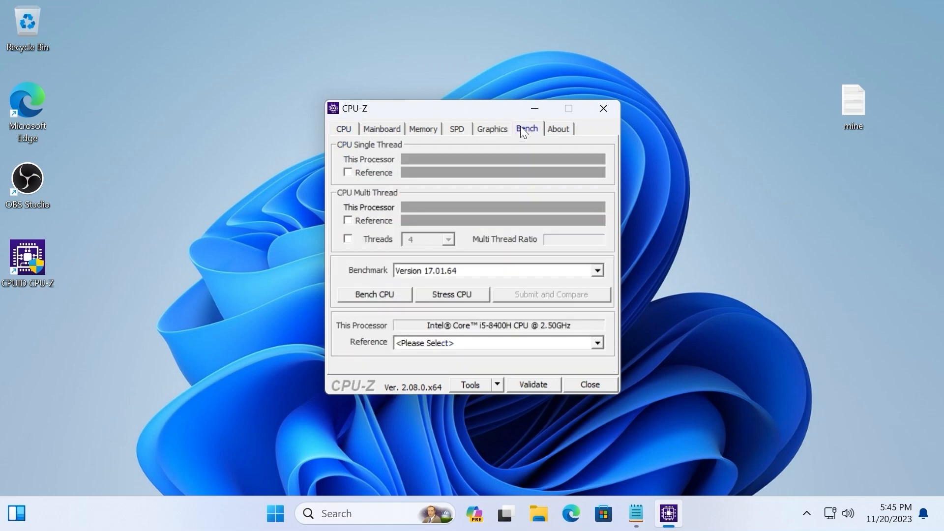
pyautogui.click(374, 294)
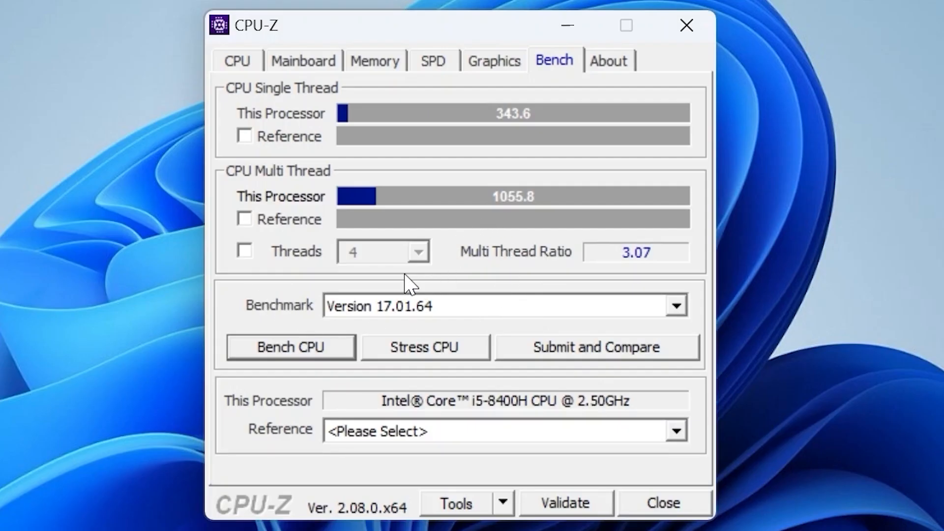
pyautogui.moveTo(507, 219)
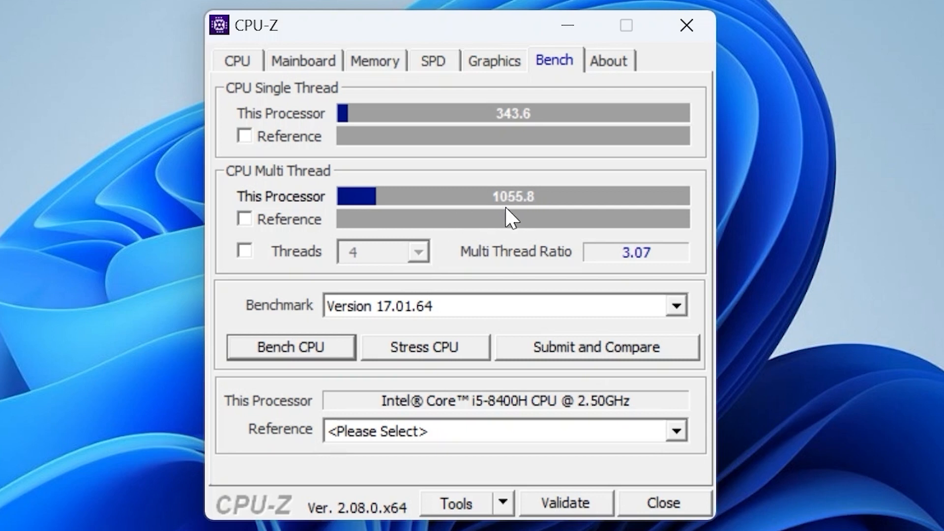
pyautogui.moveTo(518, 169)
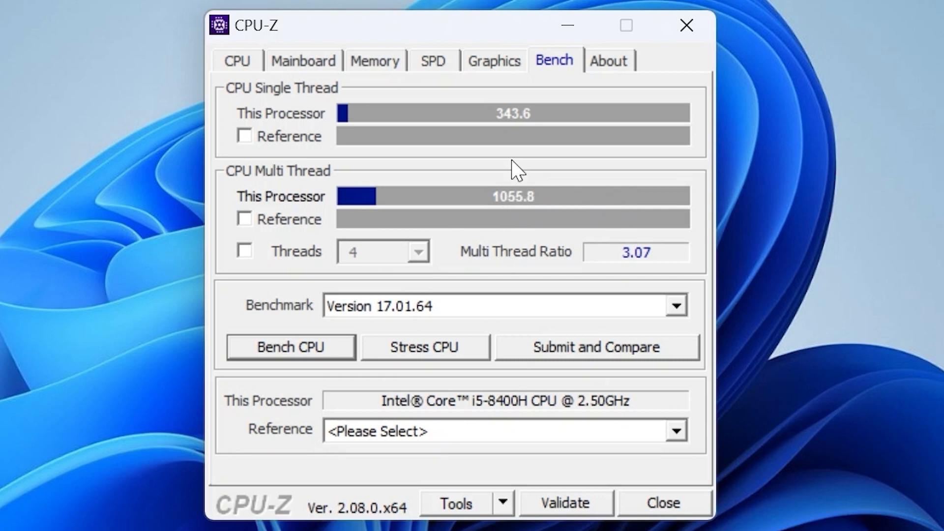
pyautogui.moveTo(502, 119)
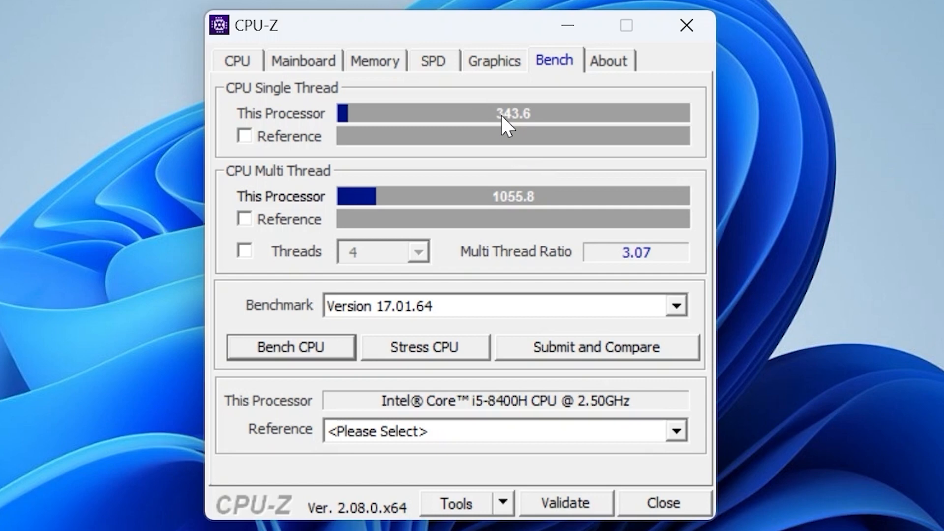
pyautogui.moveTo(521, 126)
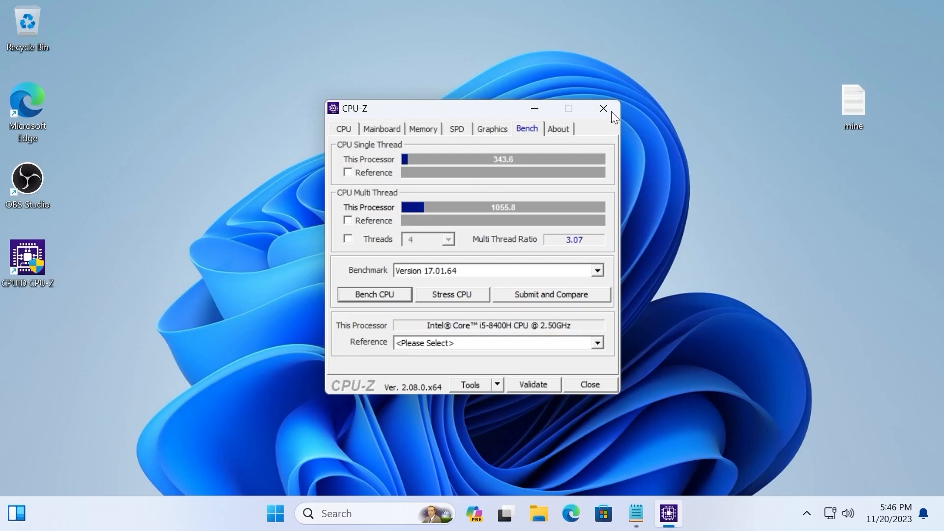
pyautogui.click(604, 108)
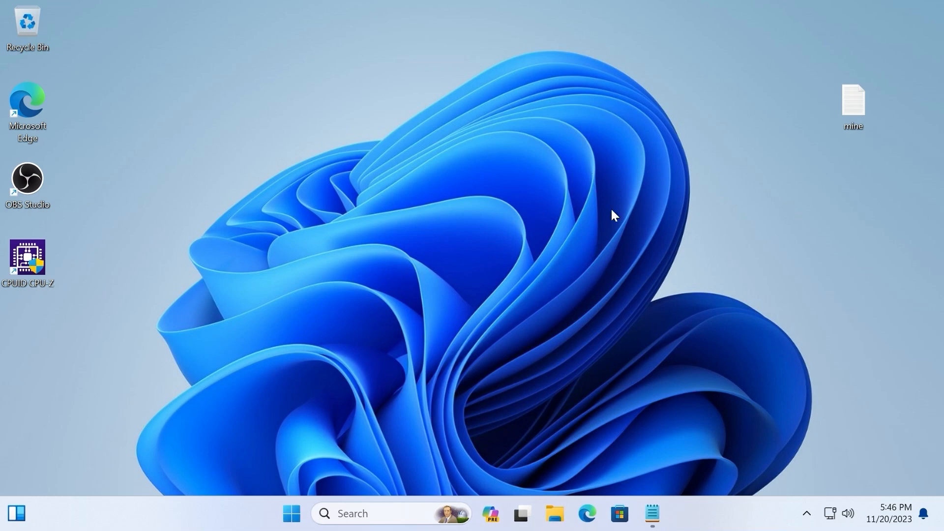
pyautogui.moveTo(298, 513)
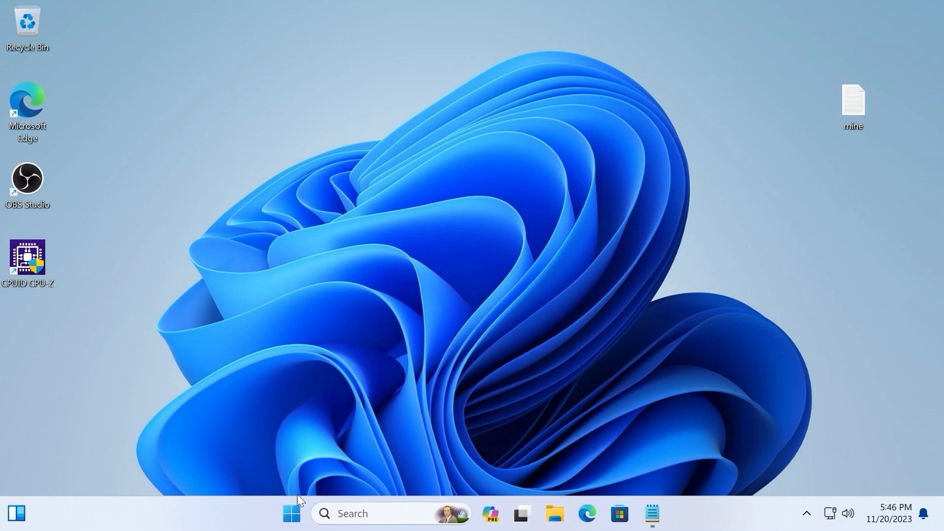
# Go to Settings > Privacy & security > Virus & threat protection, which reports no current threats.
pyautogui.click(290, 514)
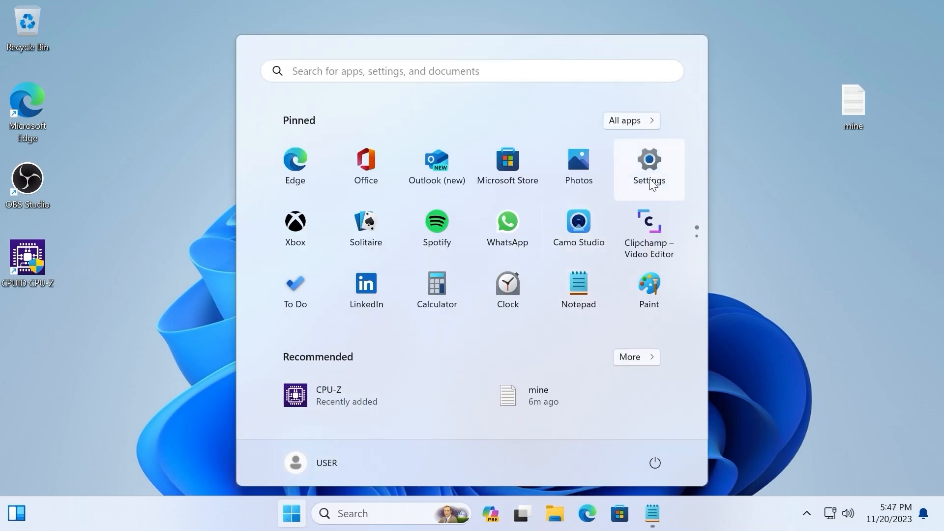
pyautogui.click(649, 159)
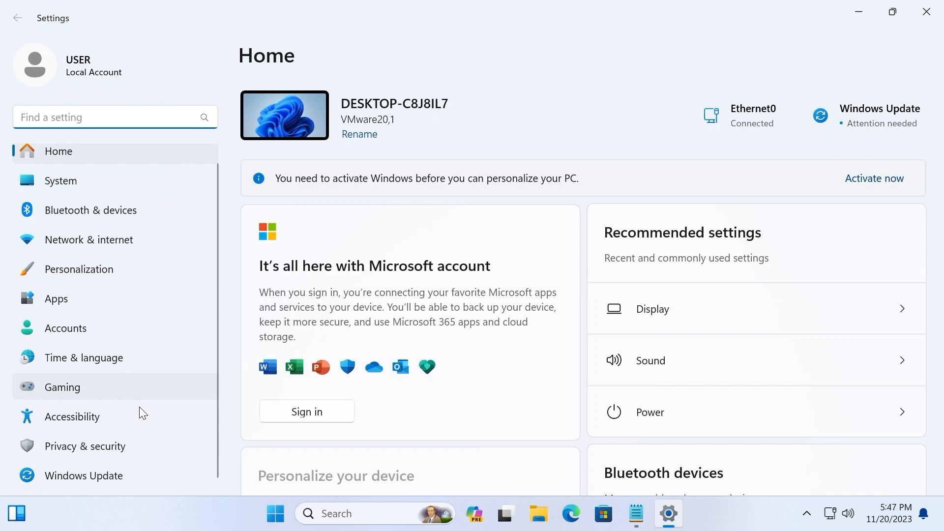
pyautogui.click(85, 447)
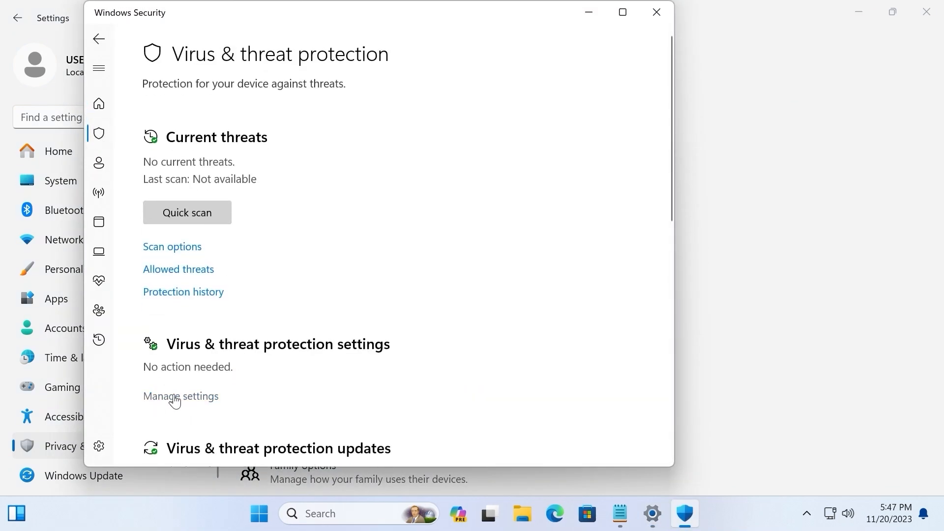
pyautogui.click(180, 396)
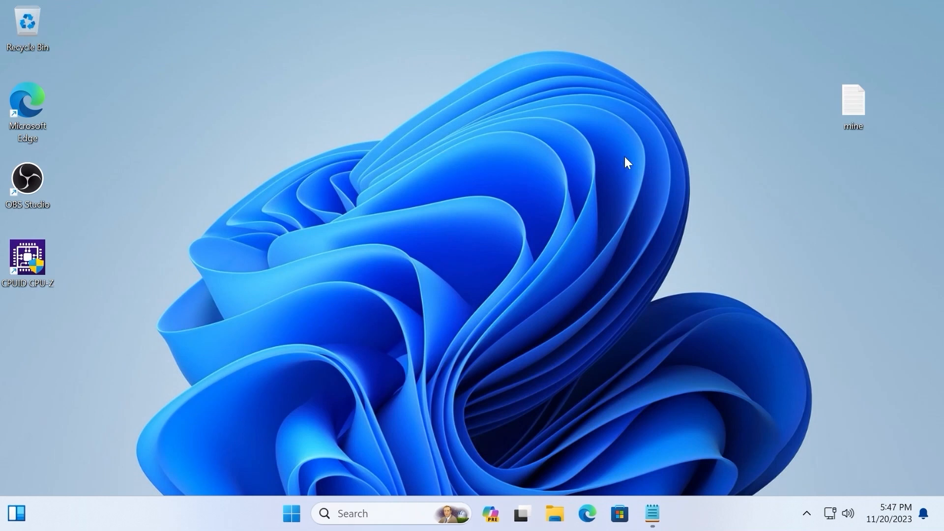
pyautogui.moveTo(103, 202)
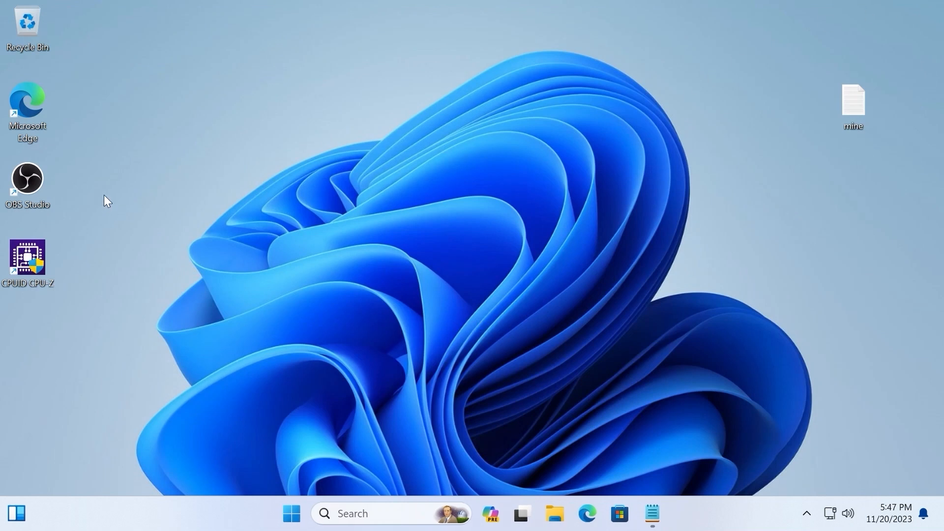
pyautogui.moveTo(32, 101)
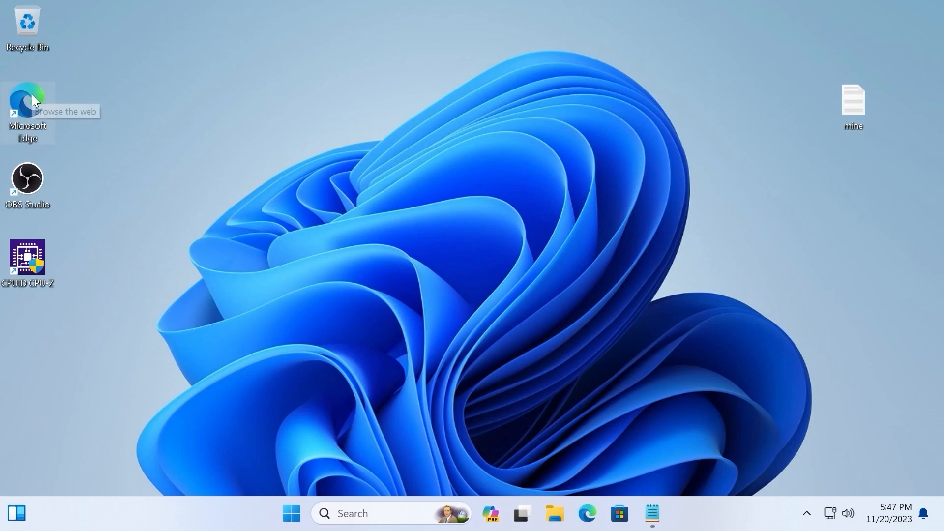
# Search 'atlasos' in Edge and download Atlas Playbook v0.3.2 and AME Wizard Beta from atlasos.net.
pyautogui.doubleClick(27, 98)
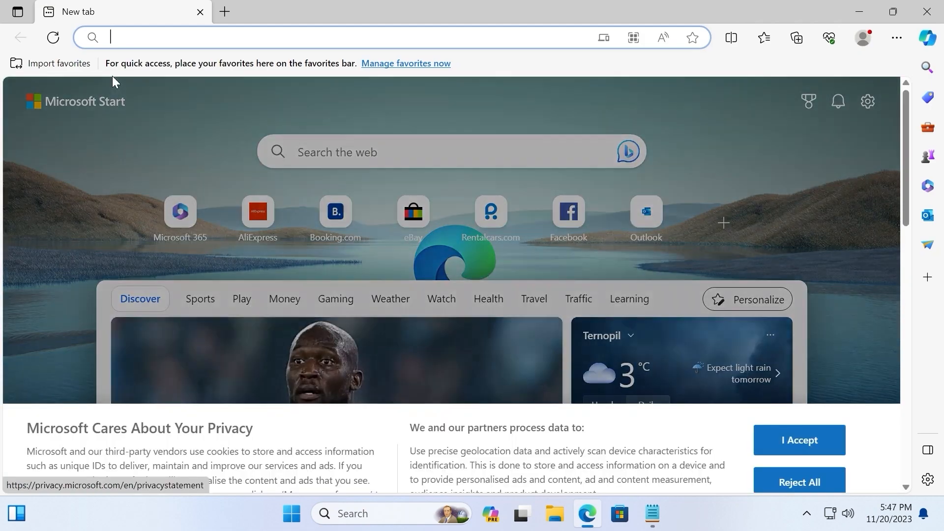
pyautogui.write('at')
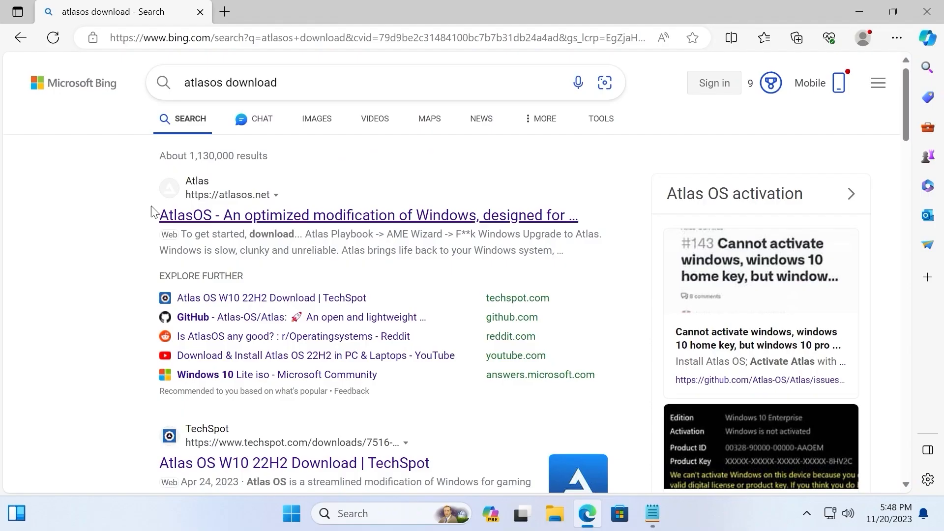
pyautogui.moveTo(233, 206)
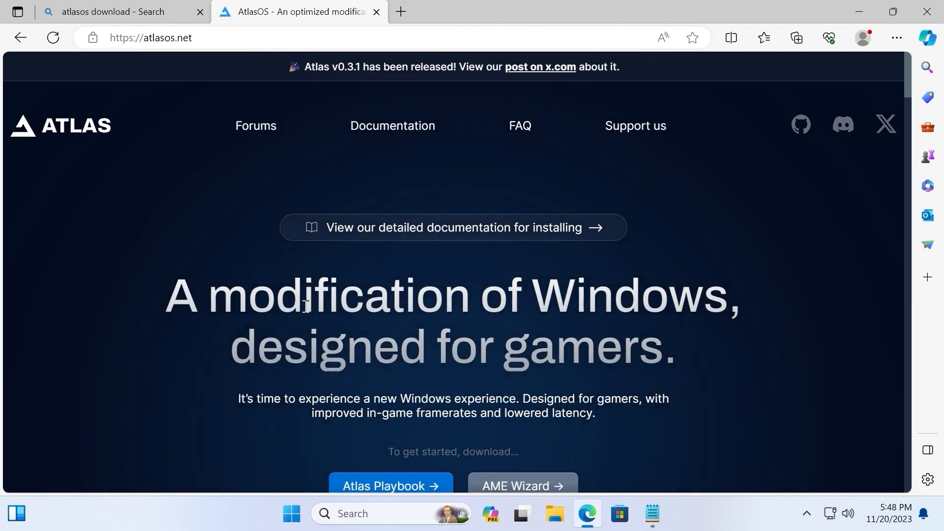
pyautogui.moveTo(309, 307)
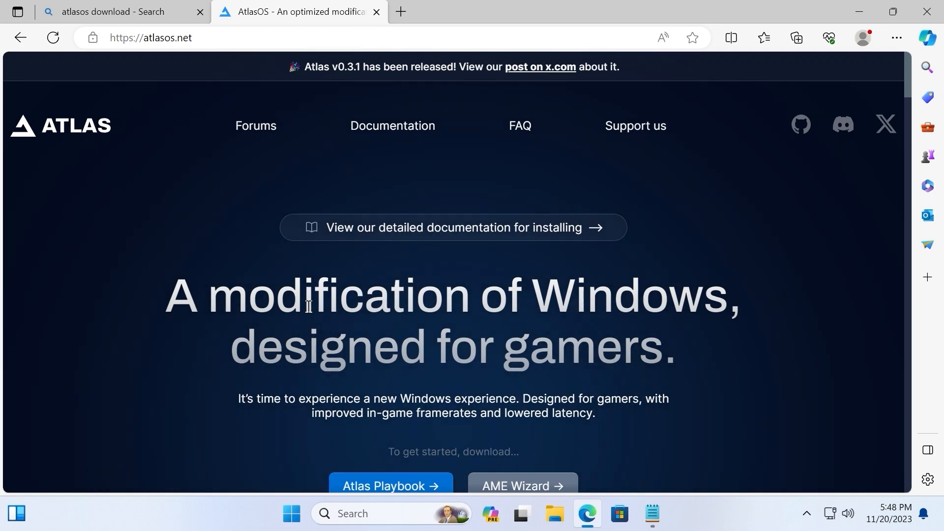
pyautogui.scroll(-3)
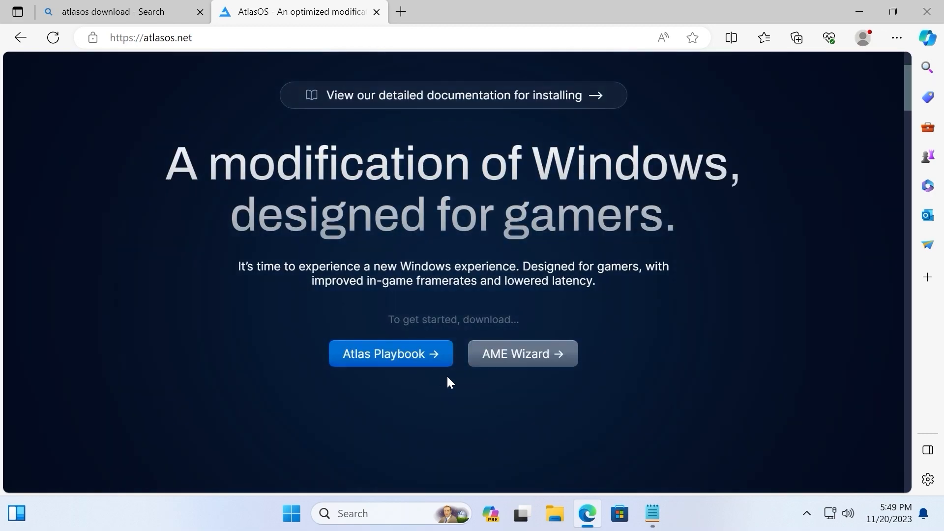
pyautogui.moveTo(535, 377)
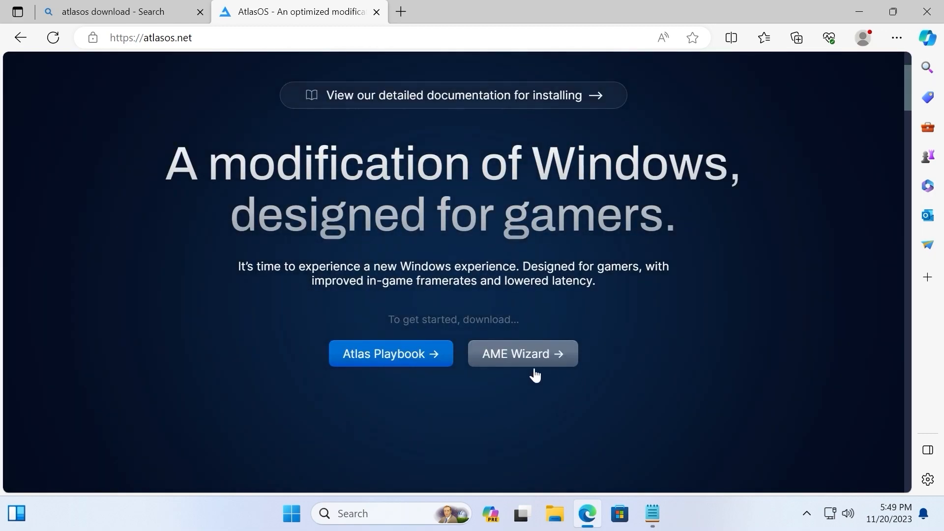
pyautogui.click(797, 38)
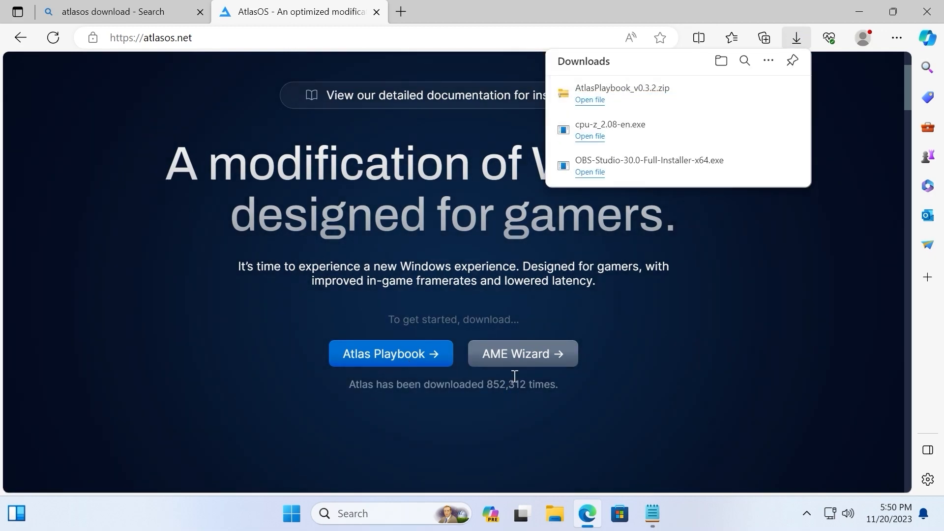
pyautogui.click(523, 353)
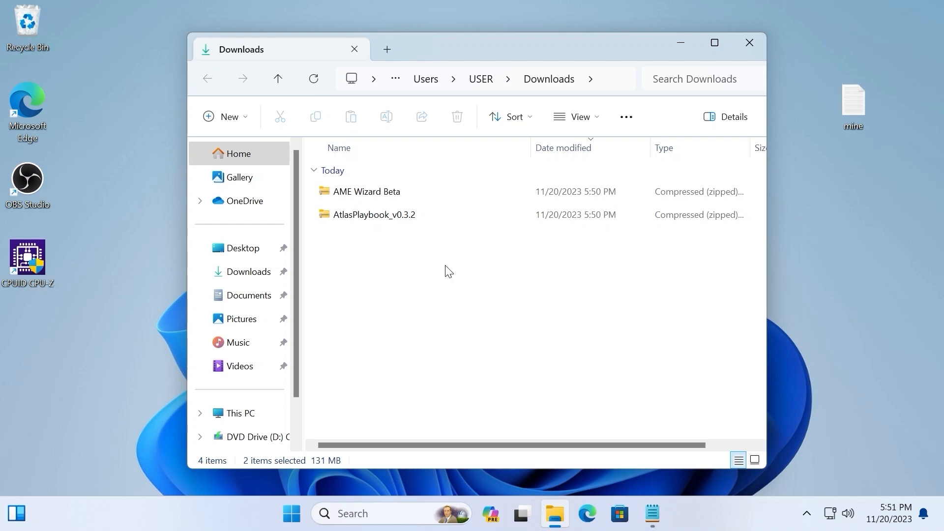
pyautogui.moveTo(424, 283)
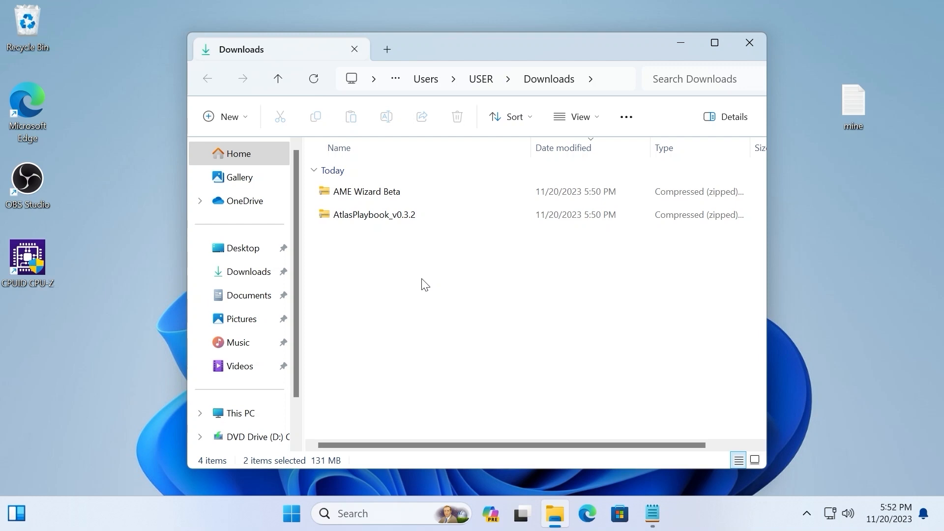
pyautogui.moveTo(361, 257)
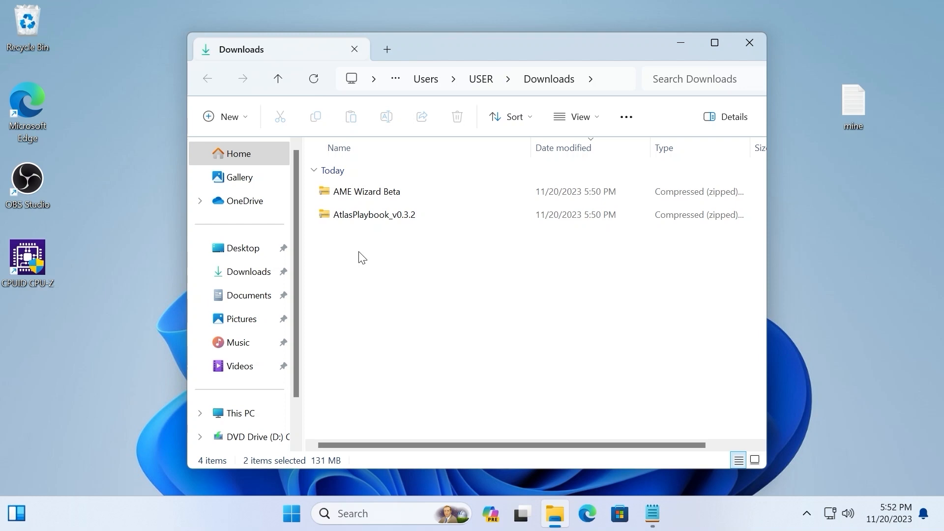
pyautogui.moveTo(354, 260)
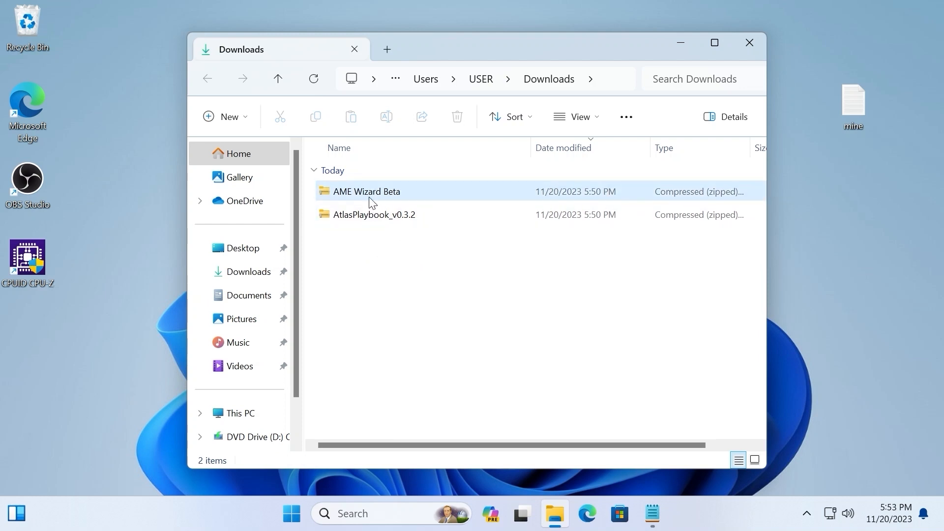
# Extract the AME Wizard Beta zip to the desktop and open the AtlasPlaybook_v0.3.2 archive.
pyautogui.doubleClick(366, 191)
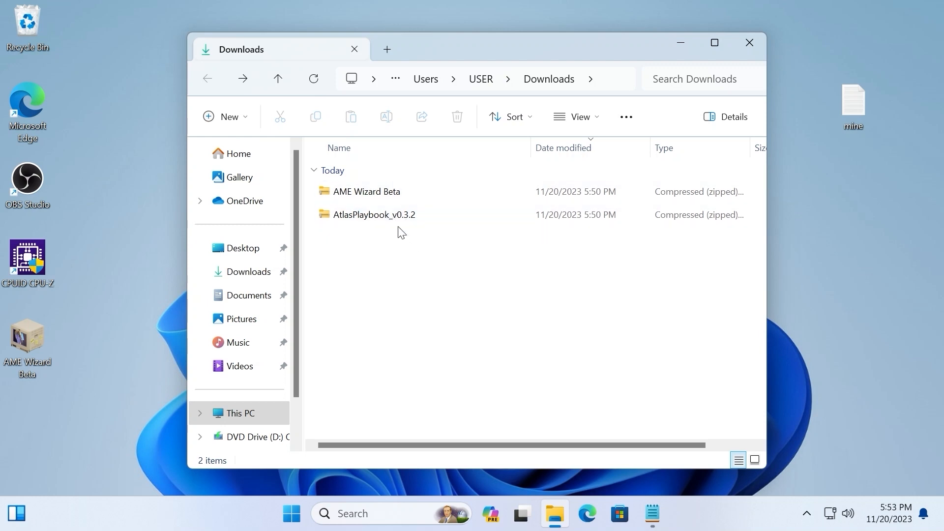
pyautogui.doubleClick(374, 215)
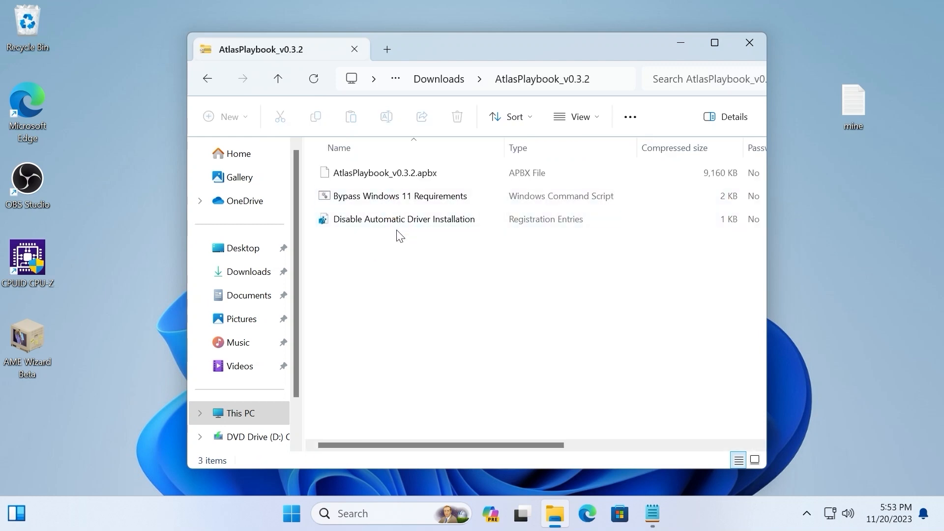
# Select AtlasPlaybook_v0.3.2.apbx in the archive and drag it onto the desktop.
pyautogui.click(385, 172)
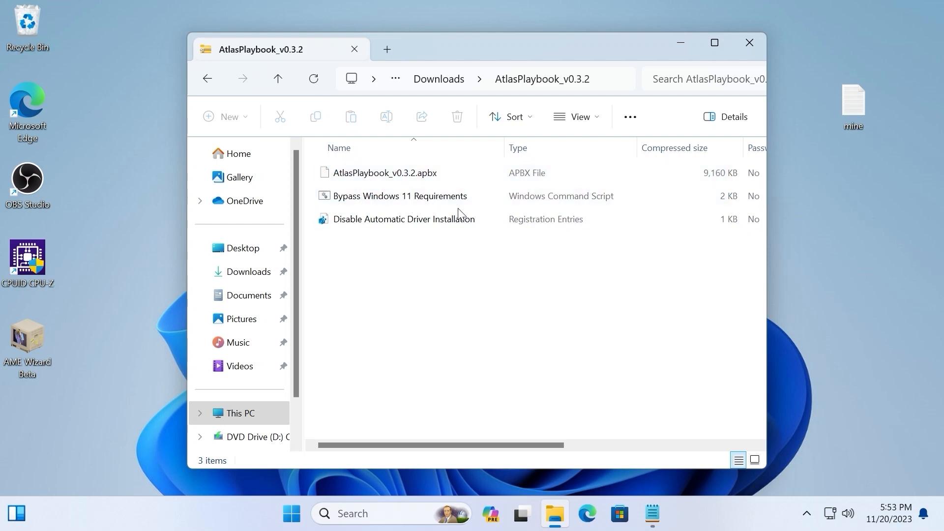
pyautogui.moveTo(385, 232)
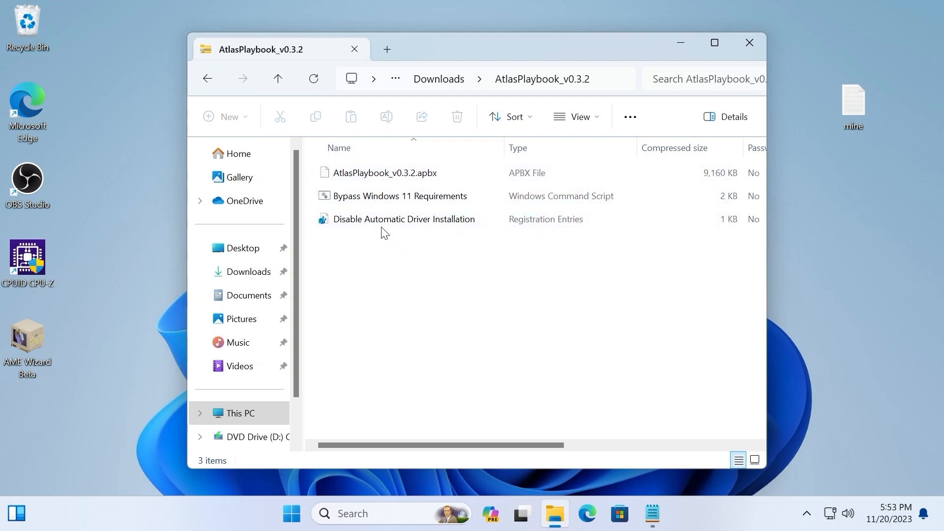
pyautogui.moveTo(397, 242)
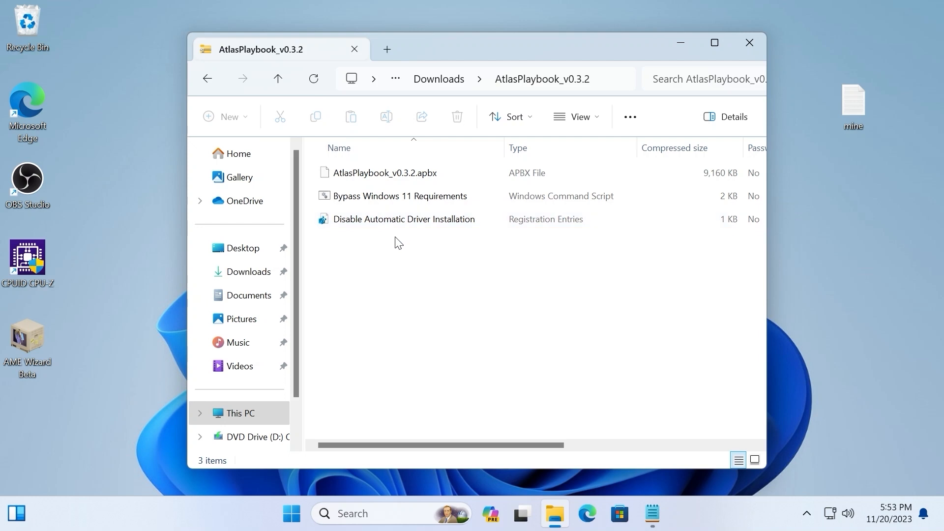
pyautogui.click(385, 173)
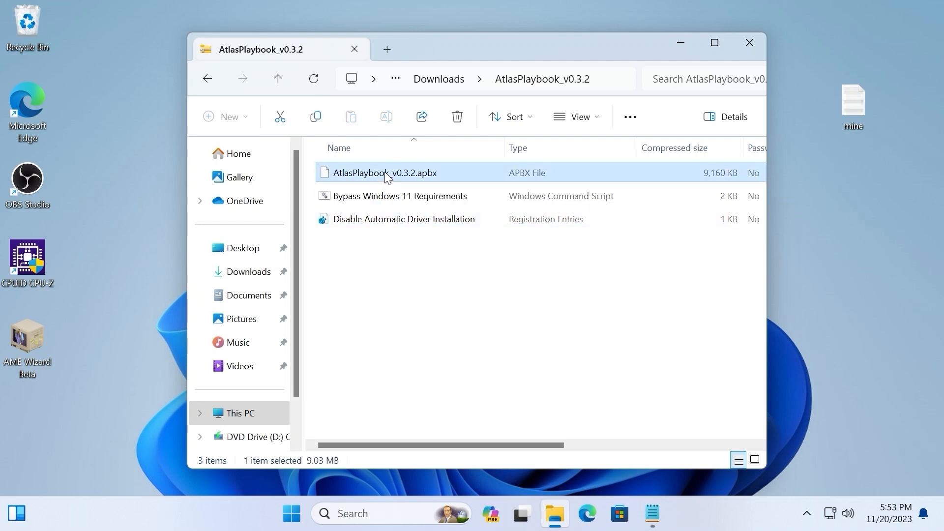
pyautogui.moveTo(372, 244)
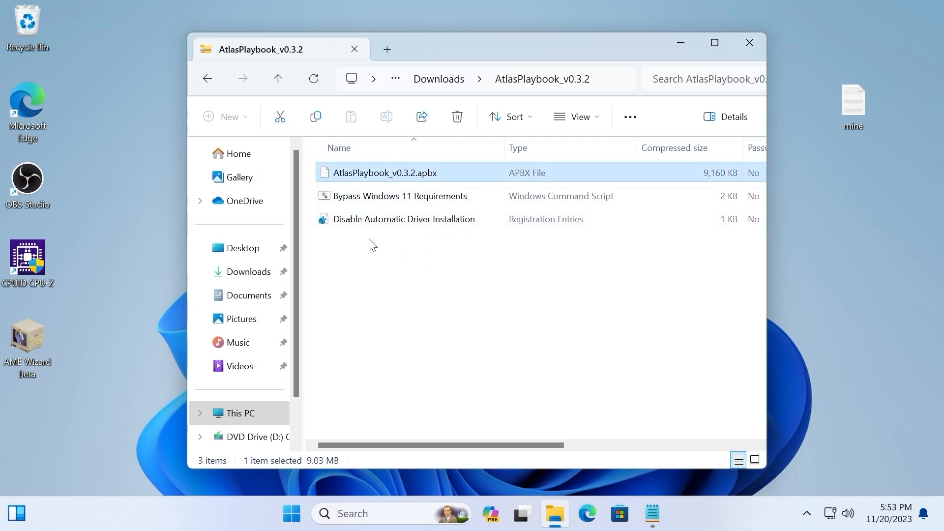
pyautogui.moveTo(356, 207)
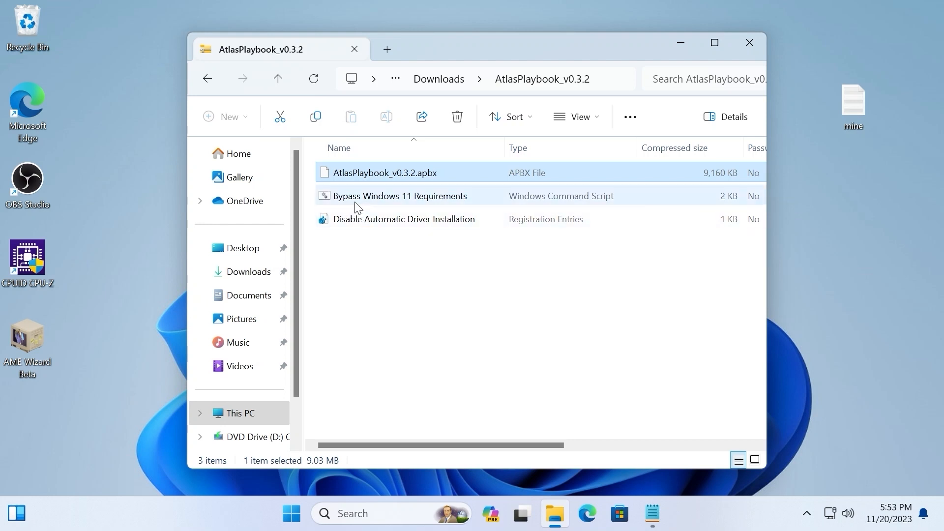
pyautogui.moveTo(406, 203)
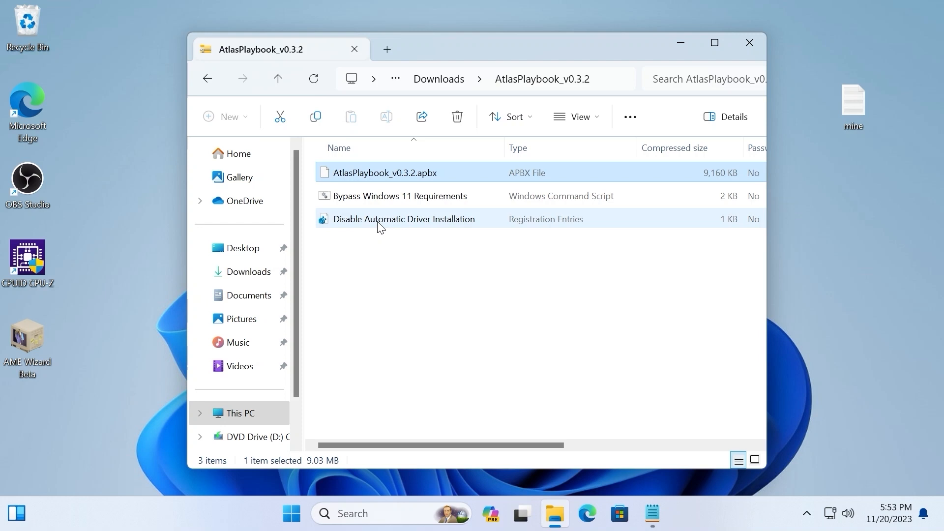
pyautogui.moveTo(384, 221)
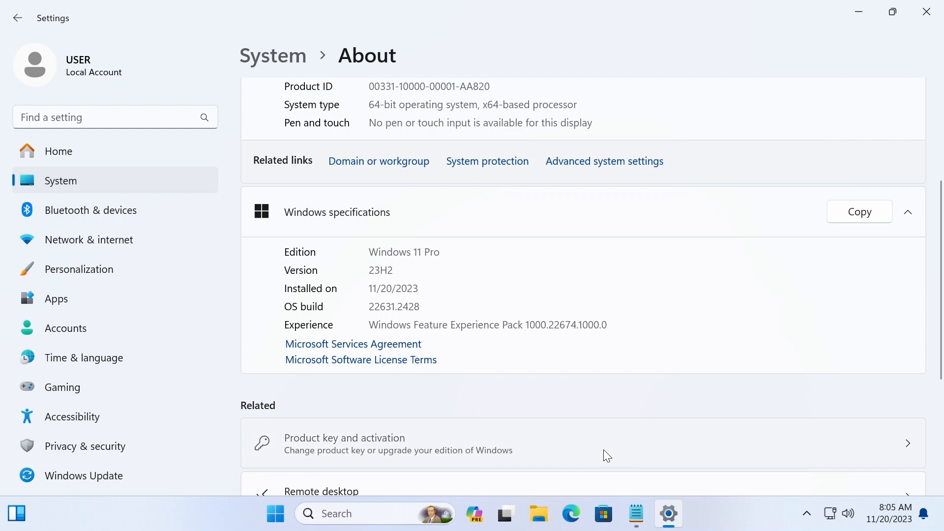
# Open Product key and activation to see that Windows 11 Pro is Active.
pyautogui.click(344, 444)
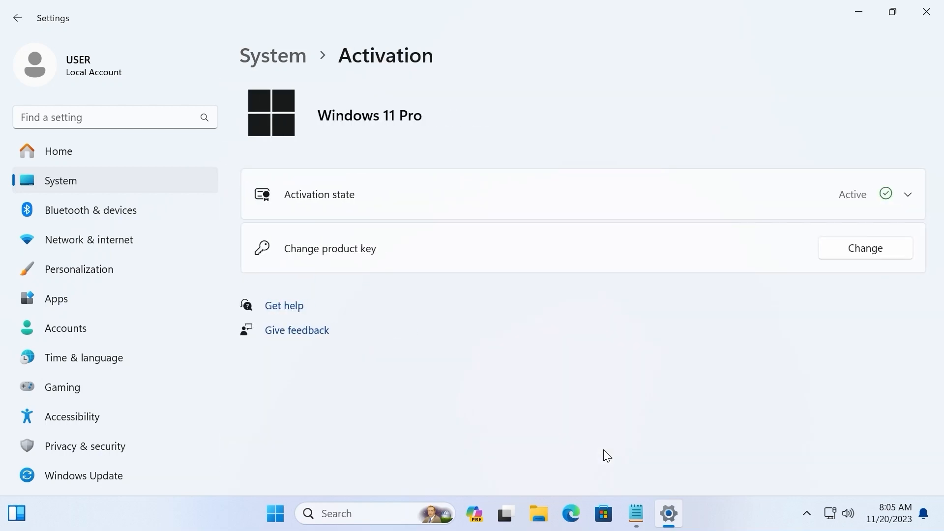
pyautogui.moveTo(460, 173)
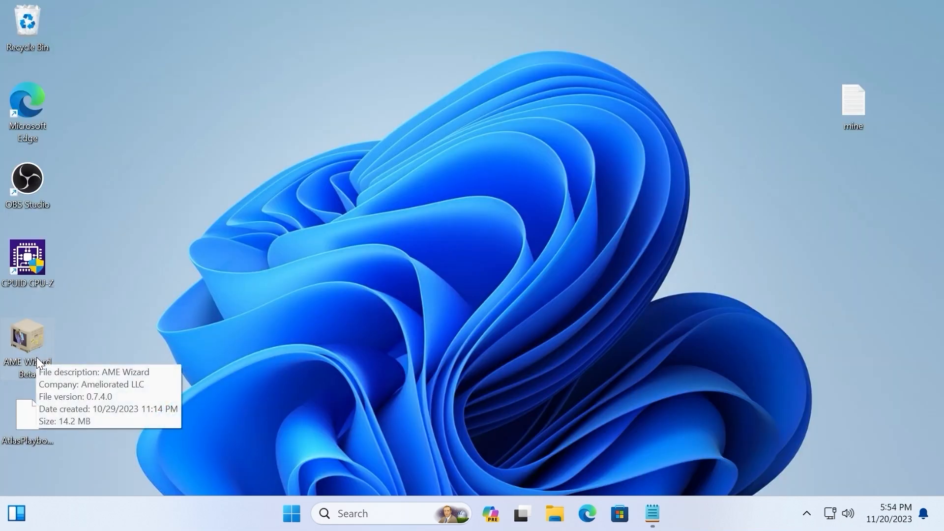
pyautogui.moveTo(37, 340)
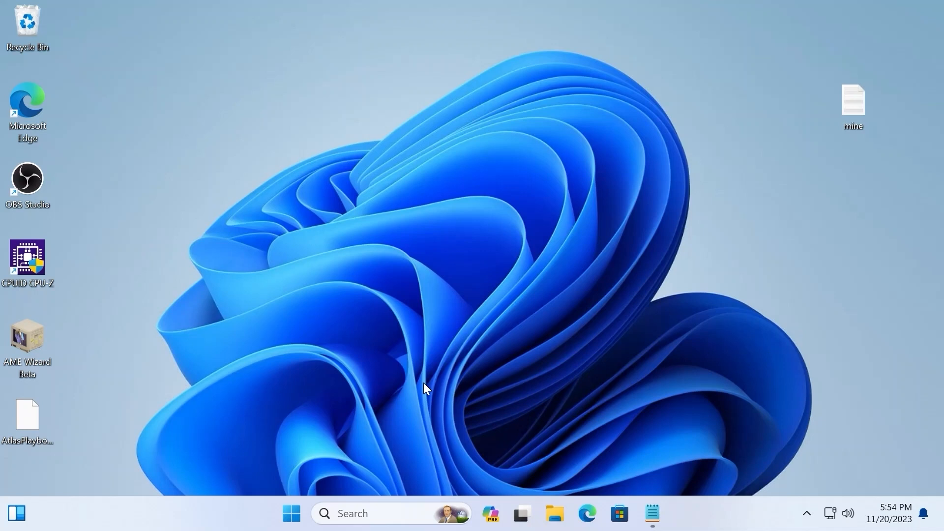
# Launch AME Wizard Beta and load AtlasPlaybook_v0.3.2.apbx from the Desktop.
pyautogui.doubleClick(27, 335)
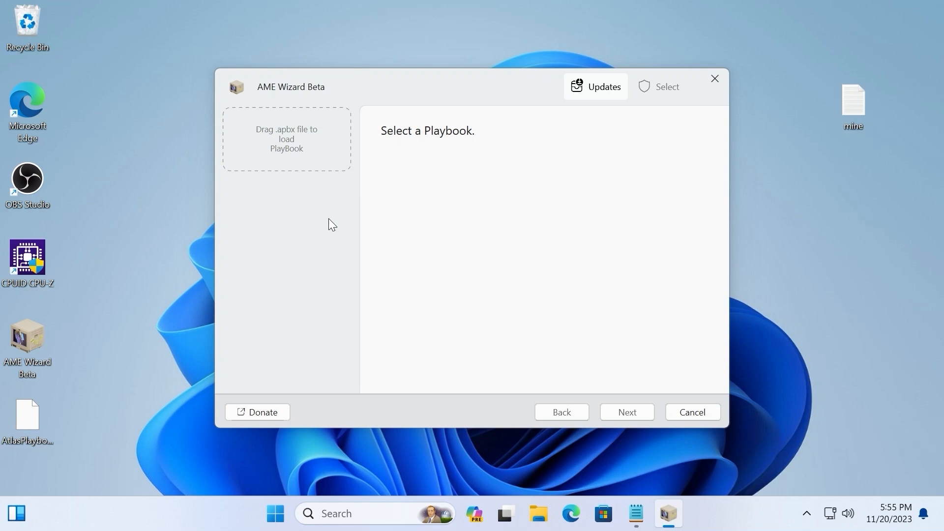
pyautogui.moveTo(280, 210)
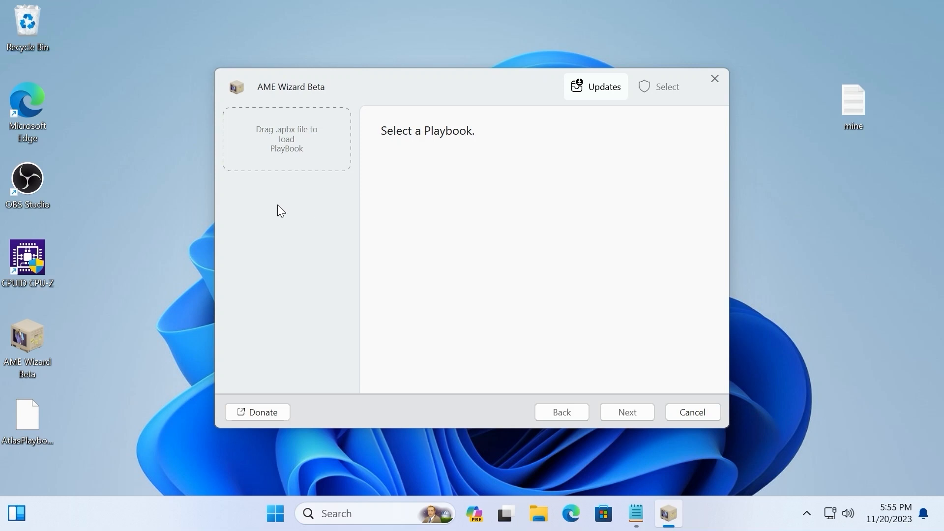
pyautogui.click(287, 139)
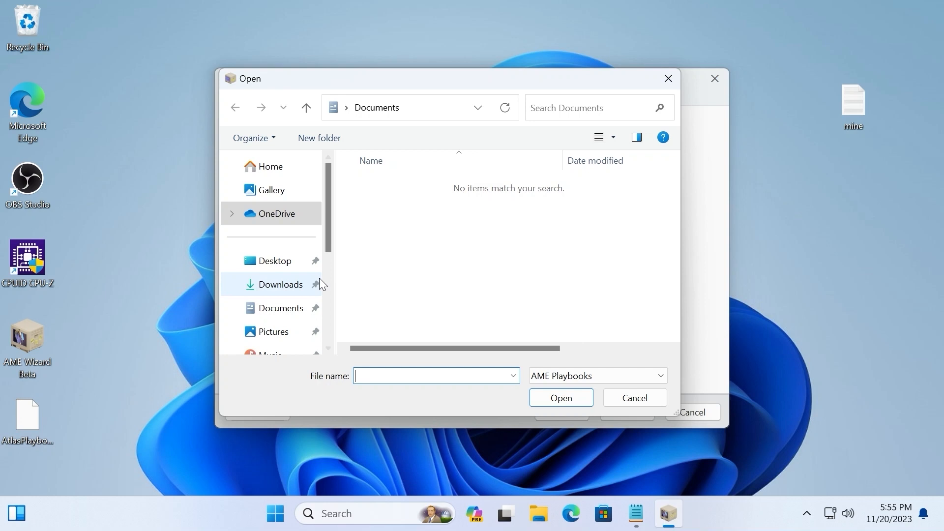
pyautogui.click(275, 261)
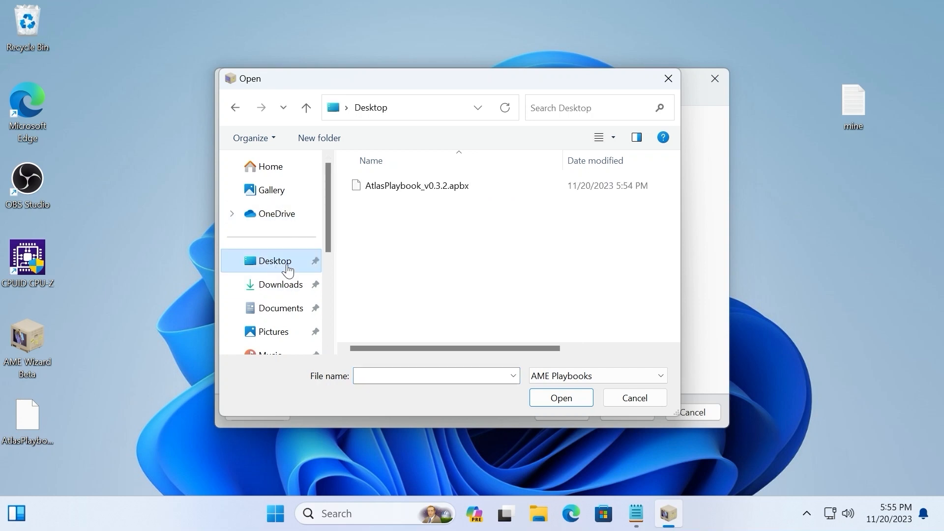
pyautogui.click(415, 186)
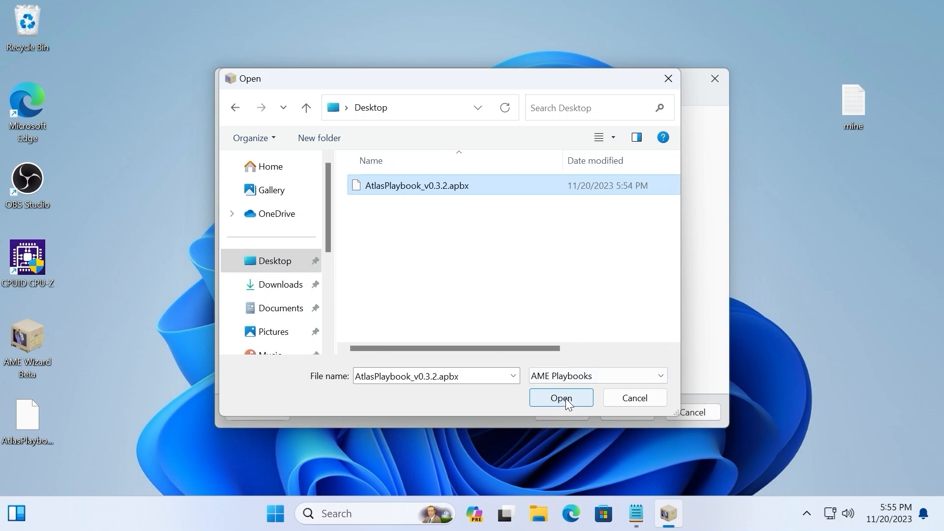
pyautogui.click(561, 397)
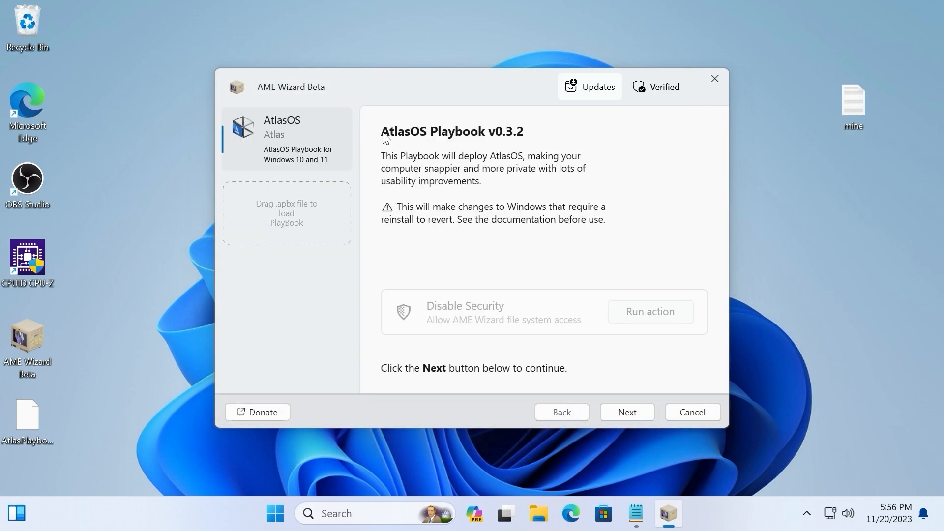
pyautogui.moveTo(505, 146)
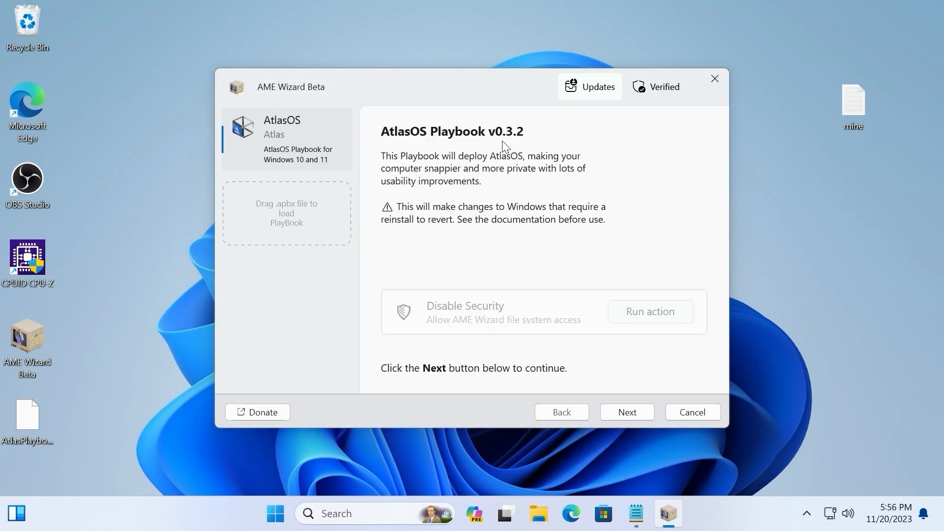
pyautogui.moveTo(652, 305)
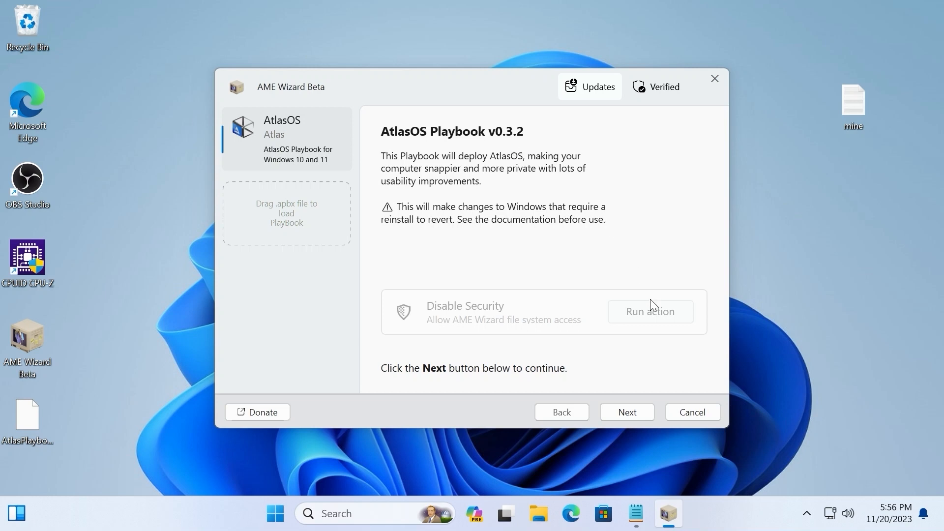
pyautogui.moveTo(499, 316)
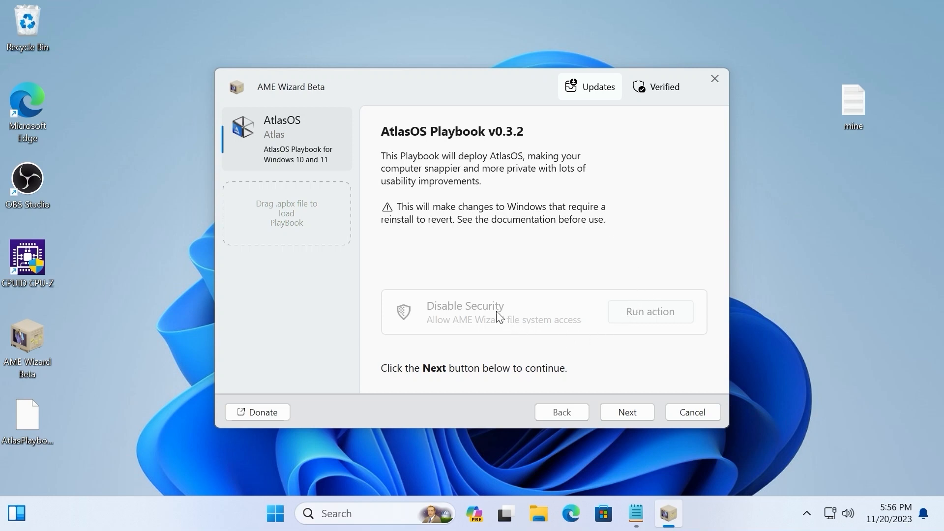
pyautogui.moveTo(622, 382)
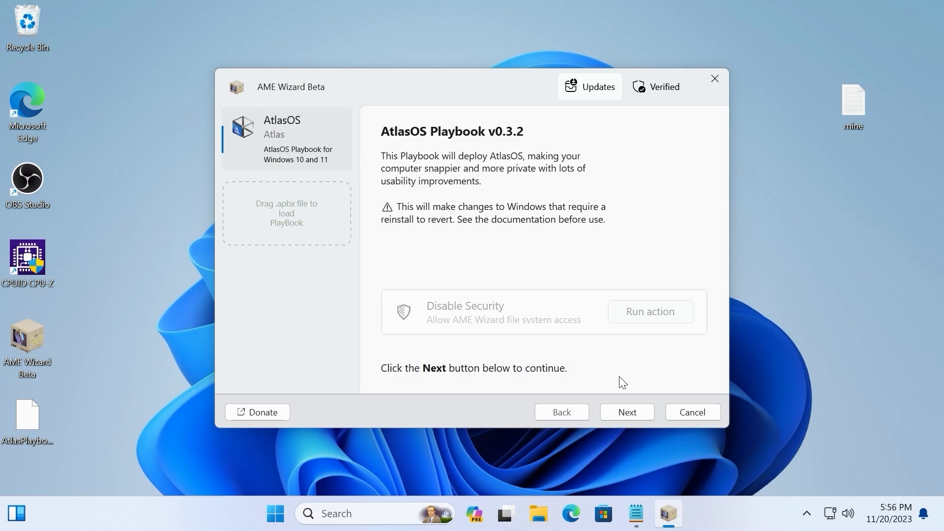
pyautogui.moveTo(659, 322)
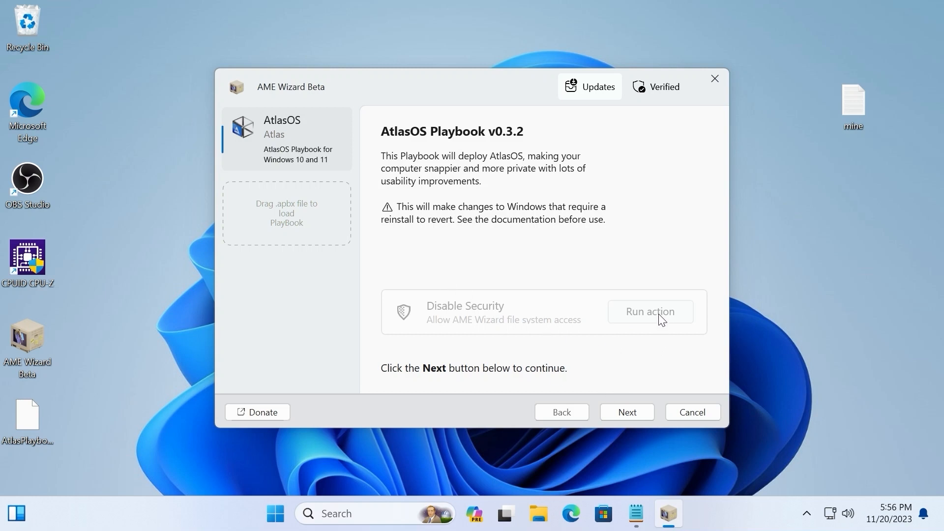
pyautogui.moveTo(661, 316)
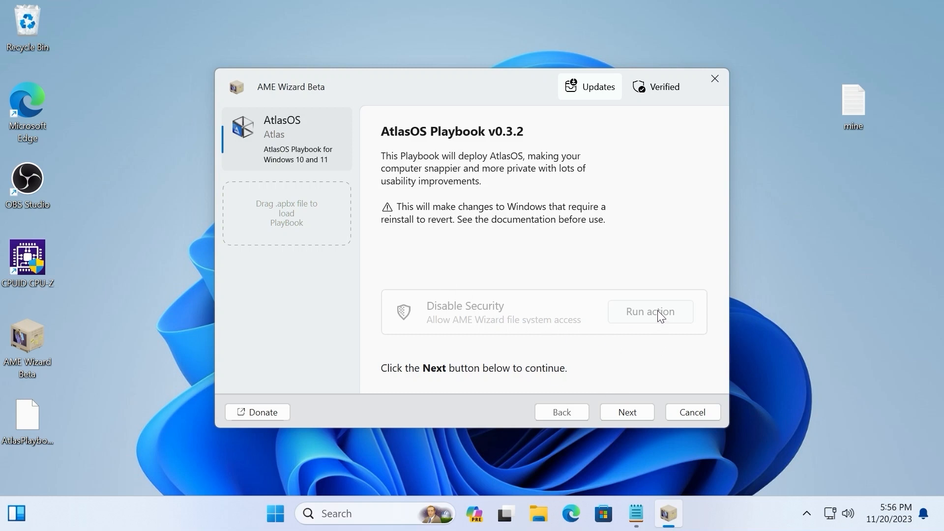
pyautogui.moveTo(527, 345)
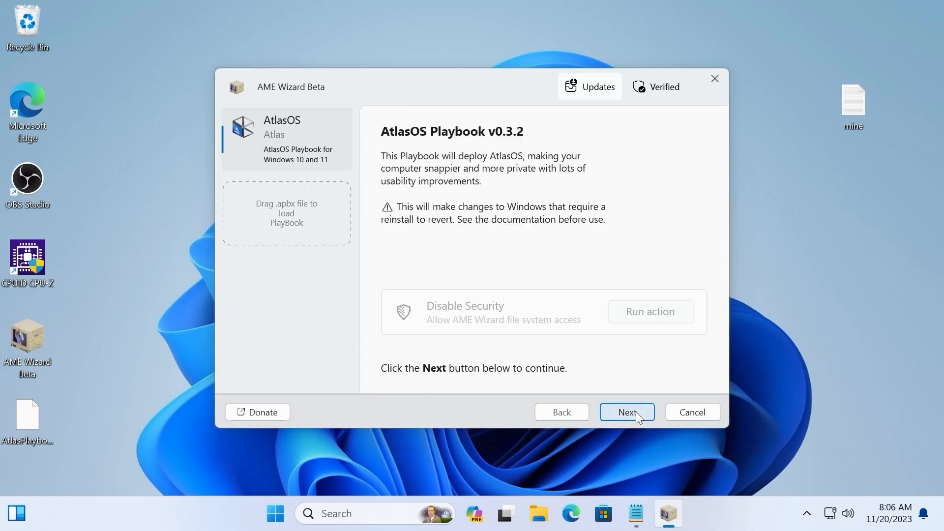
# Run the requirements check and start the Install Updates action for pending updates.
pyautogui.click(627, 412)
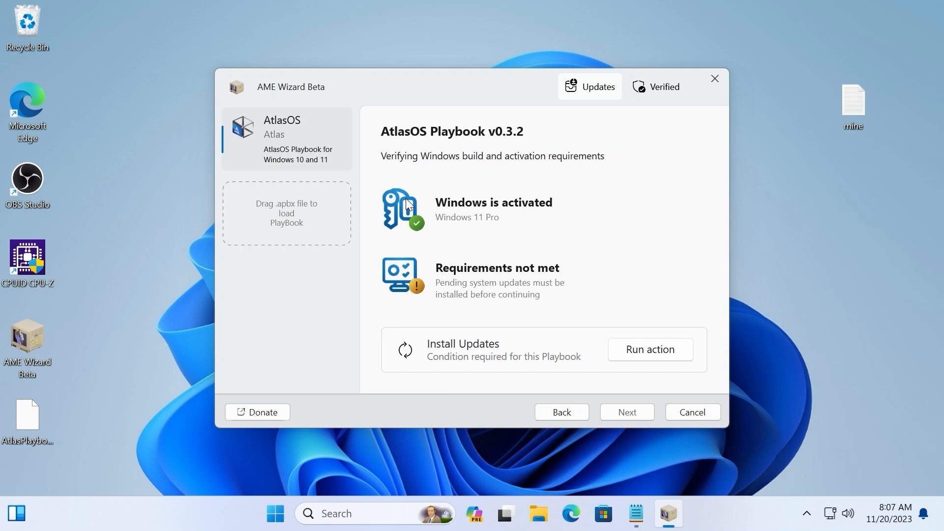
pyautogui.moveTo(425, 290)
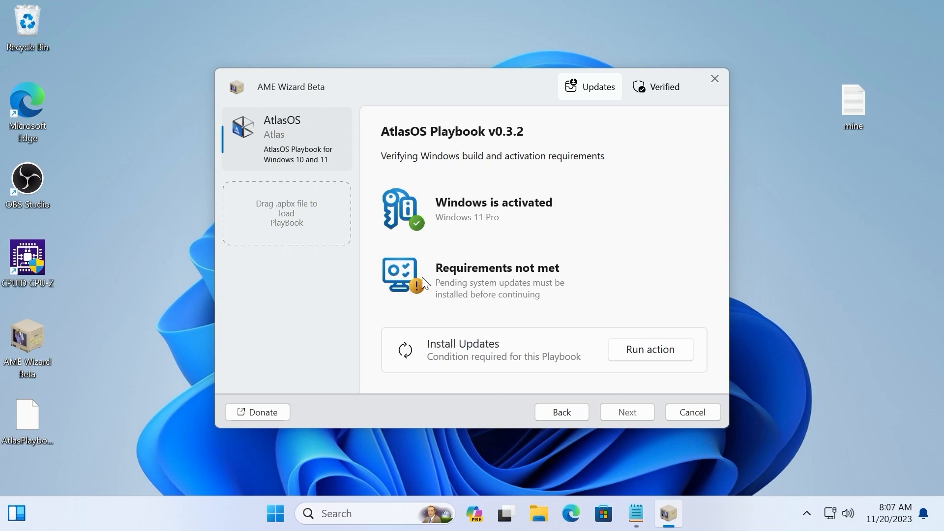
pyautogui.moveTo(651, 355)
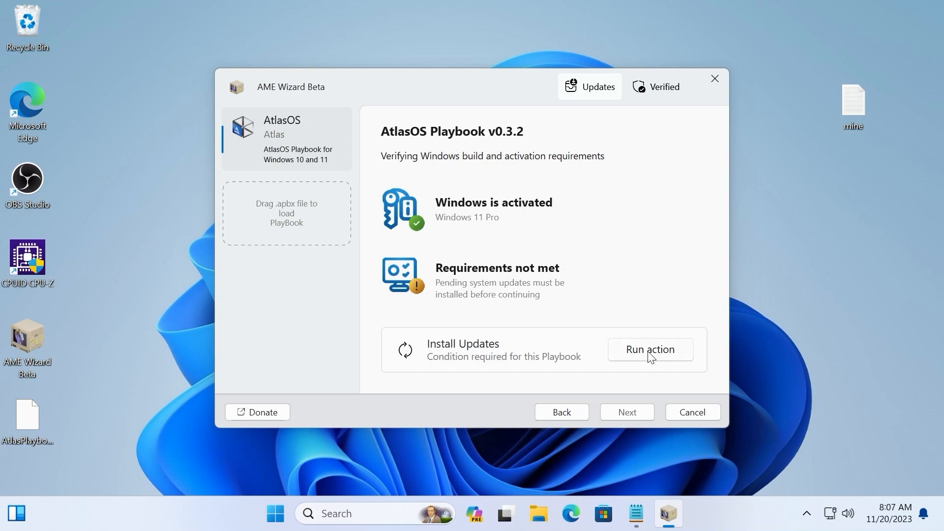
pyautogui.click(651, 349)
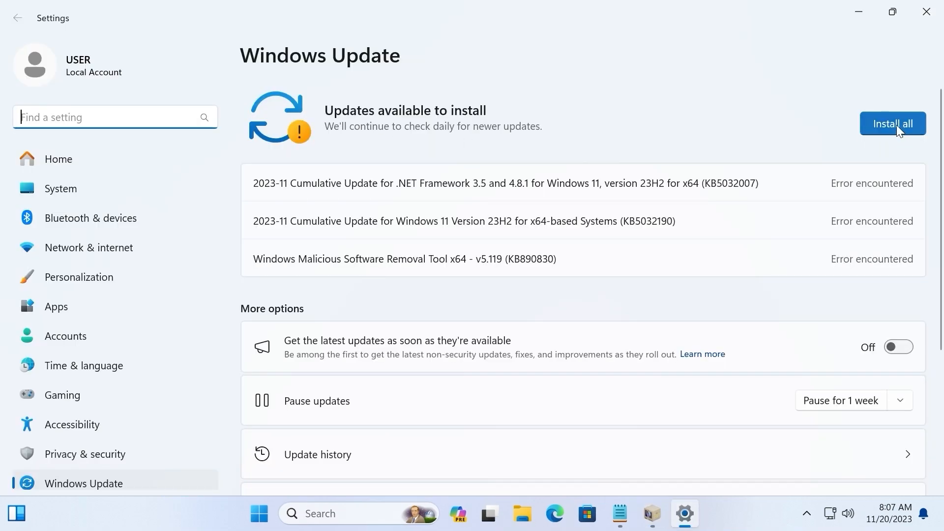
# Install all three pending Windows updates from Windows Update.
pyautogui.click(893, 123)
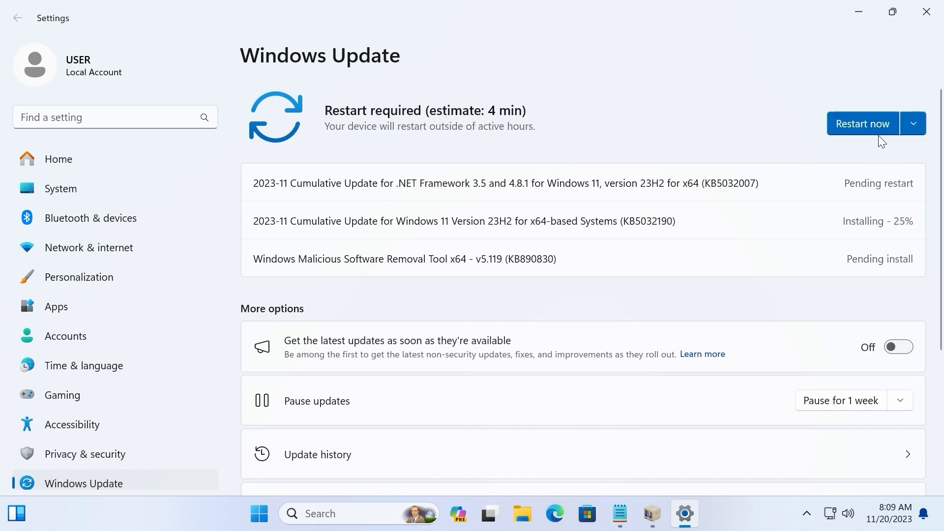
pyautogui.moveTo(854, 127)
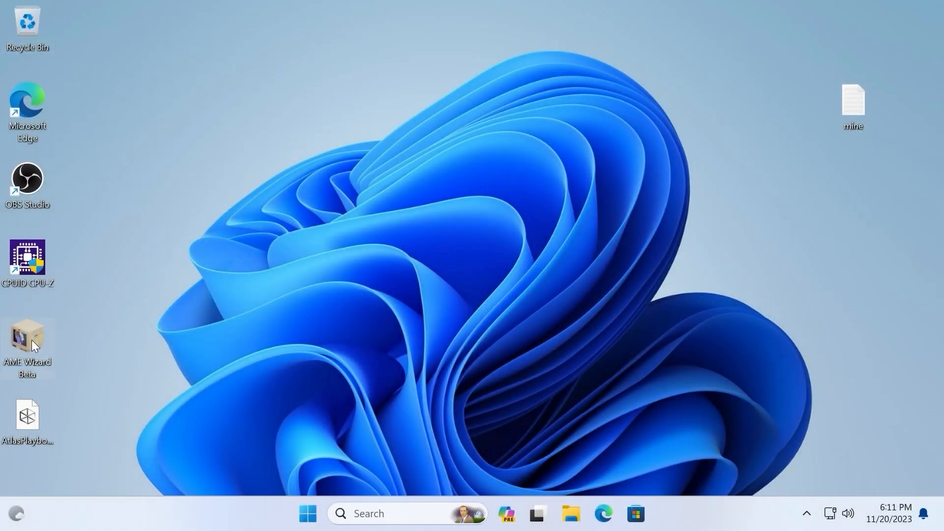
pyautogui.moveTo(34, 344)
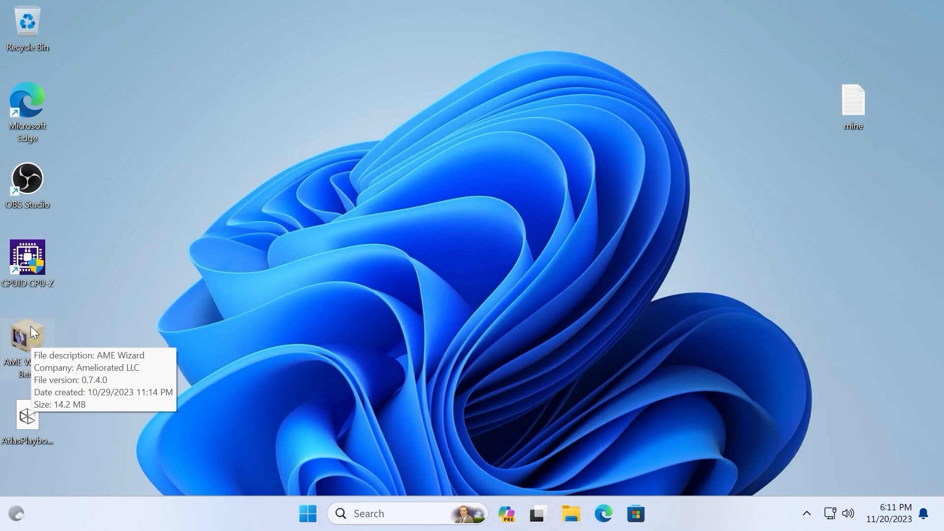
# Relaunch AME Wizard Beta and turn off Windows Security protections for the Disable Security action.
pyautogui.doubleClick(28, 335)
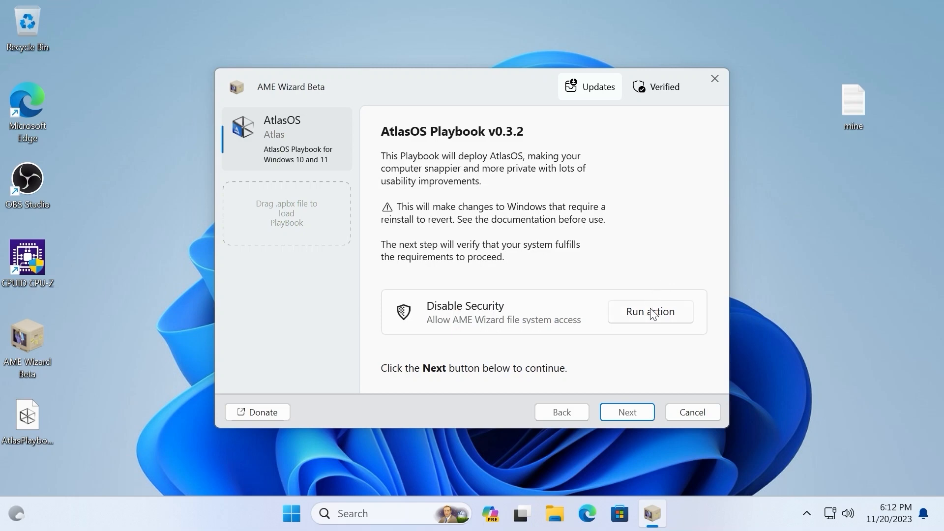
pyautogui.click(651, 312)
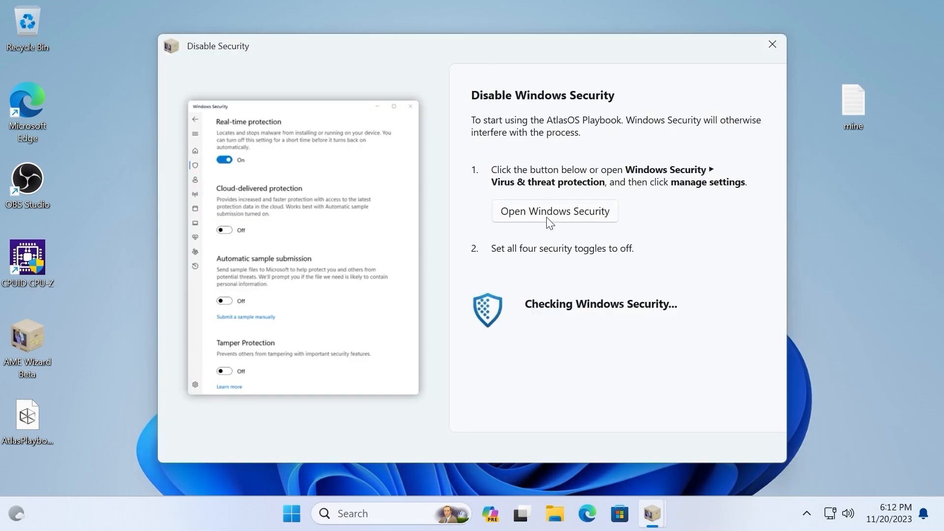
pyautogui.click(555, 211)
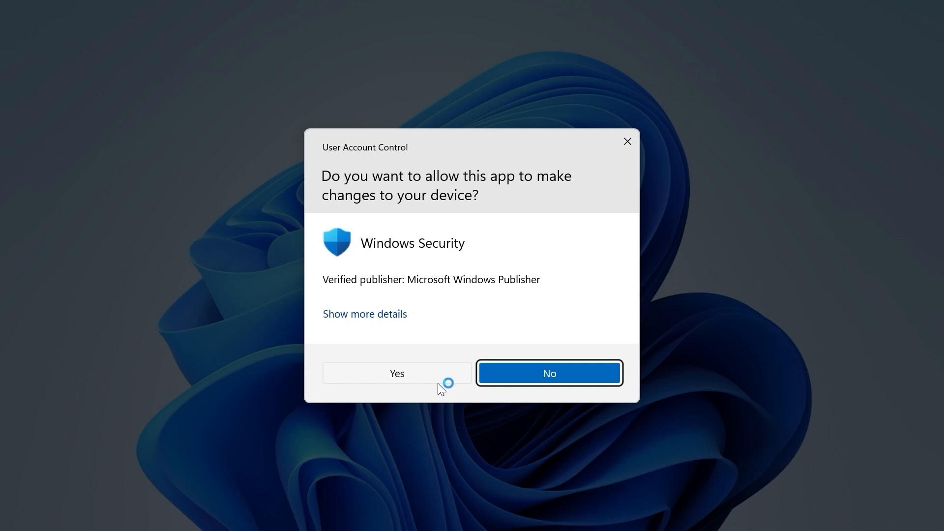
pyautogui.click(397, 374)
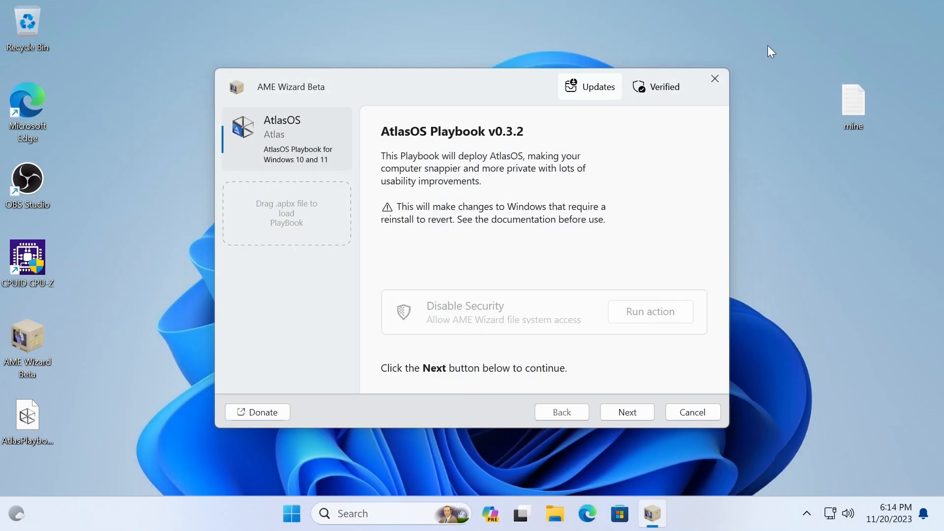
# Get through the activation and requirements checks, then agree to the license agreement.
pyautogui.click(627, 412)
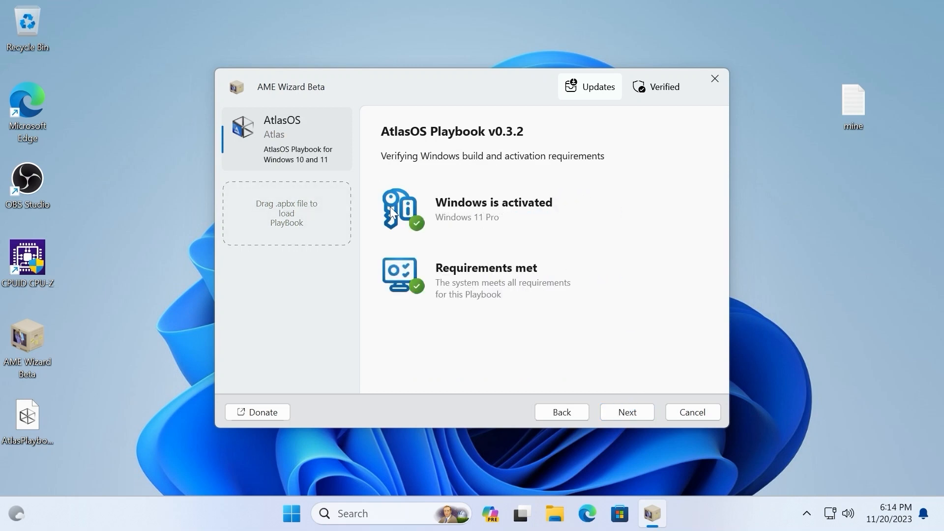
pyautogui.click(627, 413)
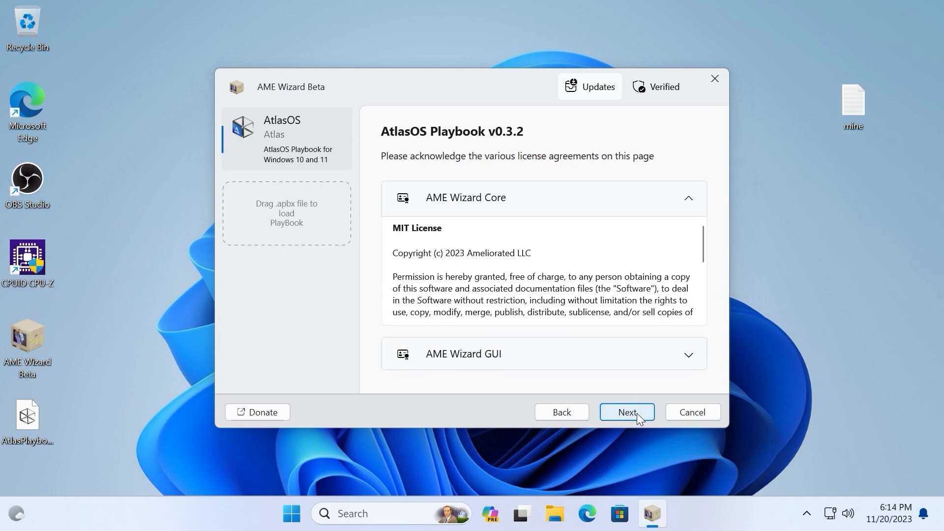
pyautogui.moveTo(660, 264)
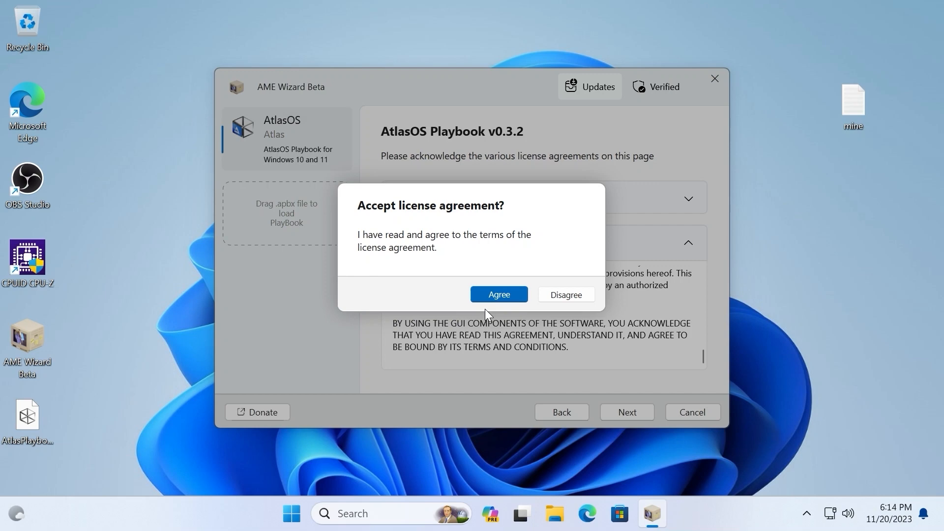
pyautogui.click(499, 294)
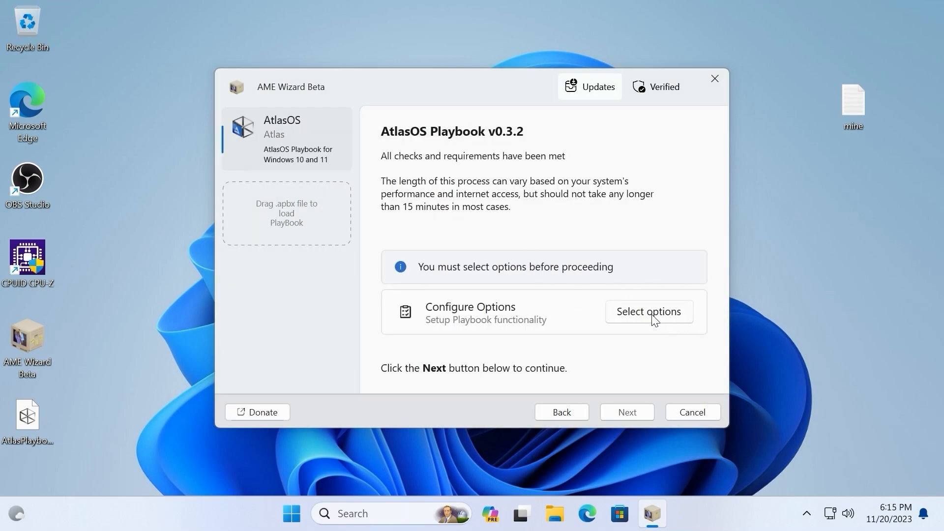
# Keep Defender enabled, default mitigations, core isolation disabled, and toggle Disable Bluetooth.
pyautogui.click(650, 311)
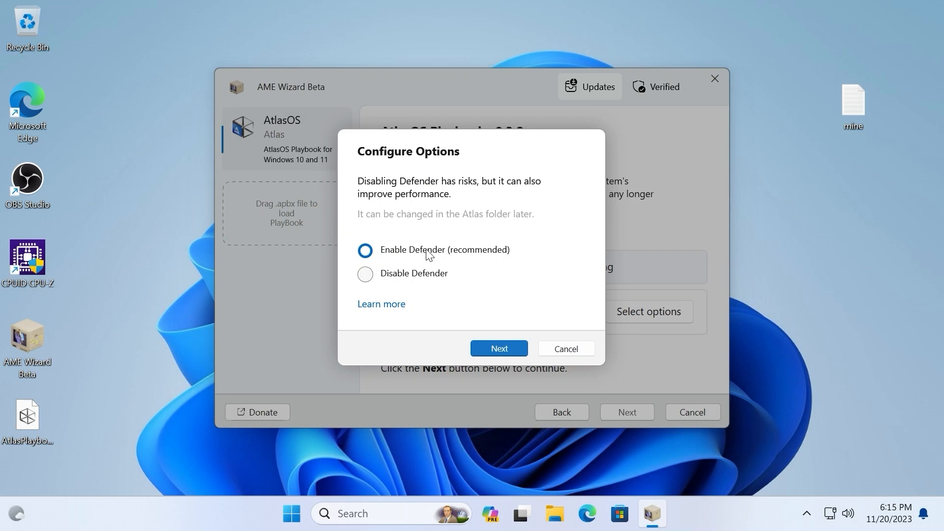
pyautogui.moveTo(426, 241)
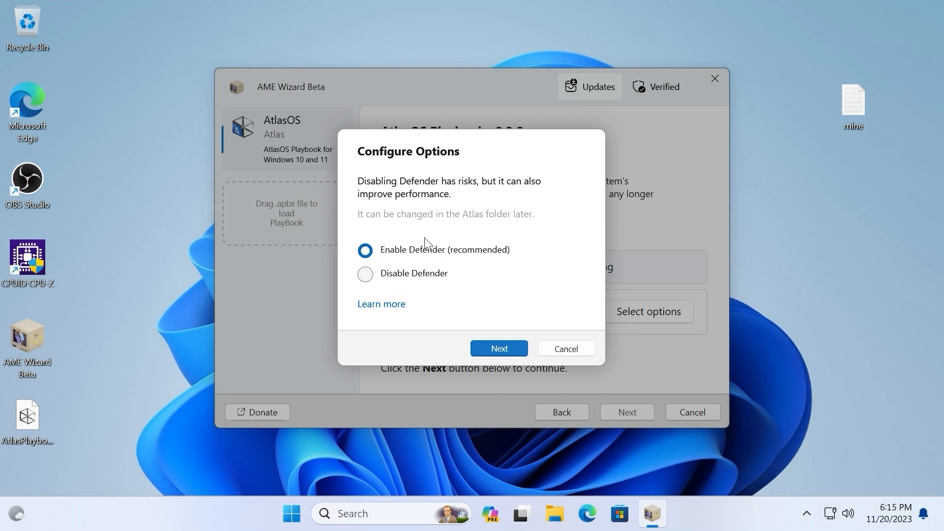
pyautogui.moveTo(435, 263)
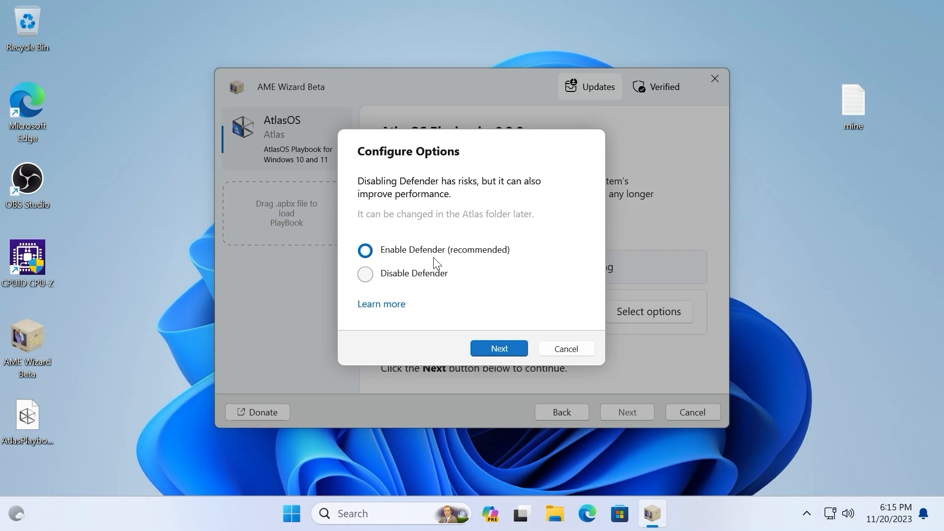
pyautogui.click(499, 348)
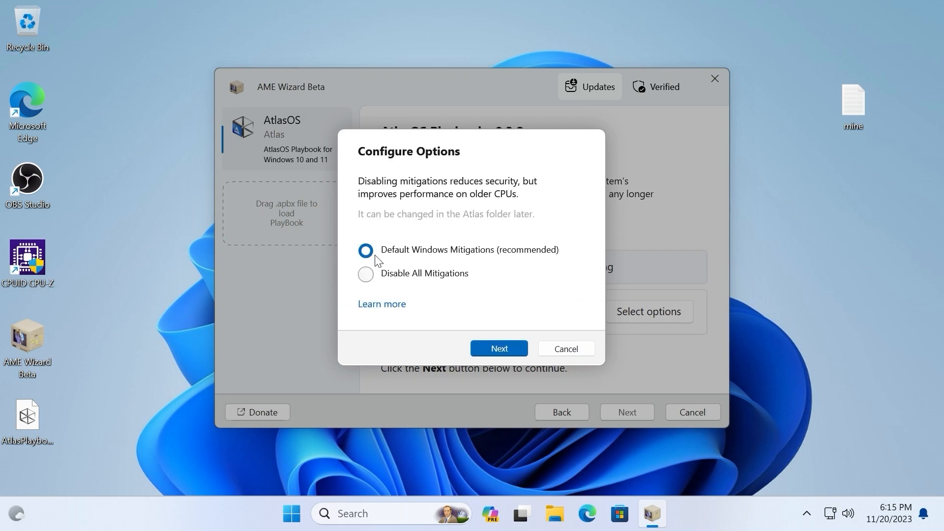
pyautogui.click(499, 348)
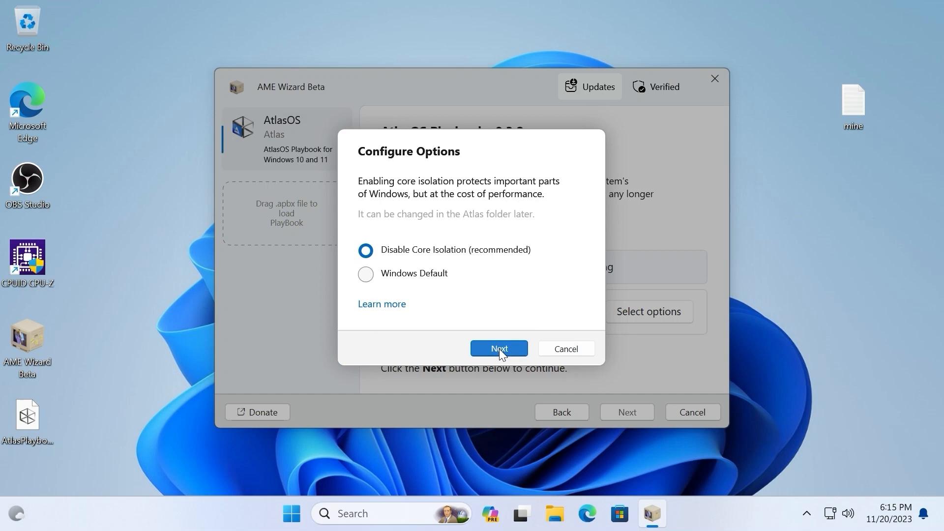
pyautogui.click(499, 349)
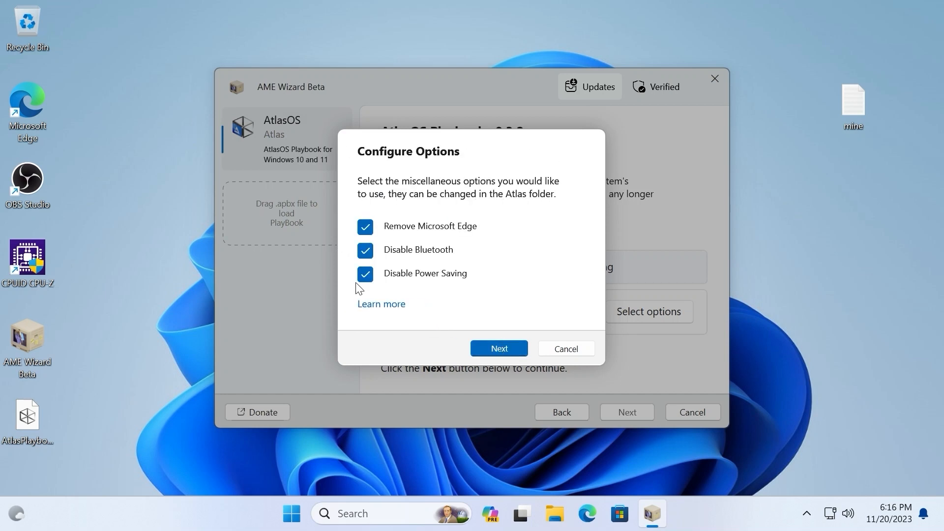
pyautogui.moveTo(386, 231)
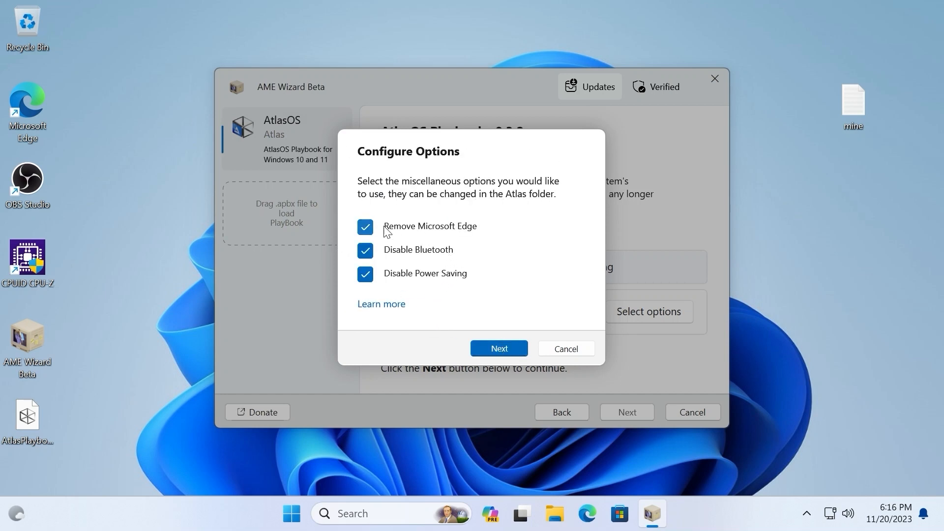
pyautogui.moveTo(472, 240)
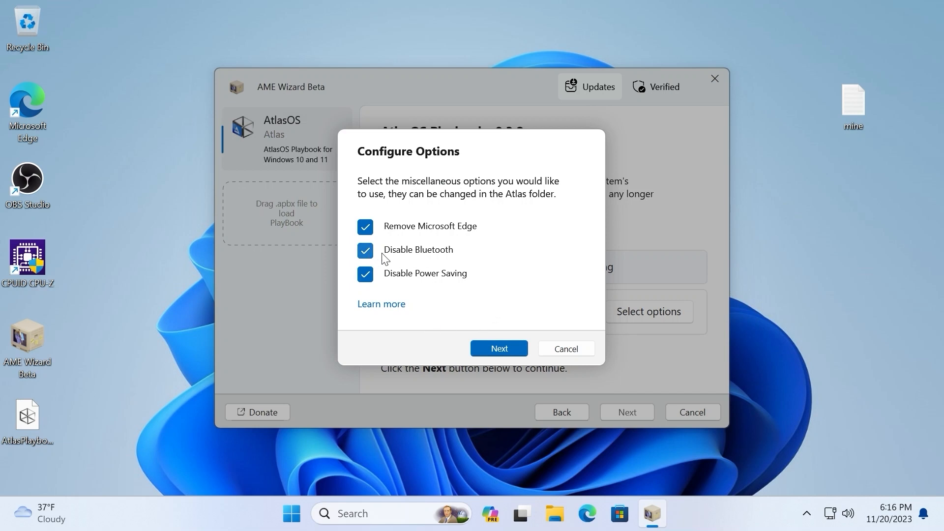
pyautogui.click(365, 251)
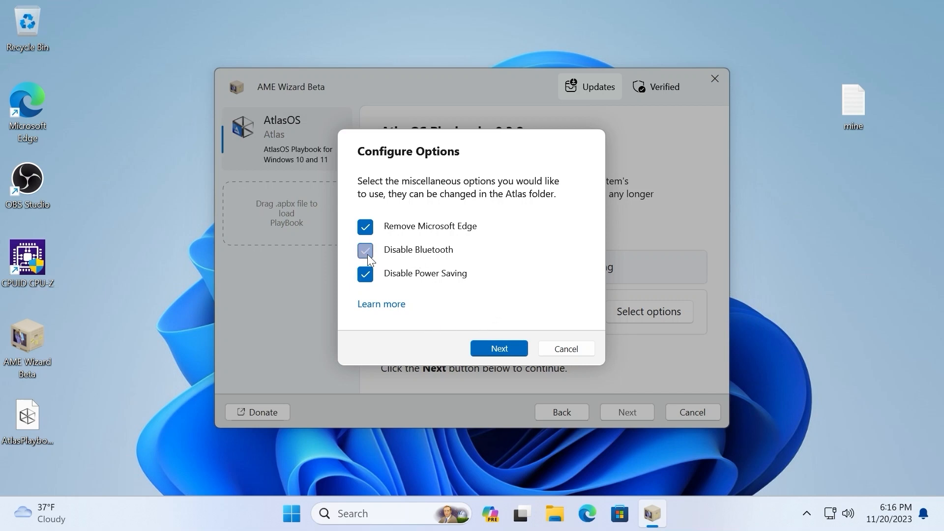
pyautogui.click(499, 348)
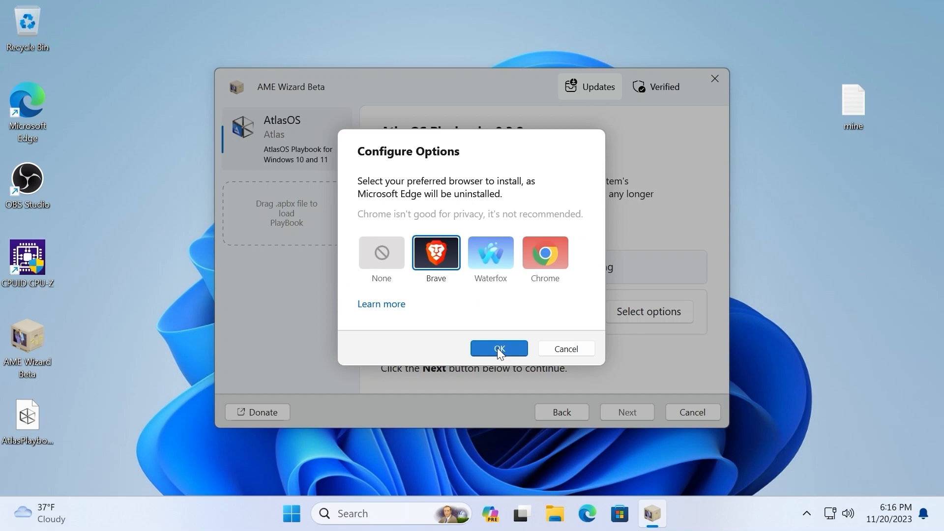
pyautogui.moveTo(457, 223)
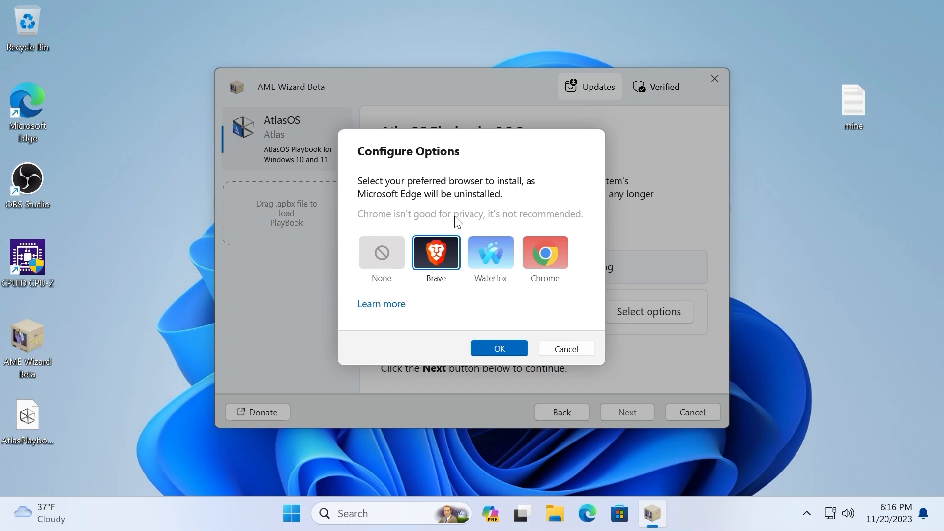
pyautogui.moveTo(409, 258)
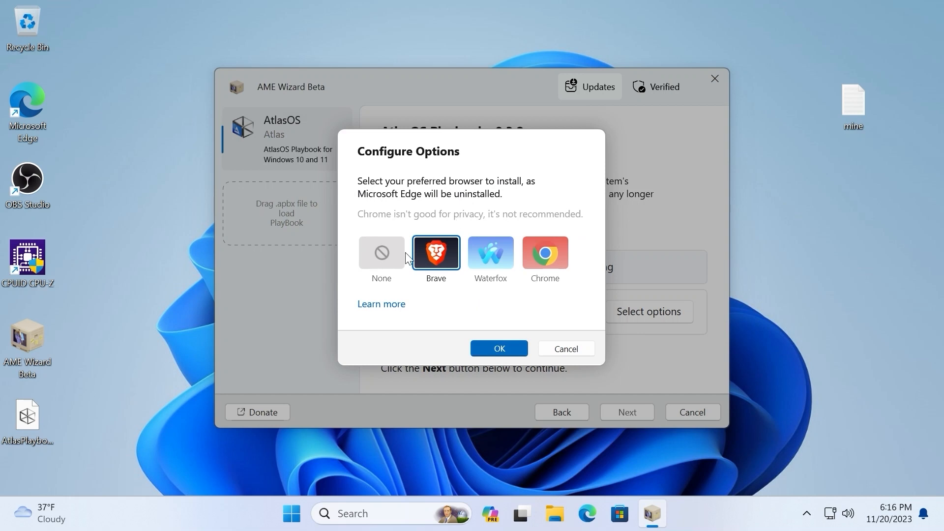
# Choose Chrome as the browser to install and begin applying the playbook.
pyautogui.click(381, 253)
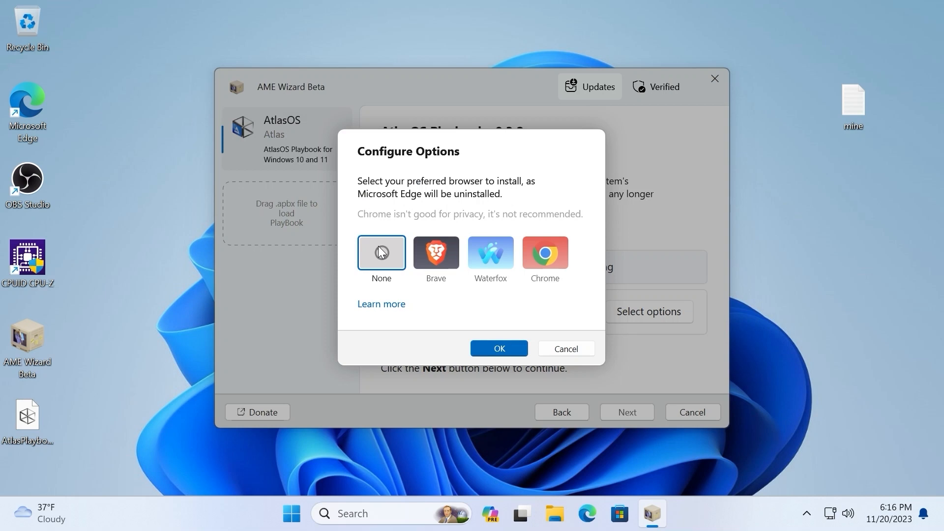
pyautogui.moveTo(381, 273)
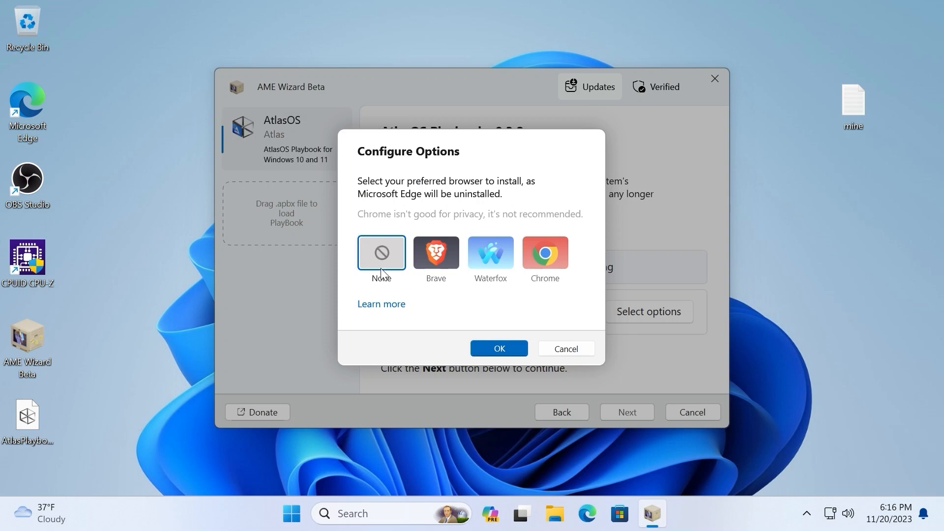
pyautogui.moveTo(590, 269)
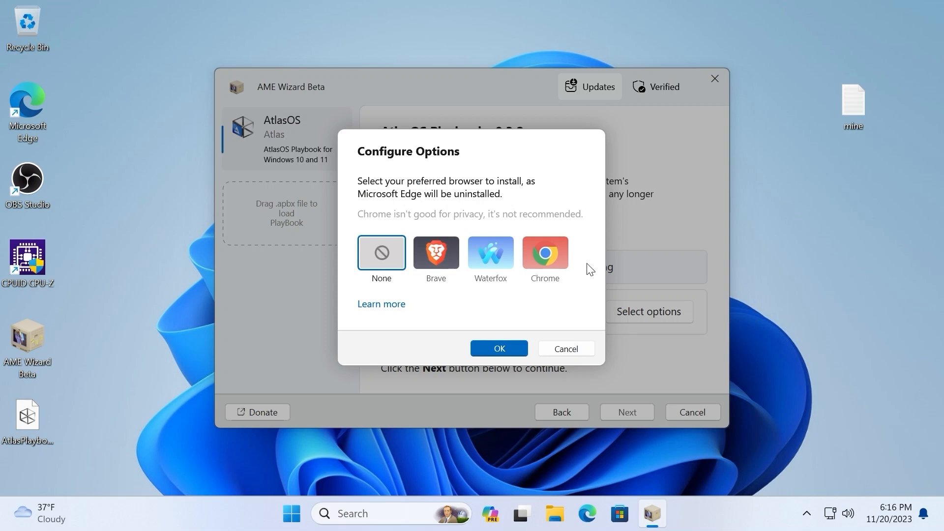
pyautogui.click(545, 253)
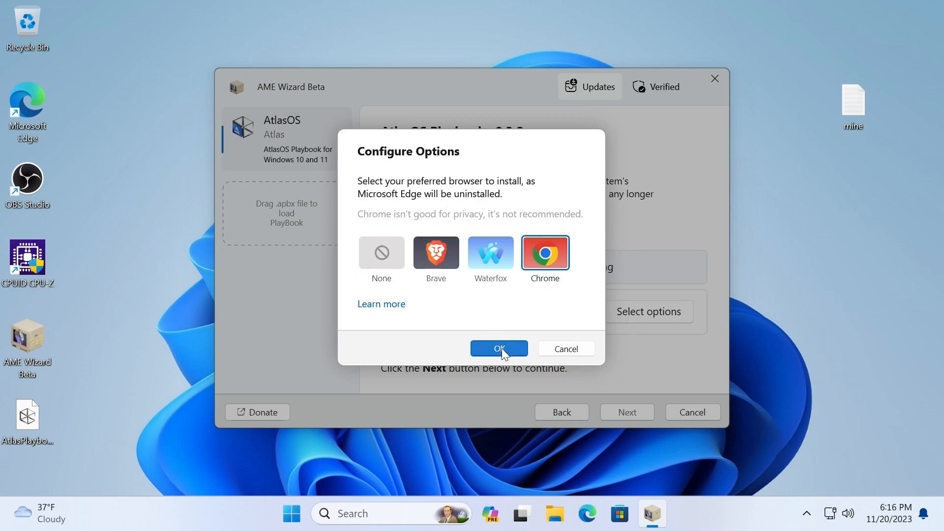
pyautogui.click(499, 348)
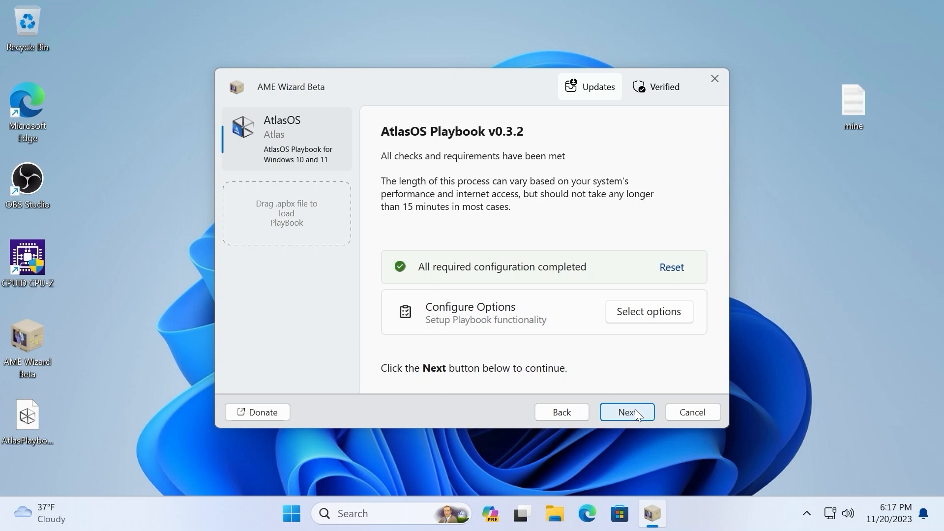
pyautogui.click(627, 412)
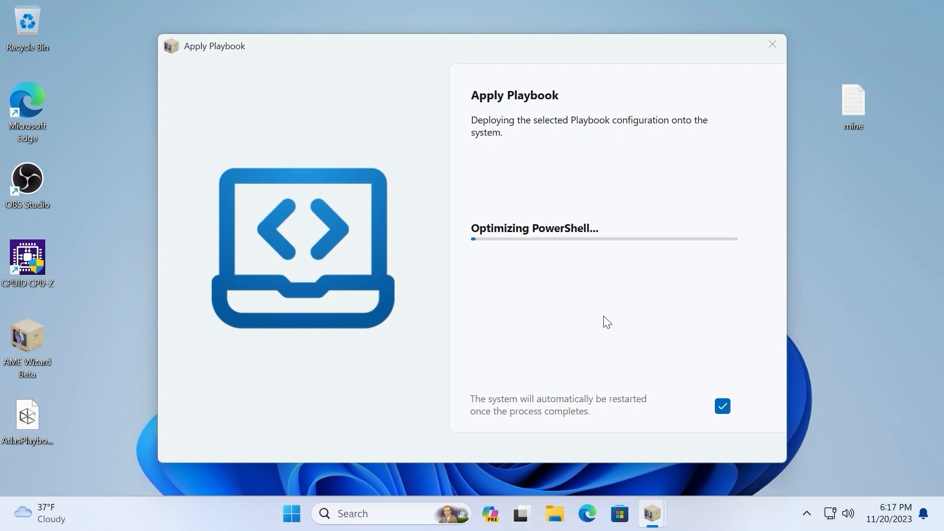
pyautogui.moveTo(754, 485)
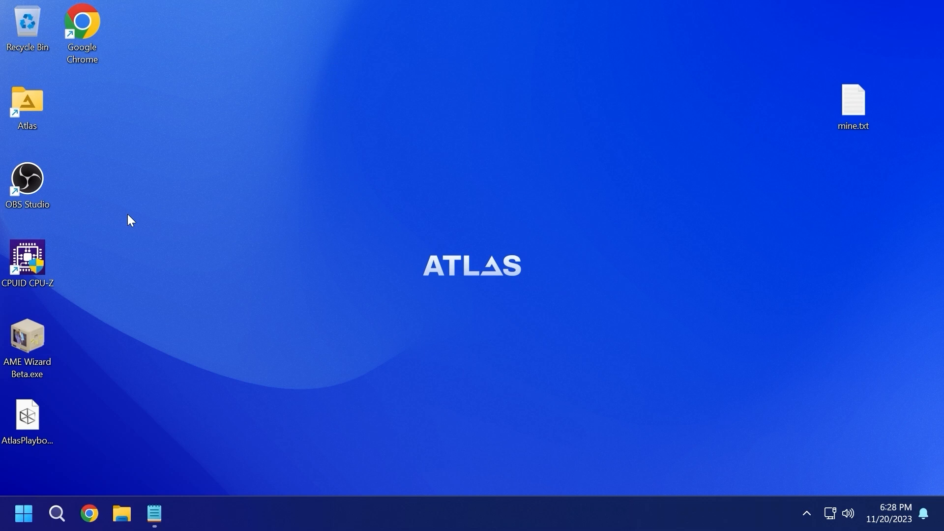
pyautogui.moveTo(43, 486)
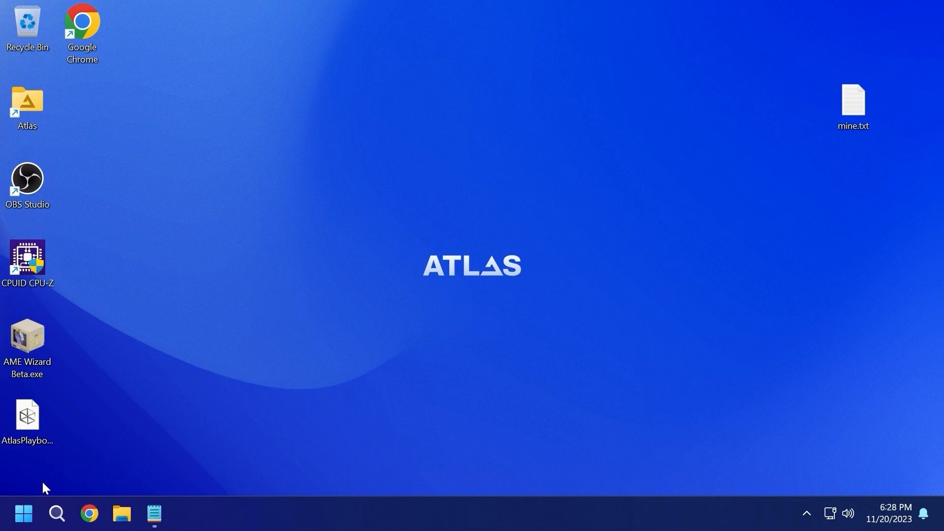
pyautogui.moveTo(23, 511)
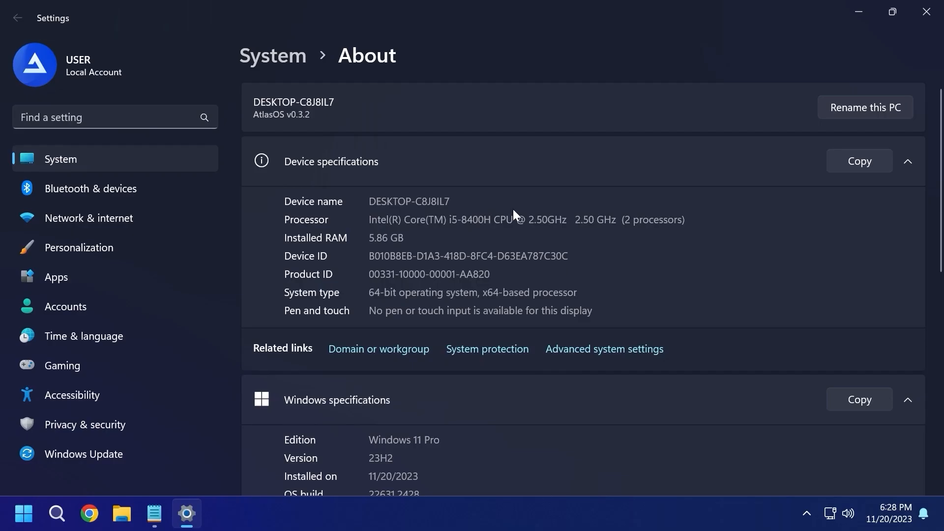
pyautogui.moveTo(423, 234)
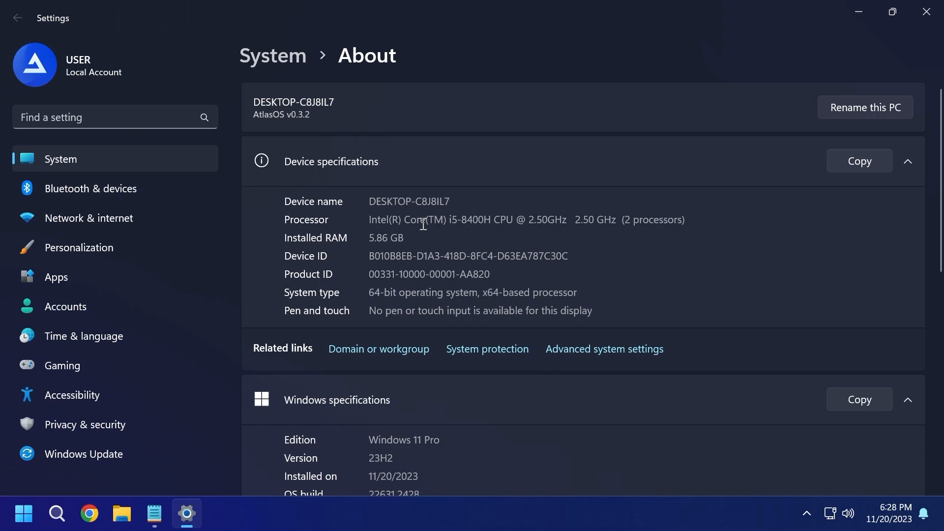
pyautogui.moveTo(784, 202)
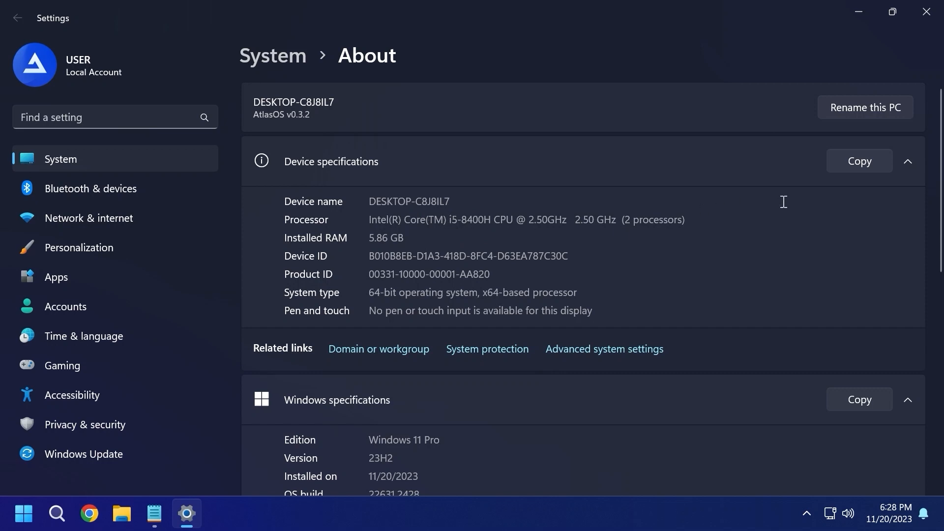
# Check the About page showing 5.86 GB RAM, then close Settings.
pyautogui.doubleClick(398, 238)
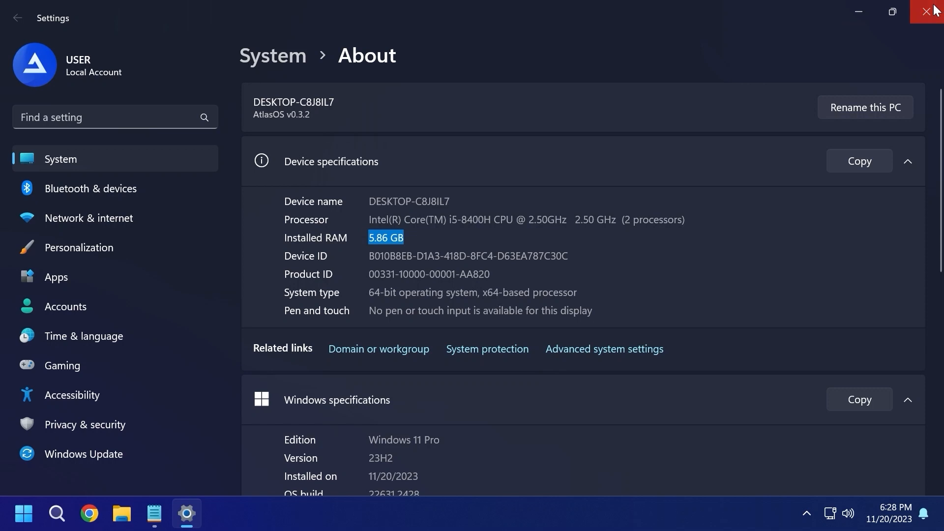
pyautogui.click(926, 11)
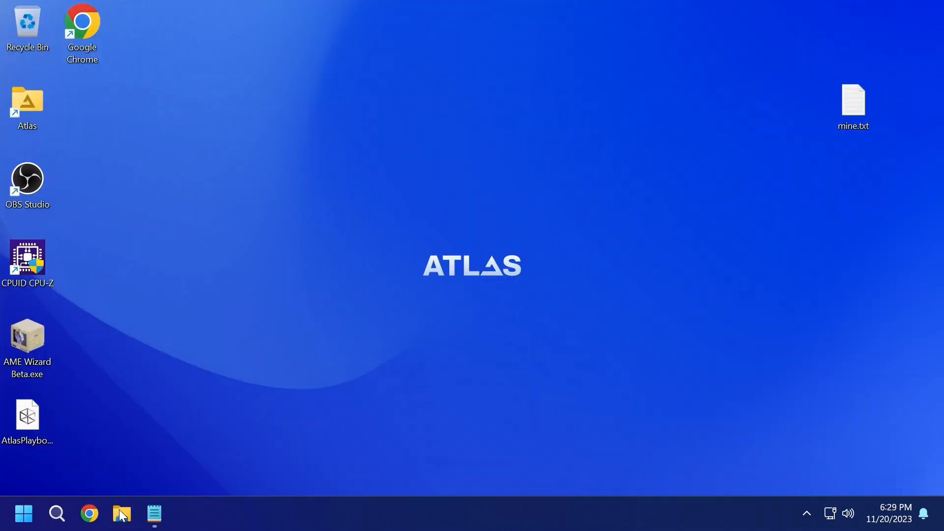
# Open Local Disk (C:) properties to confirm 77.2 GB free of 99.1 GB, then close them.
pyautogui.click(118, 514)
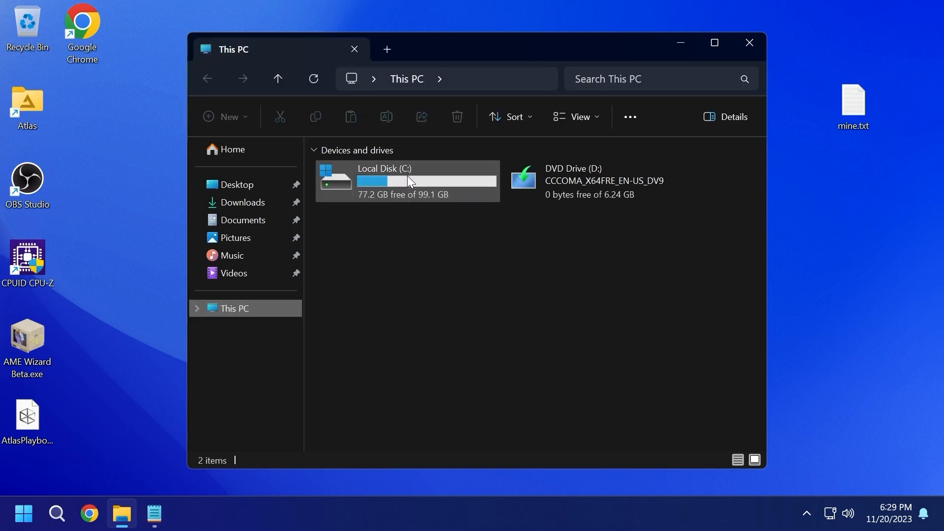
pyautogui.rightClick(410, 181)
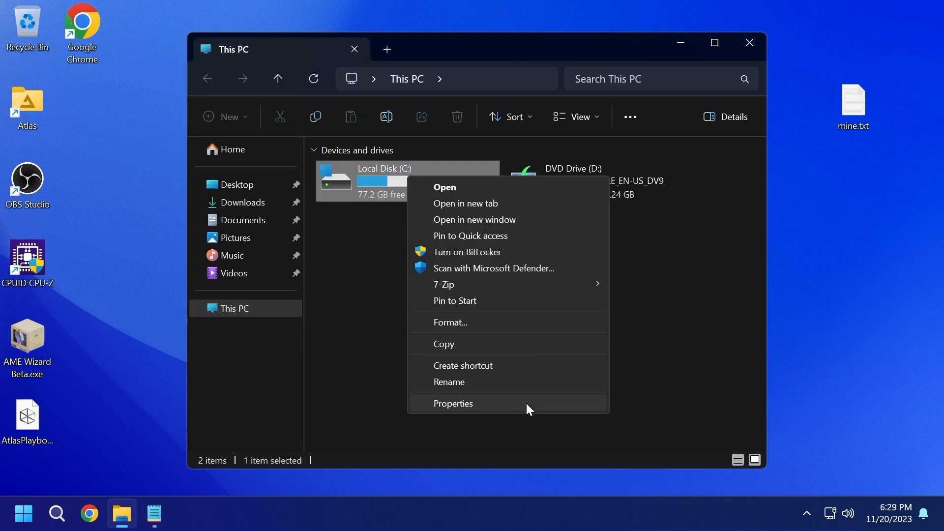
pyautogui.click(453, 403)
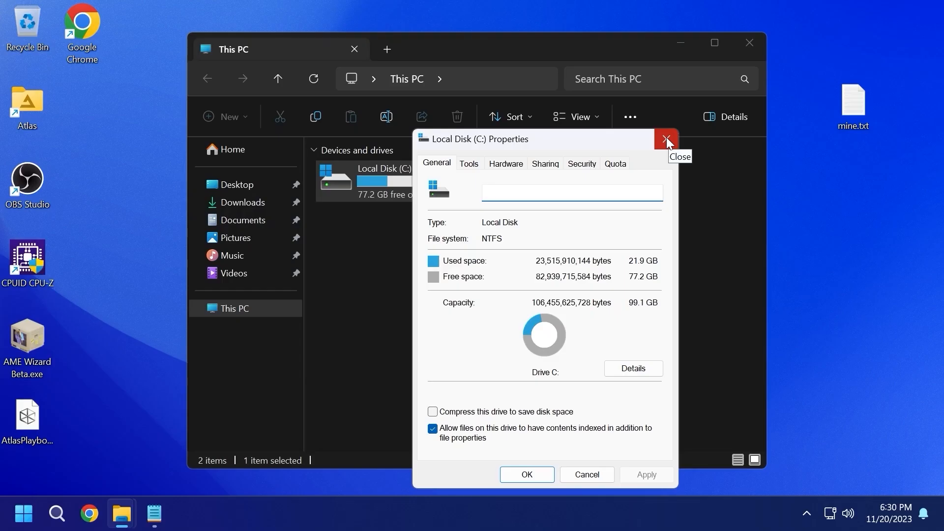
pyautogui.click(58, 512)
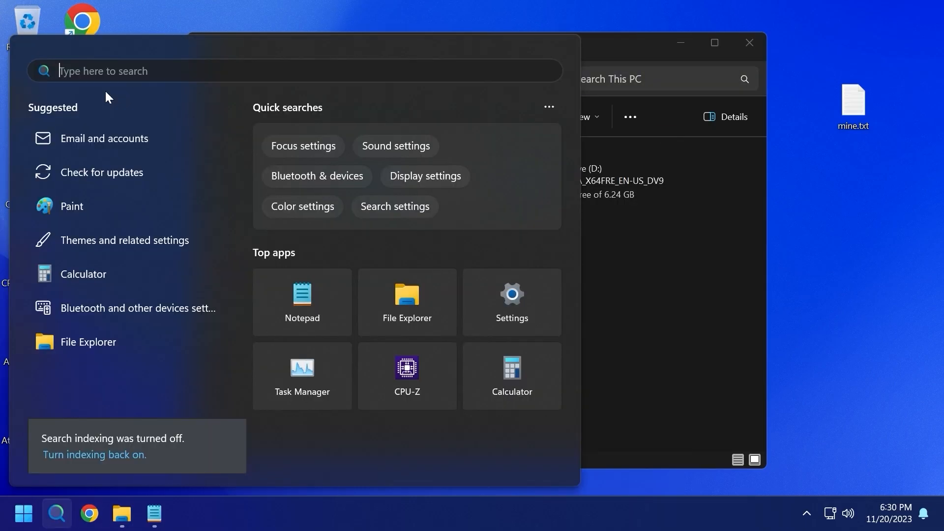
# Open Task Manager and review CPU performance and the running processes list.
pyautogui.write('task Manager')
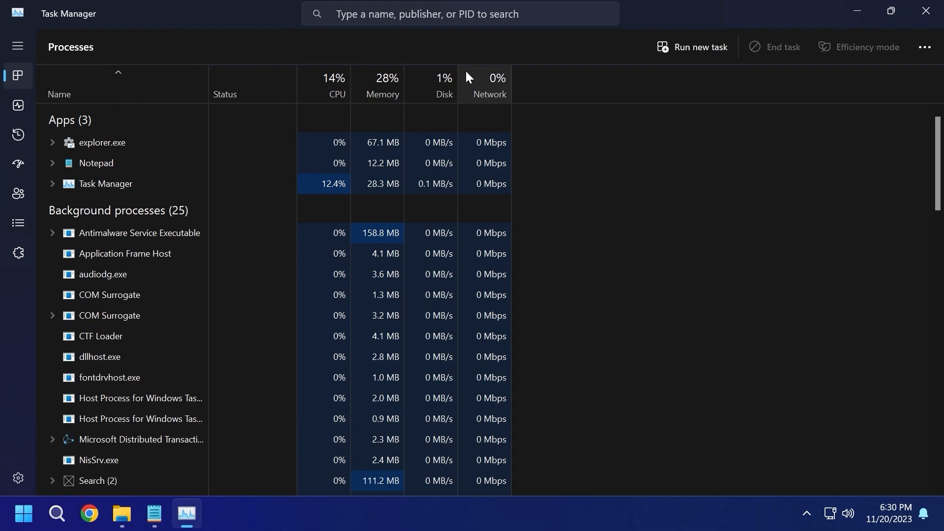
pyautogui.click(18, 105)
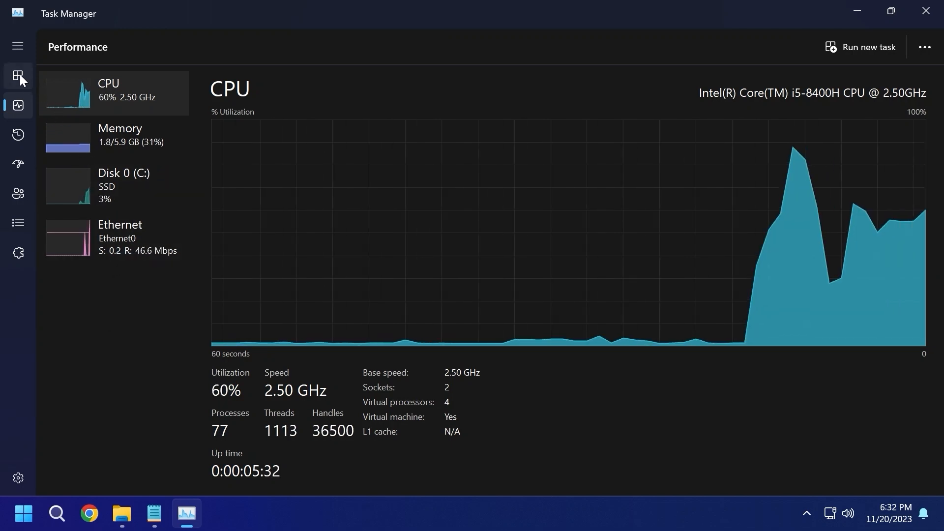
pyautogui.click(18, 76)
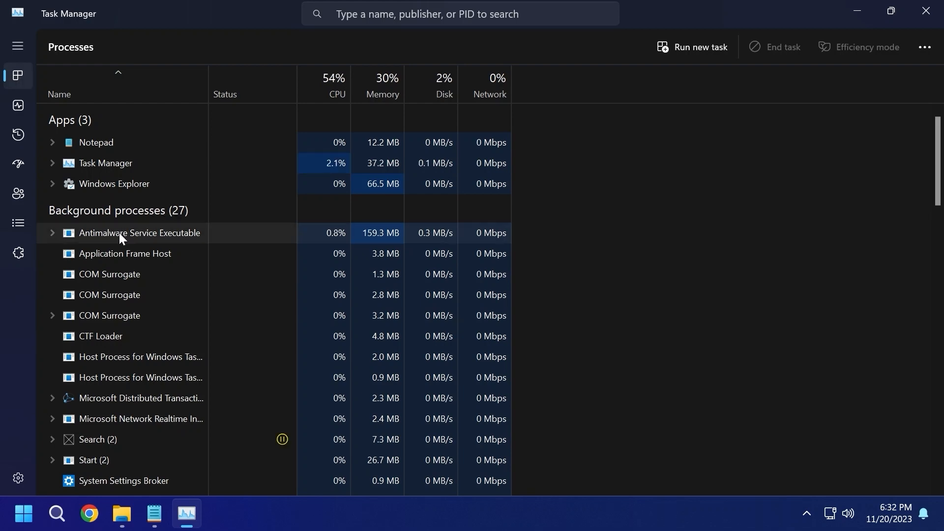
pyautogui.scroll(-3)
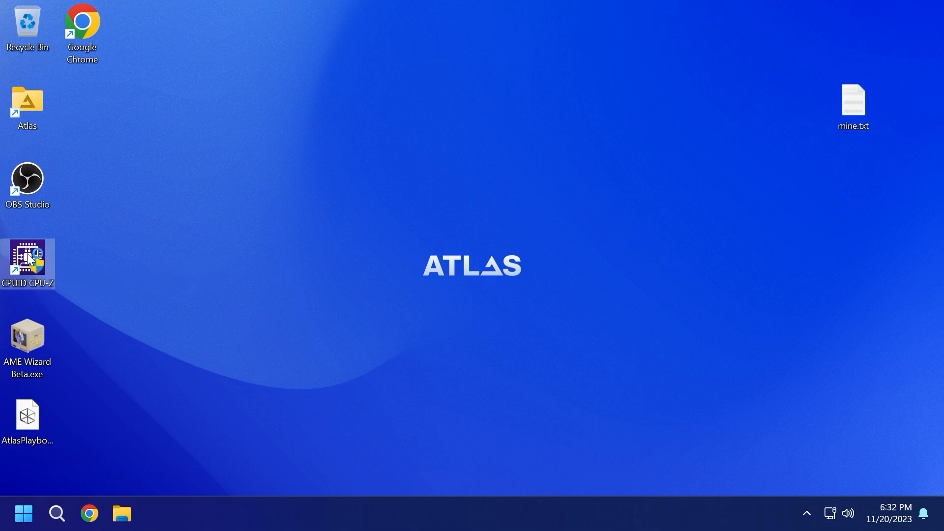
# Launch CPU-Z and run its CPU benchmark, scoring 356.6 single-thread and 1064.9 multi-thread.
pyautogui.doubleClick(31, 259)
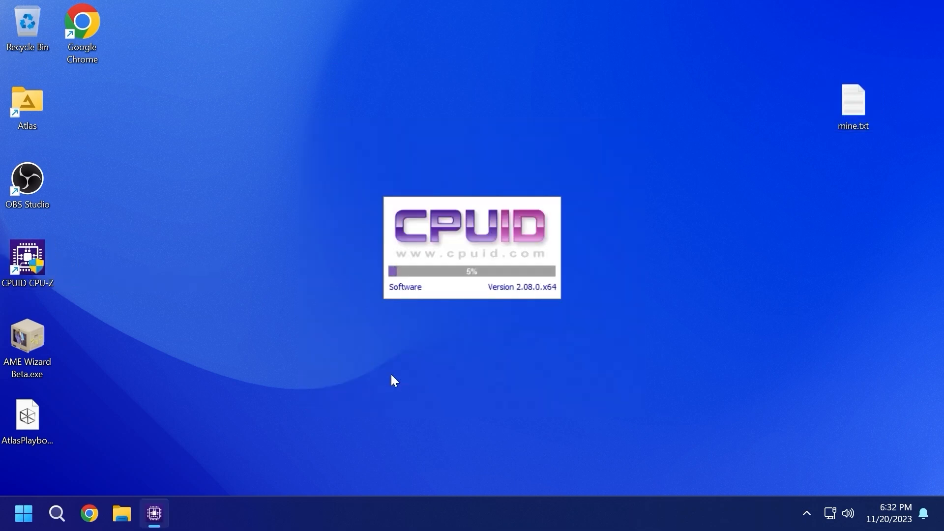
pyautogui.moveTo(72, 167)
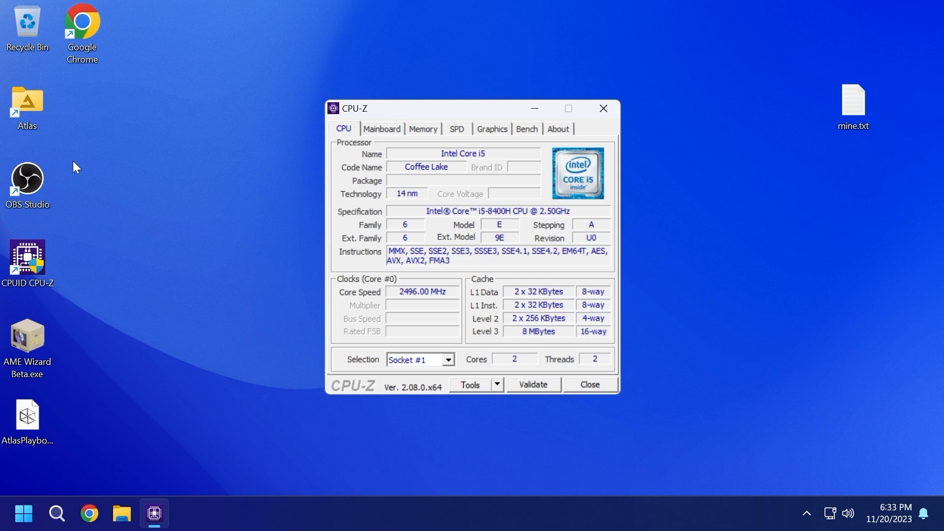
pyautogui.moveTo(514, 366)
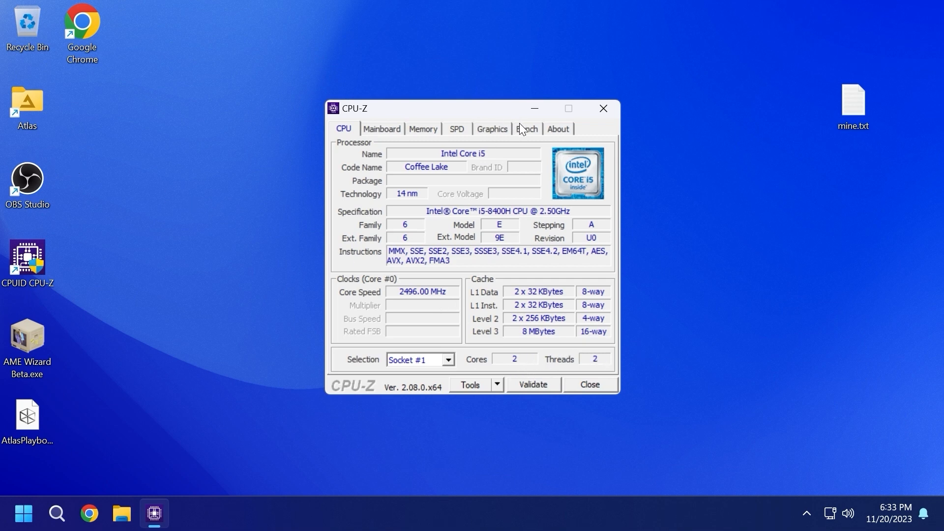
pyautogui.click(527, 129)
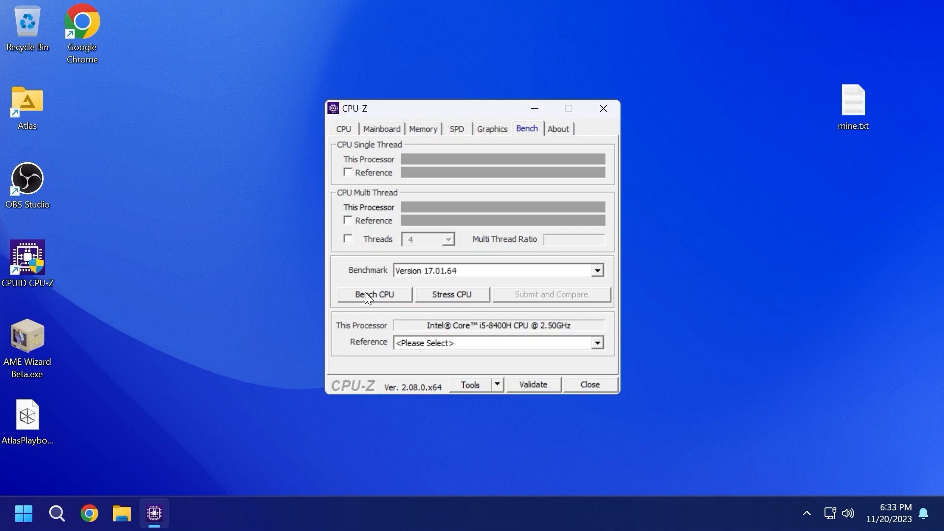
pyautogui.click(373, 294)
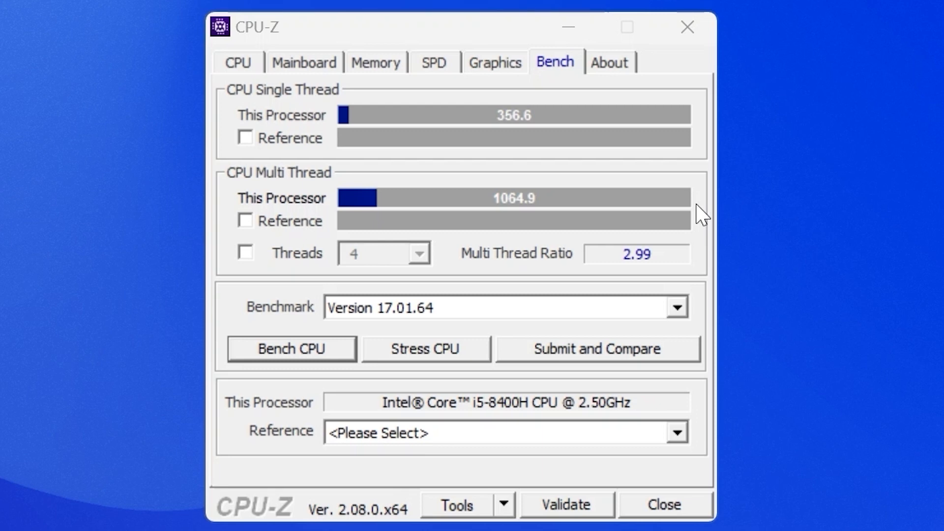
pyautogui.moveTo(516, 133)
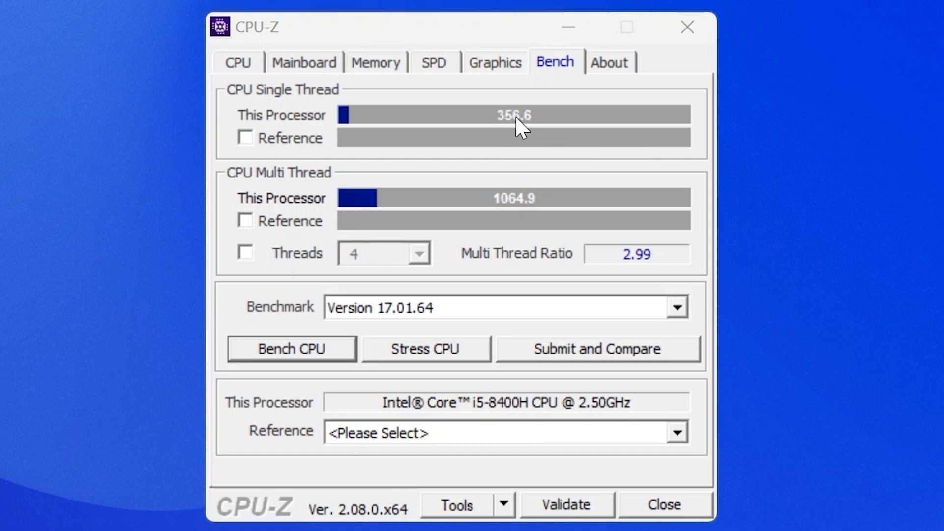
pyautogui.moveTo(549, 134)
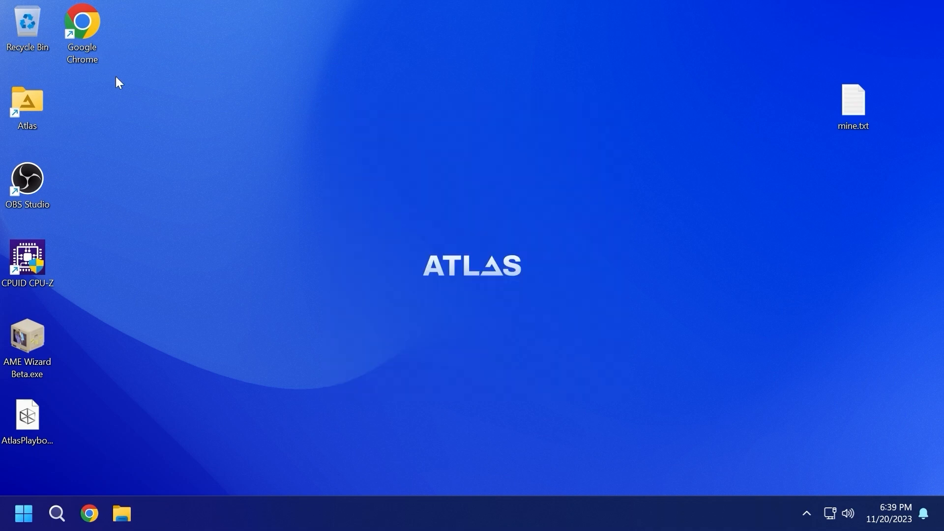
pyautogui.moveTo(45, 146)
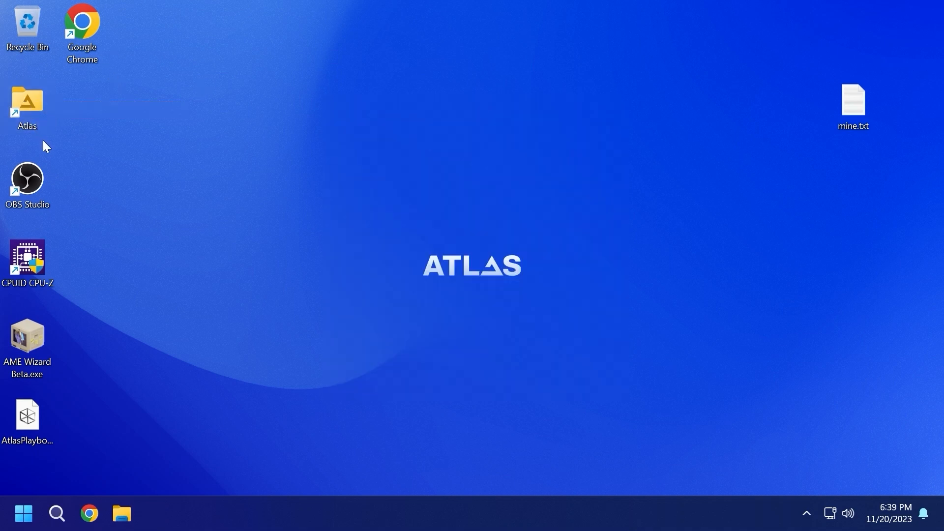
# Select the Atlas folder shortcut on the desktop and bring up its context menu to delete it.
pyautogui.doubleClick(27, 101)
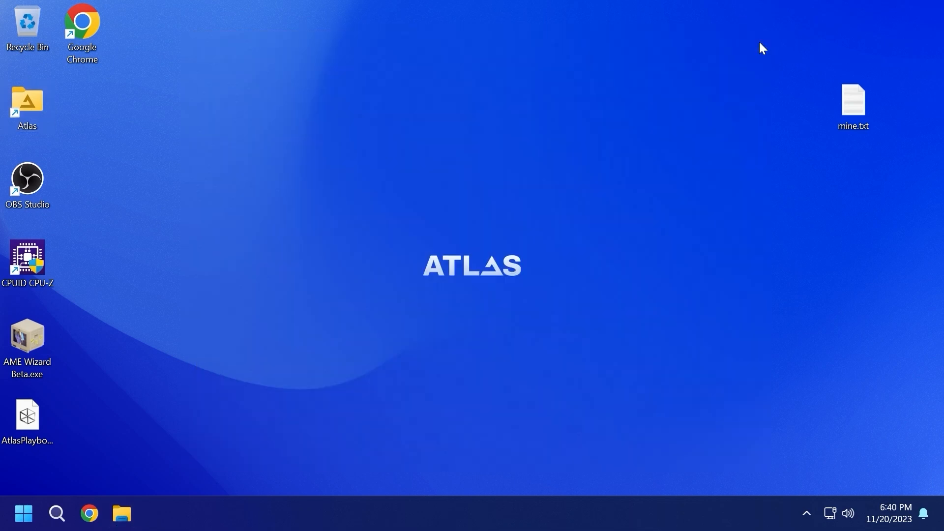
pyautogui.click(27, 103)
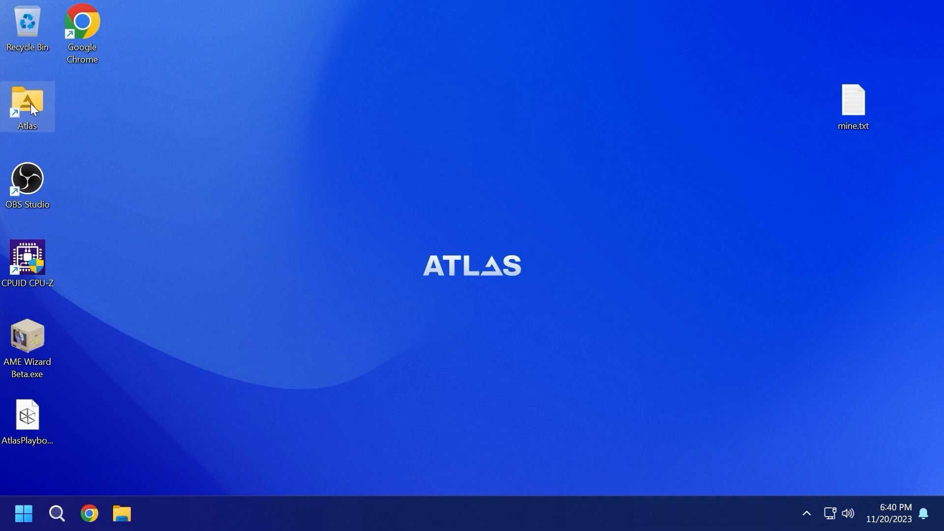
pyautogui.rightClick(30, 103)
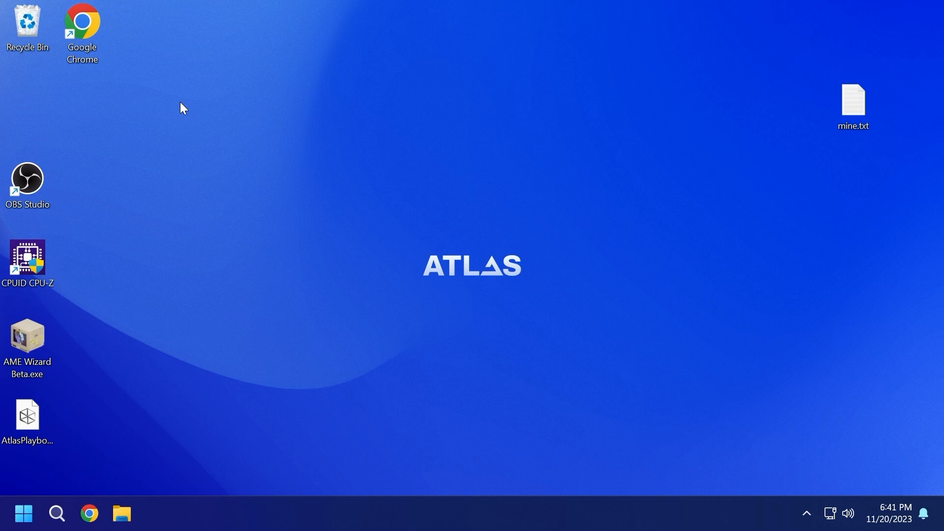
pyautogui.moveTo(323, 216)
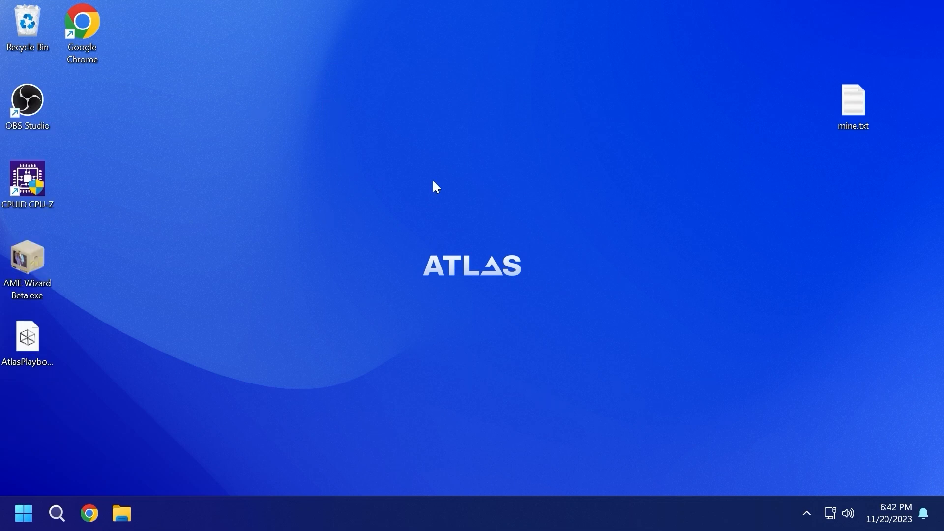
pyautogui.moveTo(312, 206)
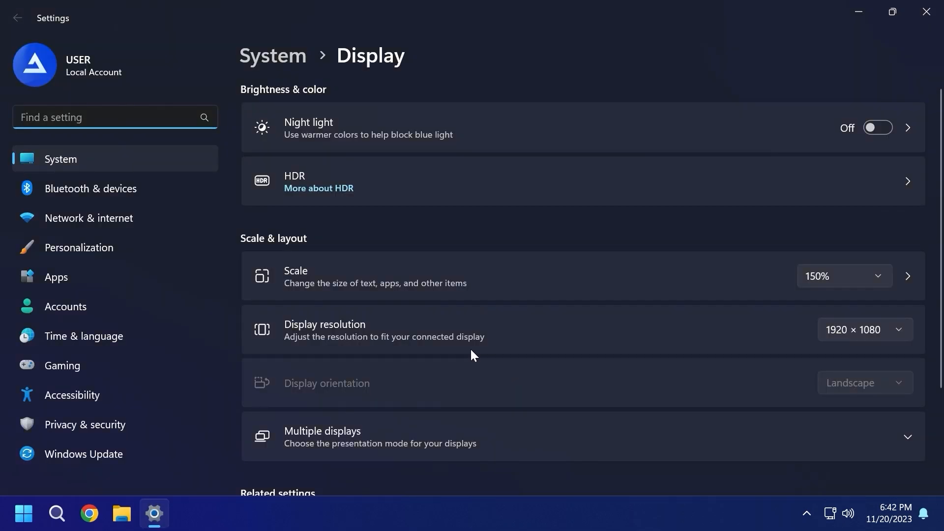
pyautogui.moveTo(89, 398)
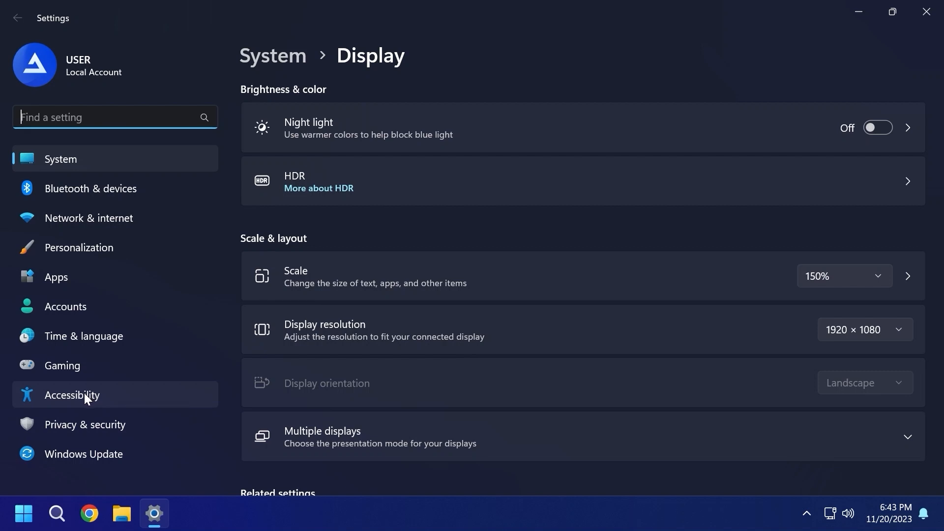
pyautogui.moveTo(94, 247)
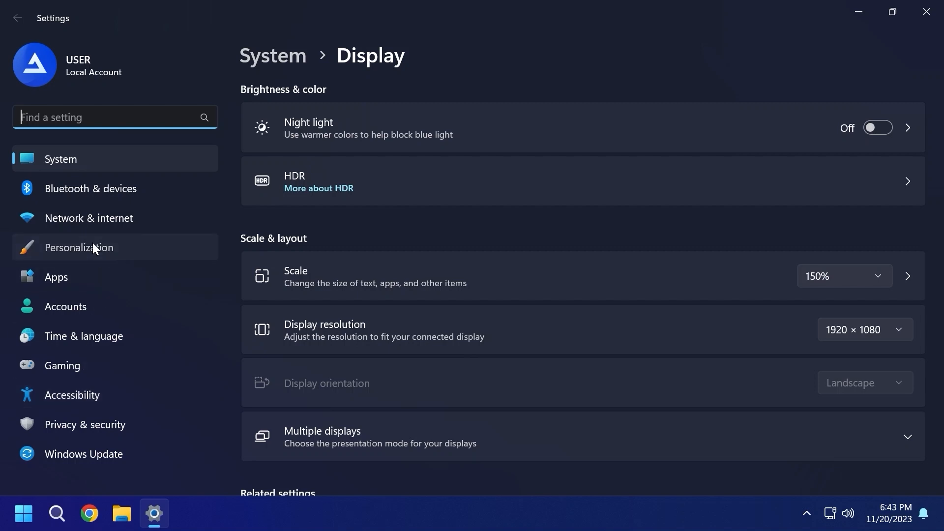
# Apply the Windows (light) theme from Personalization > Themes, replacing Atlas Dark.
pyautogui.click(79, 248)
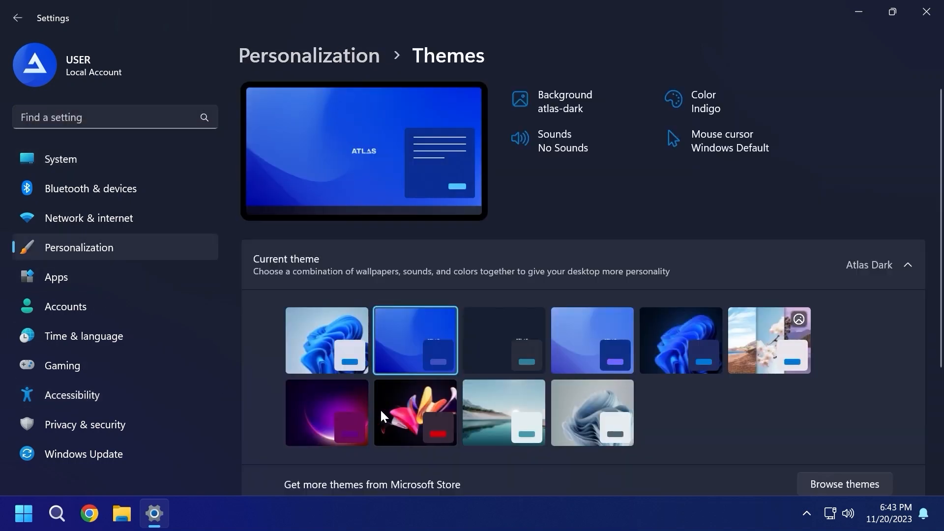
pyautogui.moveTo(326, 332)
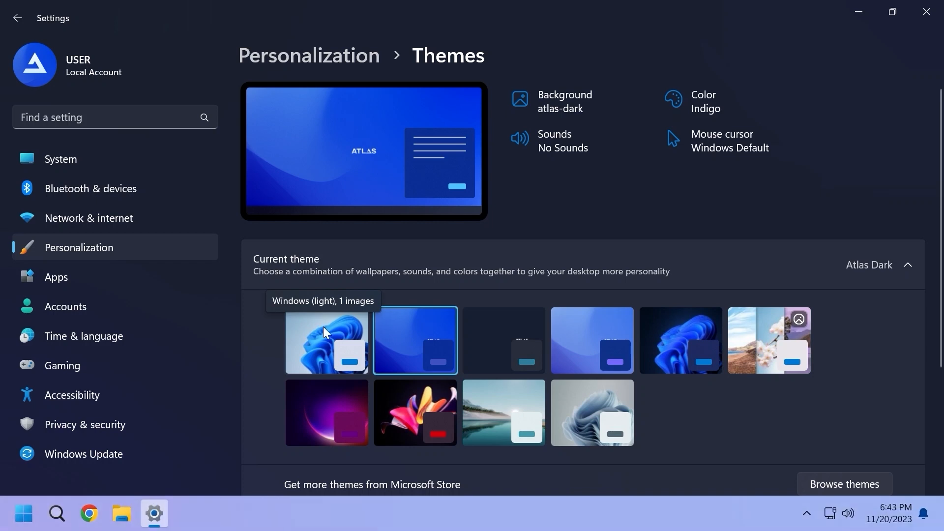
pyautogui.click(327, 340)
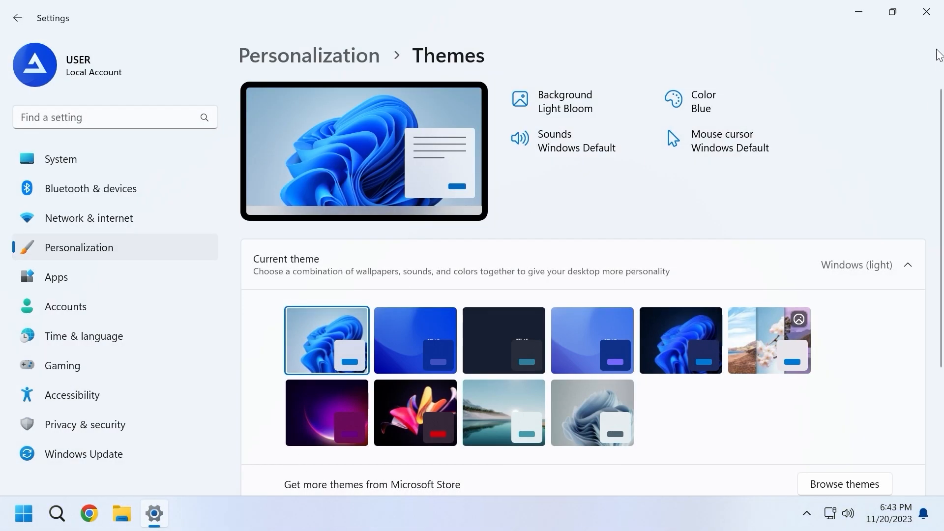